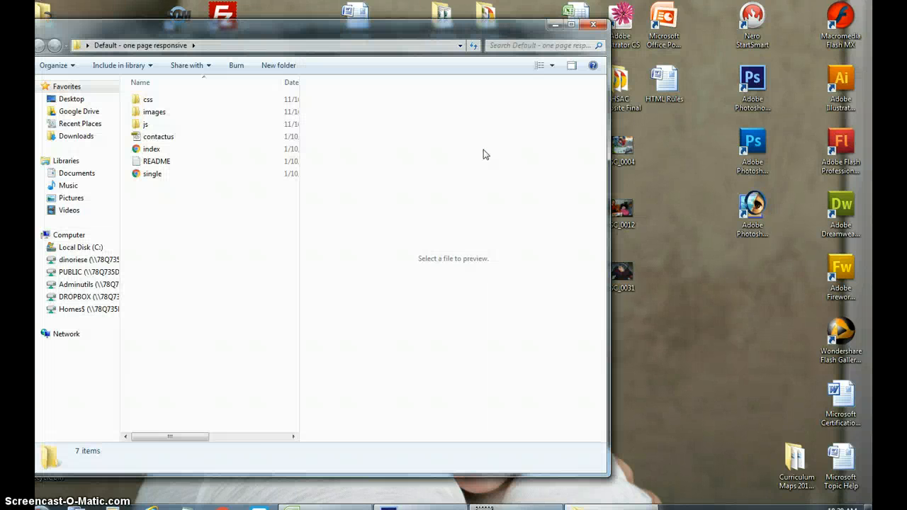
Open the template's index page from the folder so it loads in Chrome
{"action": "left_click", "coordinate": [150, 149]}
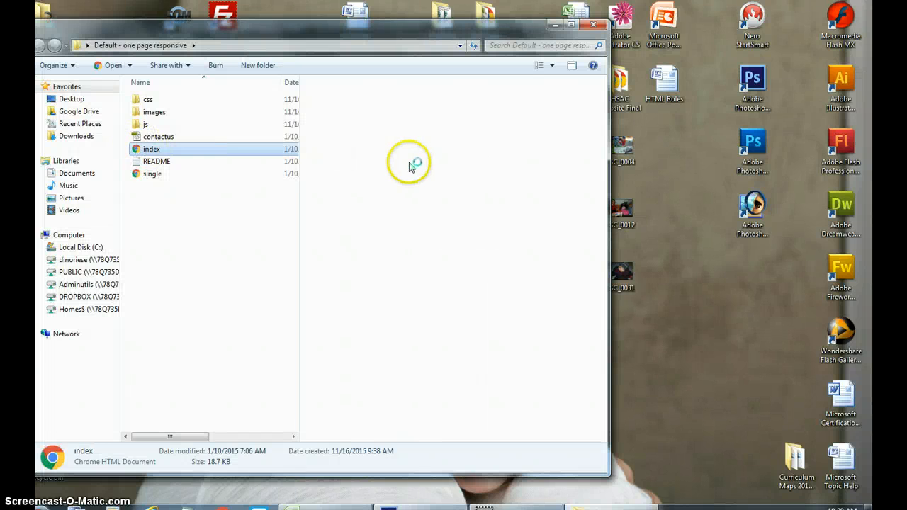
{"action": "double_click", "coordinate": [152, 149]}
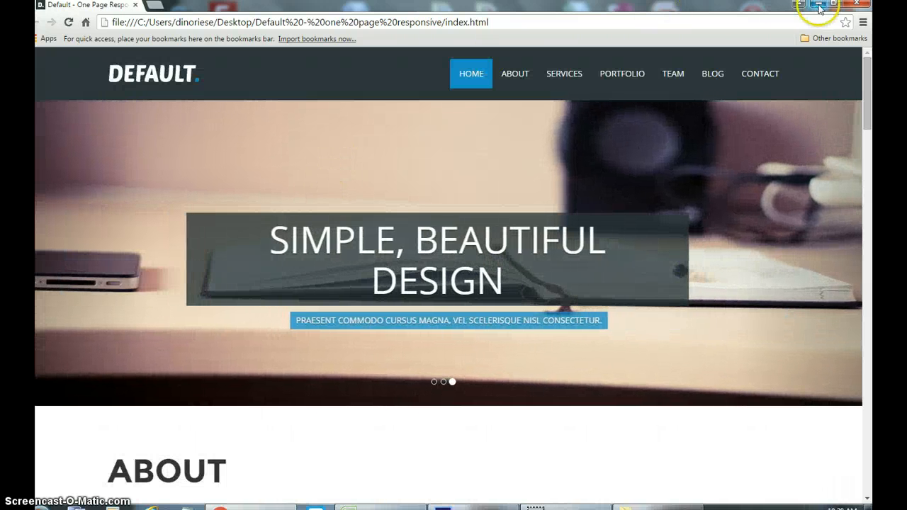
Shrink Chrome to phone width, reveal the hamburger menu and jump to CONTACT
{"action": "left_click", "coordinate": [819, 5]}
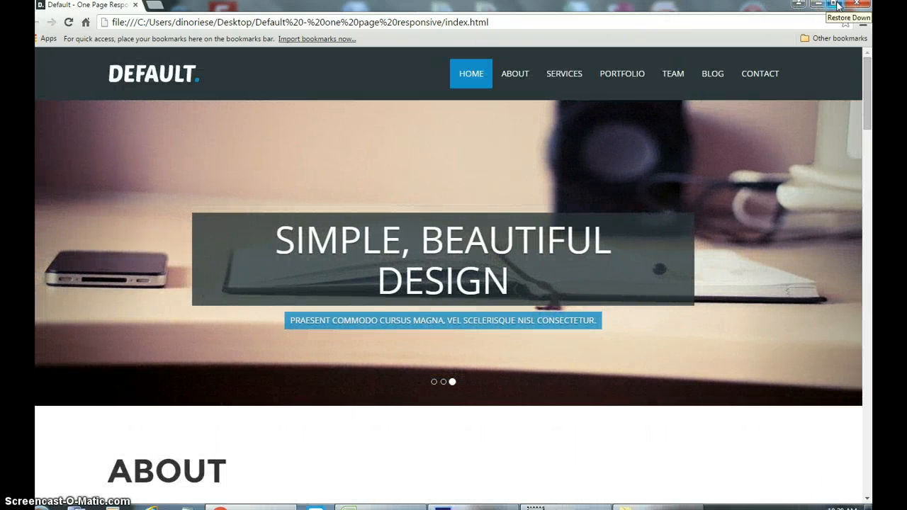
{"action": "left_click", "coordinate": [837, 4]}
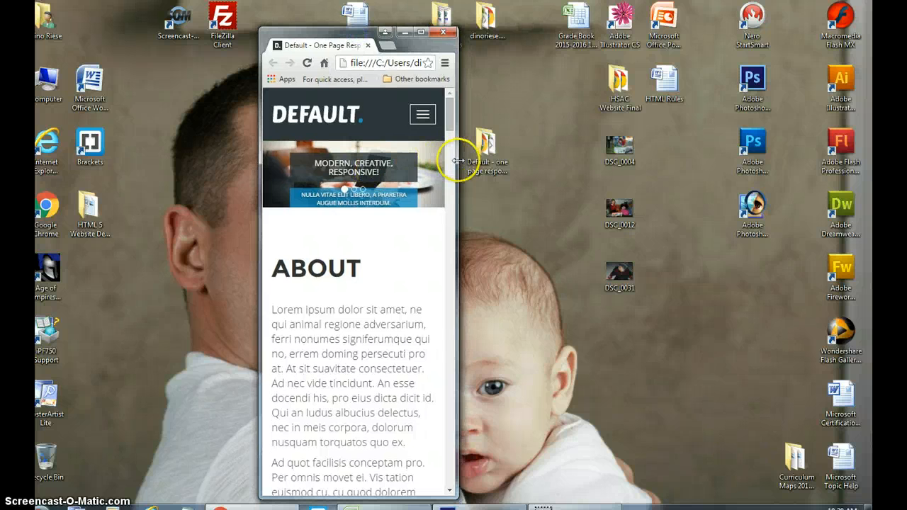
{"action": "left_click", "coordinate": [422, 113]}
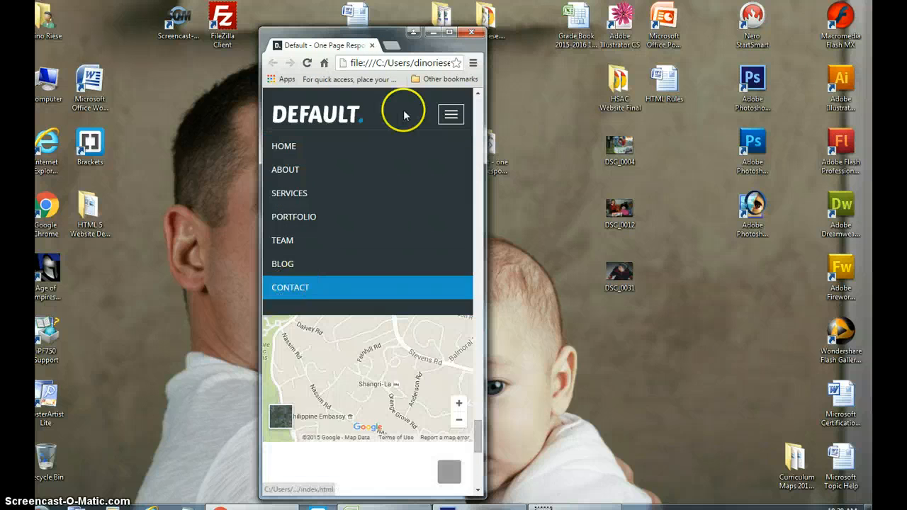
{"action": "left_click", "coordinate": [289, 287]}
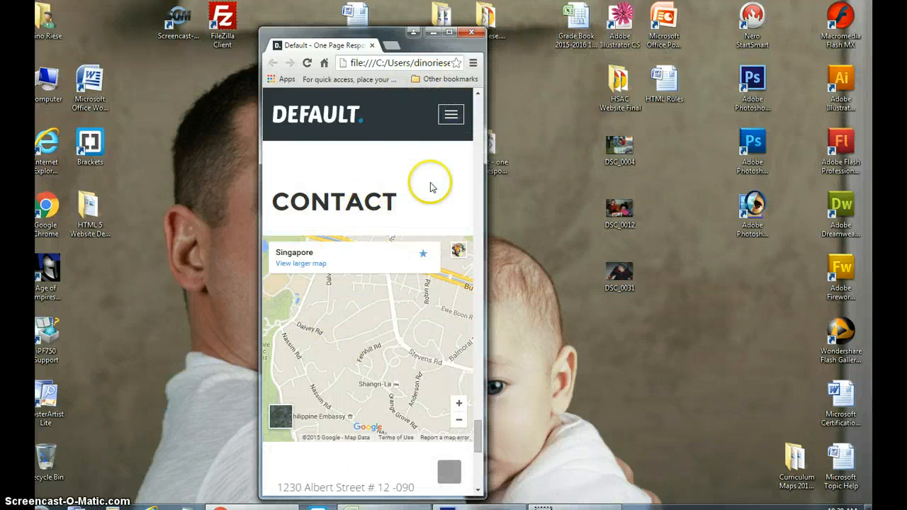
Scroll down through the stacked mobile-layout sections of the page
{"action": "scroll", "scroll_direction": "down", "scroll_amount": 3}
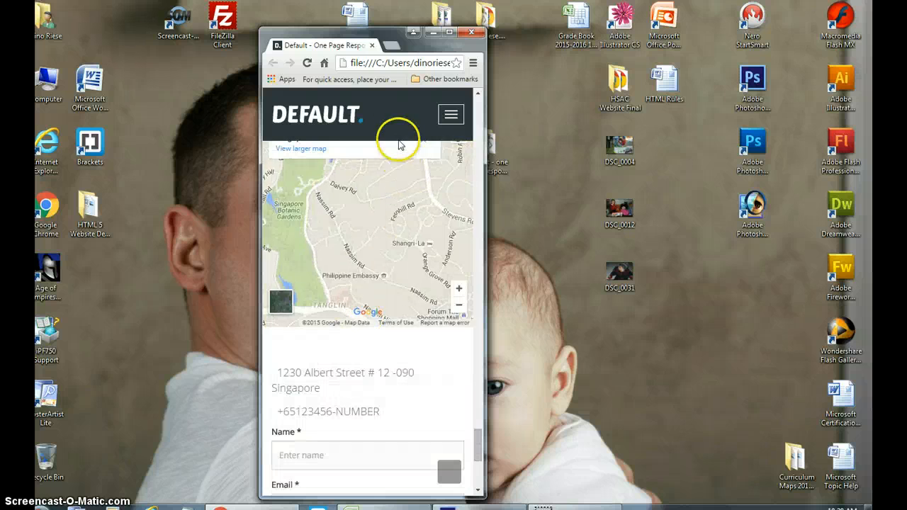
{"action": "scroll", "scroll_direction": "down", "scroll_amount": 3}
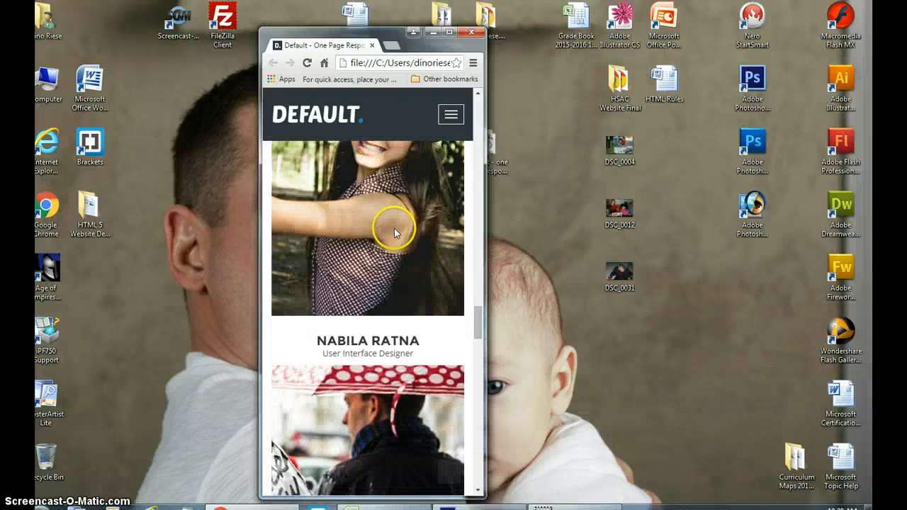
{"action": "scroll", "scroll_direction": "down", "scroll_amount": 3}
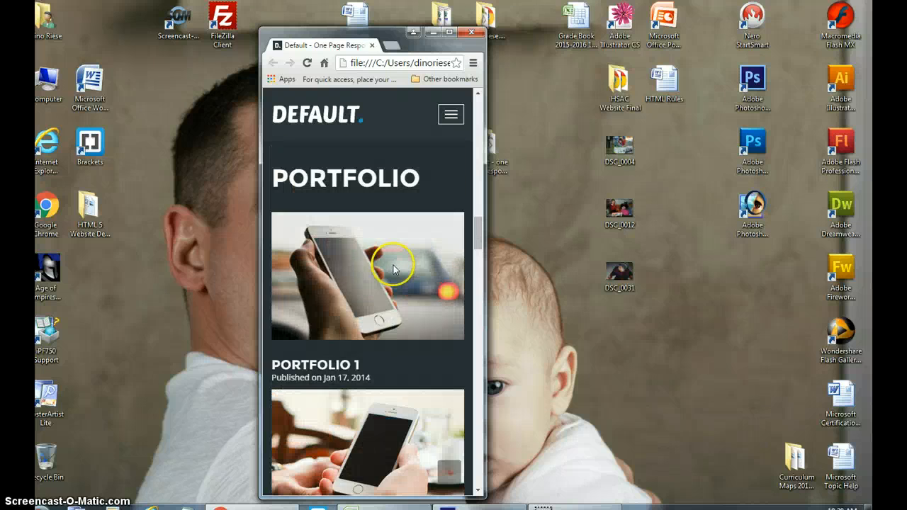
{"action": "scroll", "scroll_direction": "down", "scroll_amount": 3}
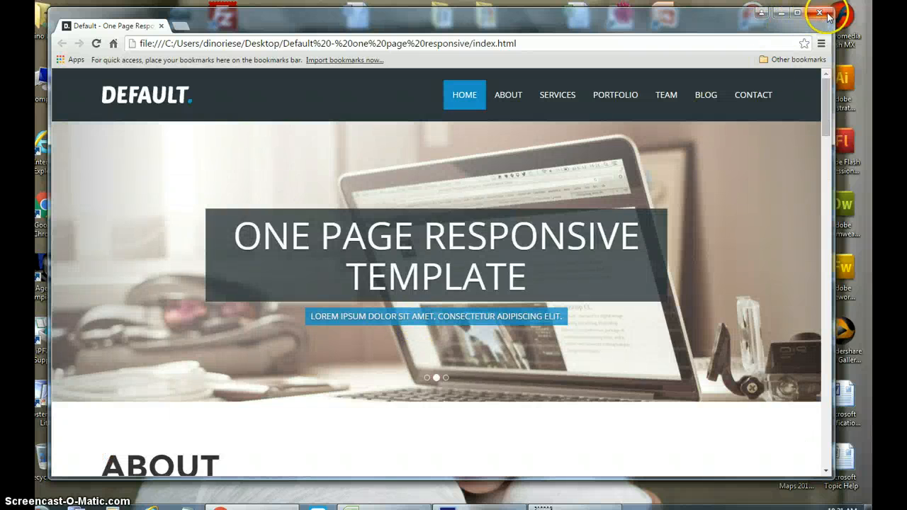
Maximize the Chrome window so the template page fills the screen
{"action": "left_click", "coordinate": [819, 12]}
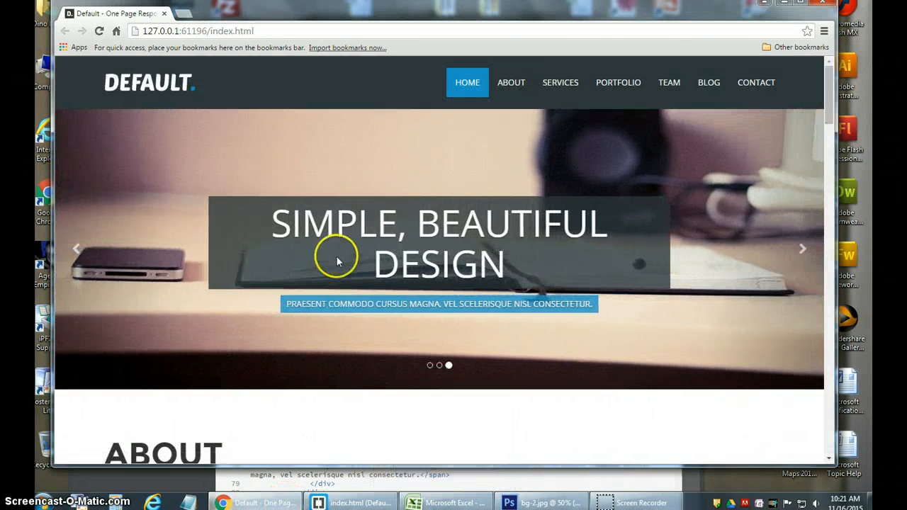
{"action": "scroll", "scroll_direction": "down", "scroll_amount": 3}
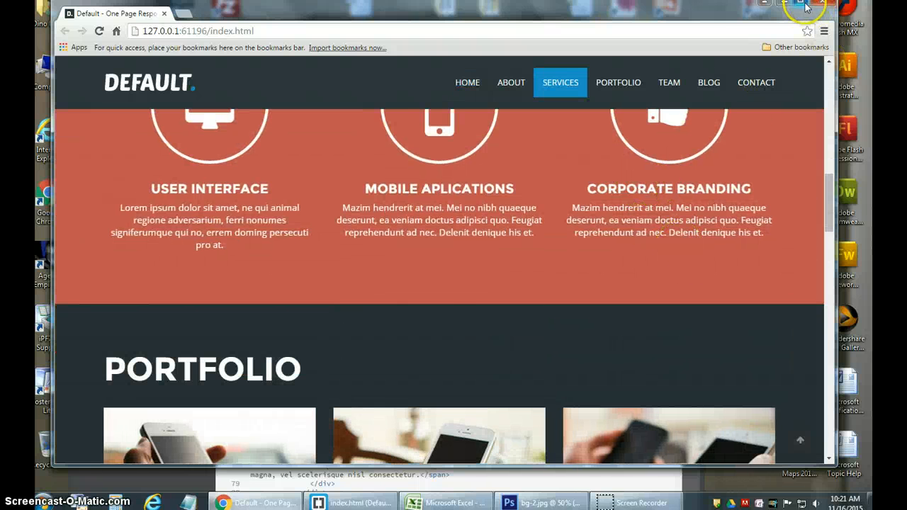
{"action": "mouse_move", "coordinate": [801, 43]}
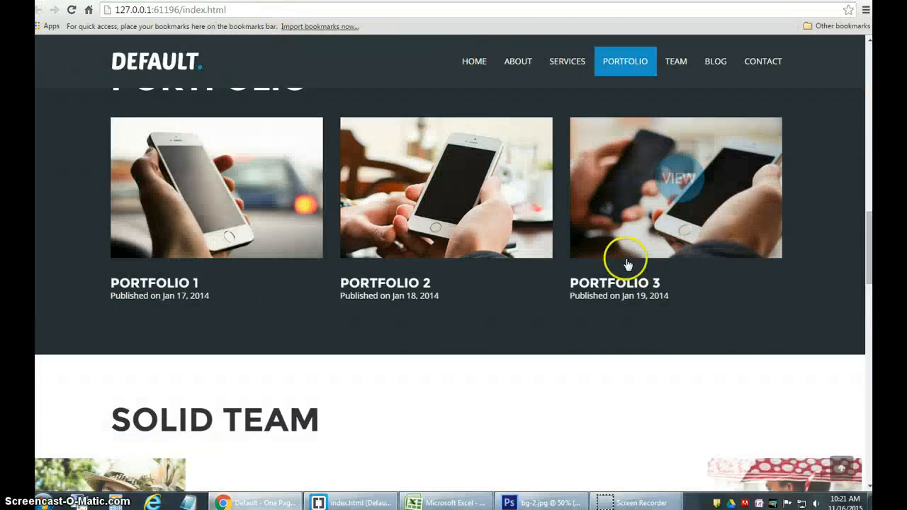
{"action": "left_click", "coordinate": [474, 61]}
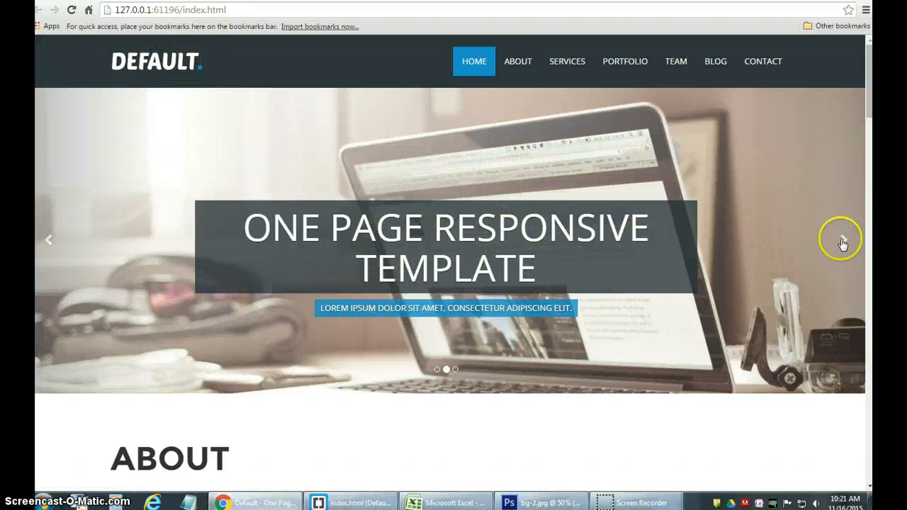
{"action": "left_click", "coordinate": [841, 239]}
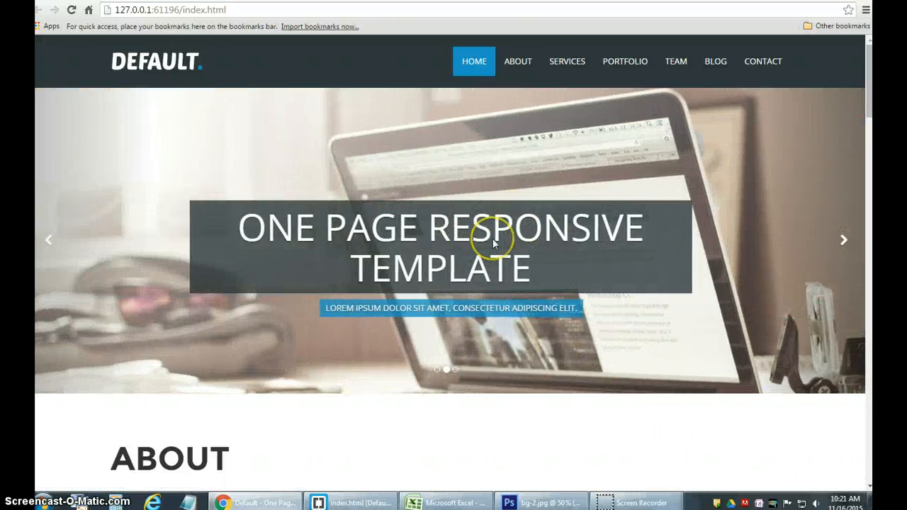
{"action": "scroll", "scroll_direction": "down", "scroll_amount": 3}
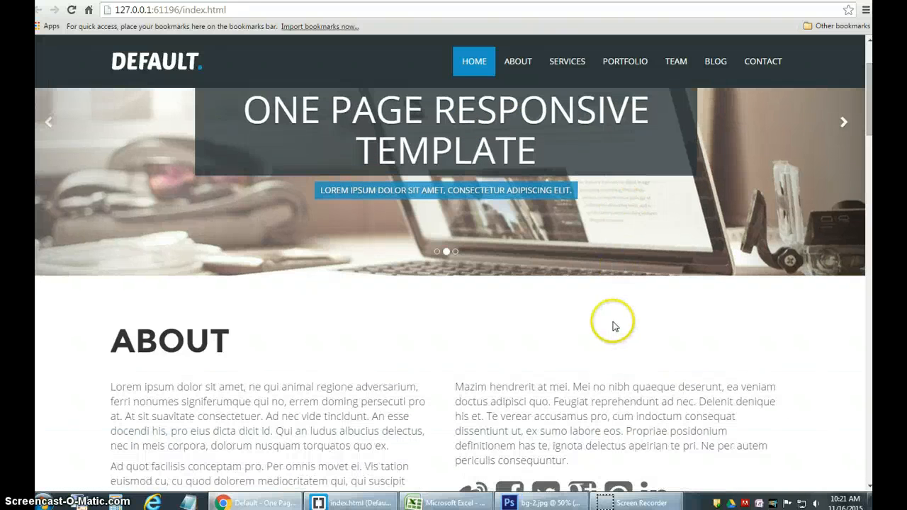
{"action": "left_click", "coordinate": [519, 61]}
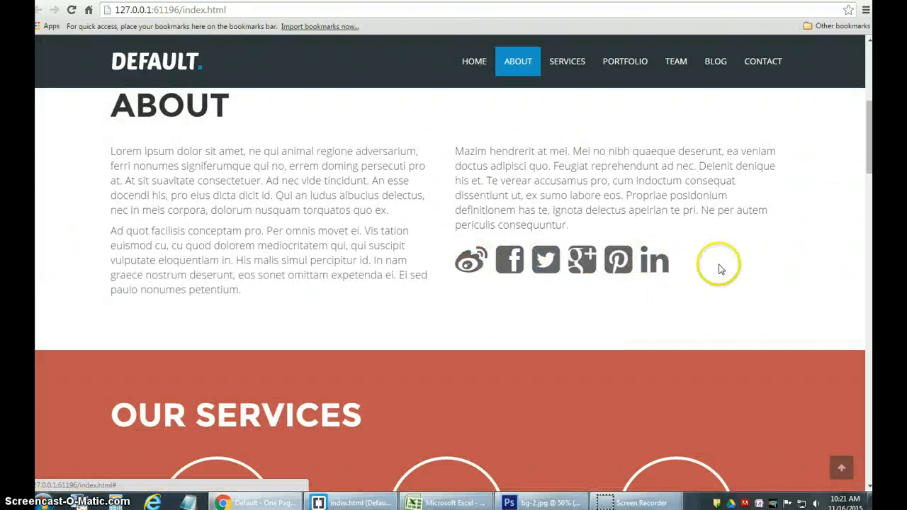
{"action": "left_click", "coordinate": [474, 61]}
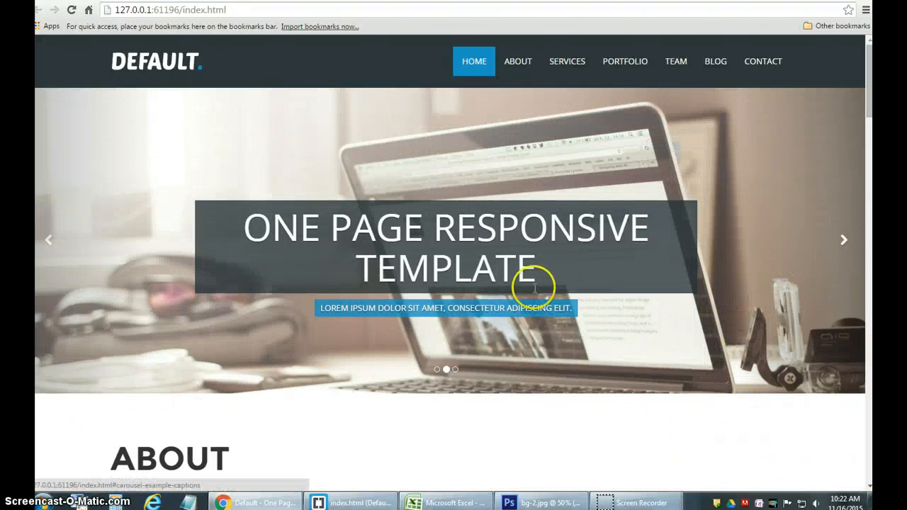
{"action": "mouse_move", "coordinate": [509, 201]}
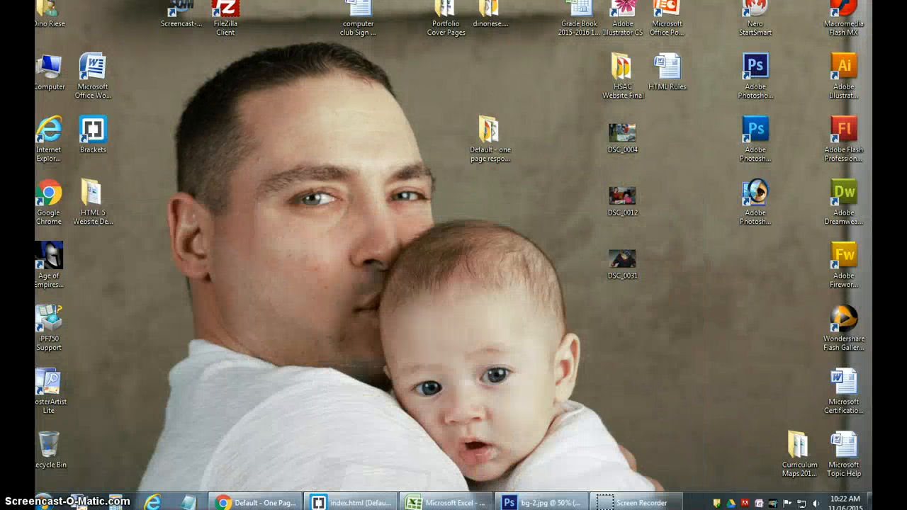
Bring Chrome back up and advance the hero slider two slides
{"action": "left_click", "coordinate": [256, 502]}
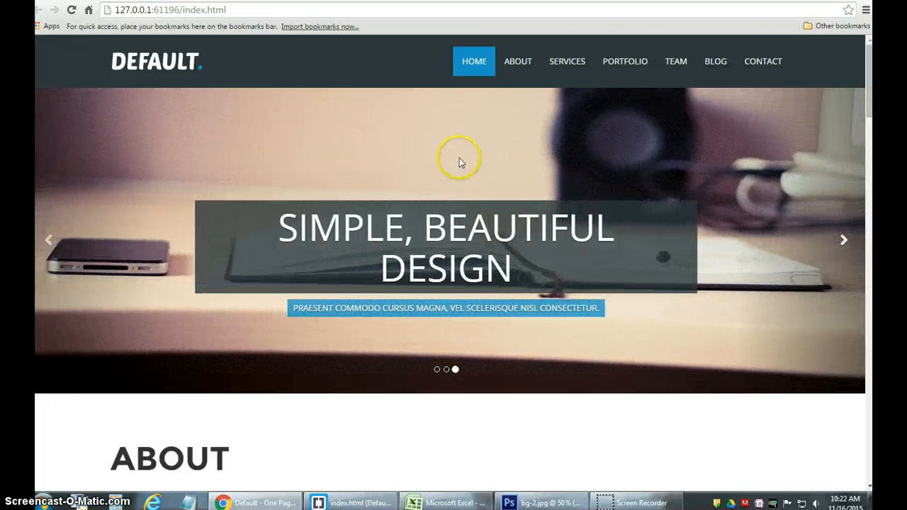
{"action": "left_click", "coordinate": [842, 239]}
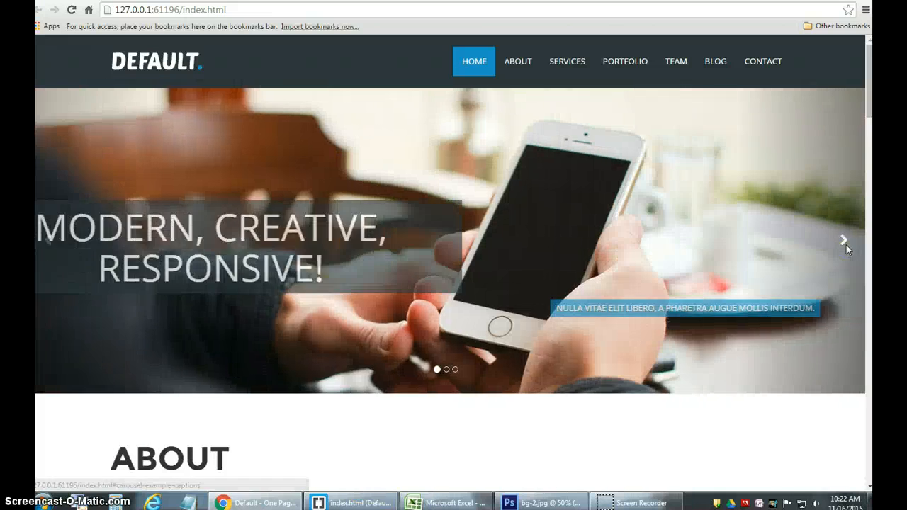
{"action": "left_click", "coordinate": [843, 240]}
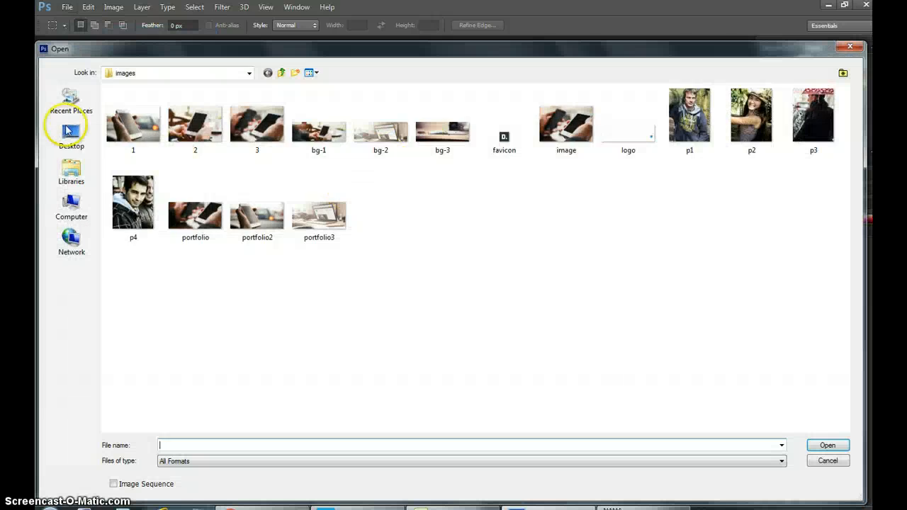
Browse the Open dialog through Desktop into the template folder and enter its images folder
{"action": "left_click", "coordinate": [70, 136]}
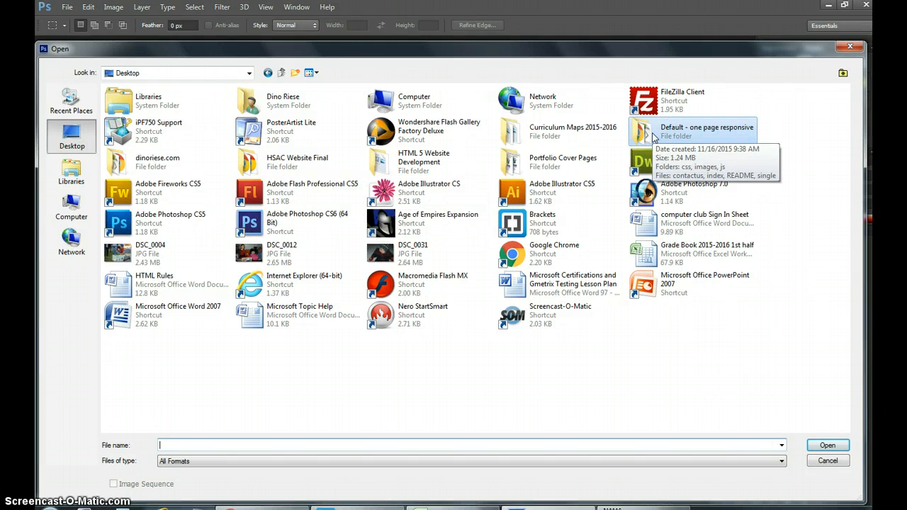
{"action": "double_click", "coordinate": [705, 131]}
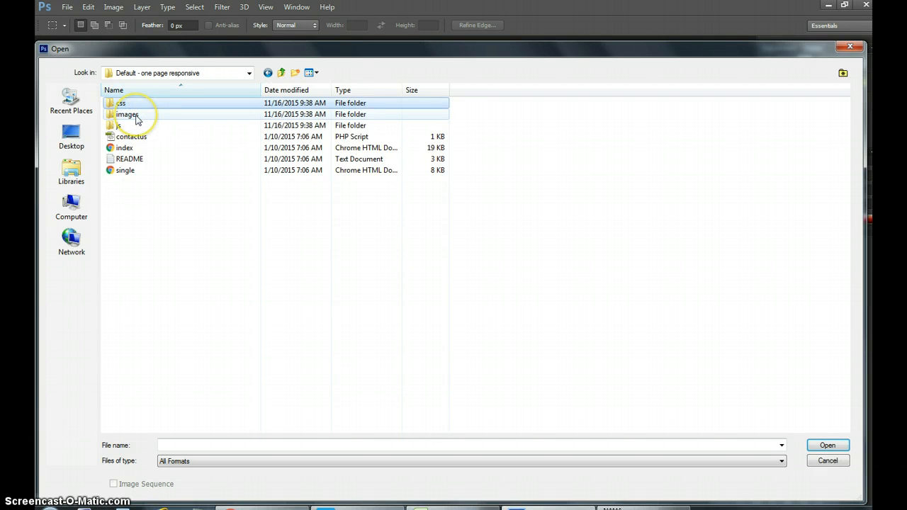
{"action": "left_click", "coordinate": [116, 125]}
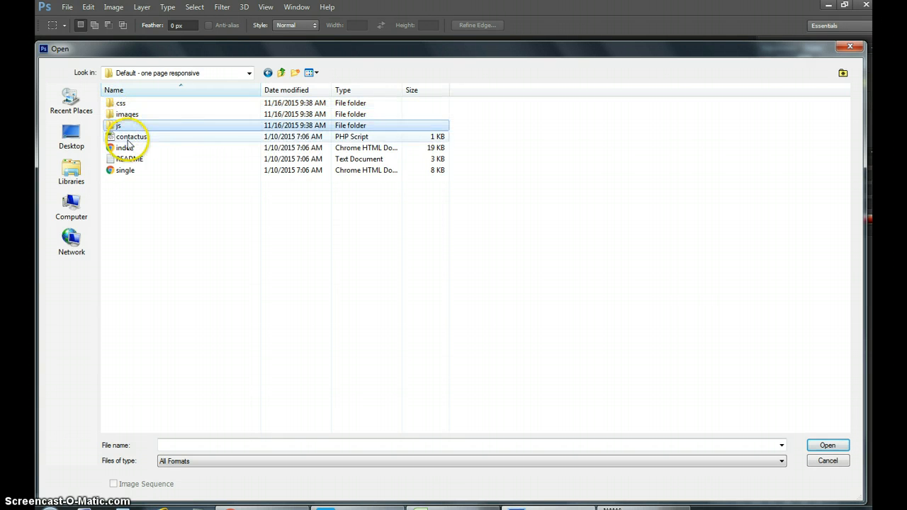
{"action": "left_click", "coordinate": [130, 136]}
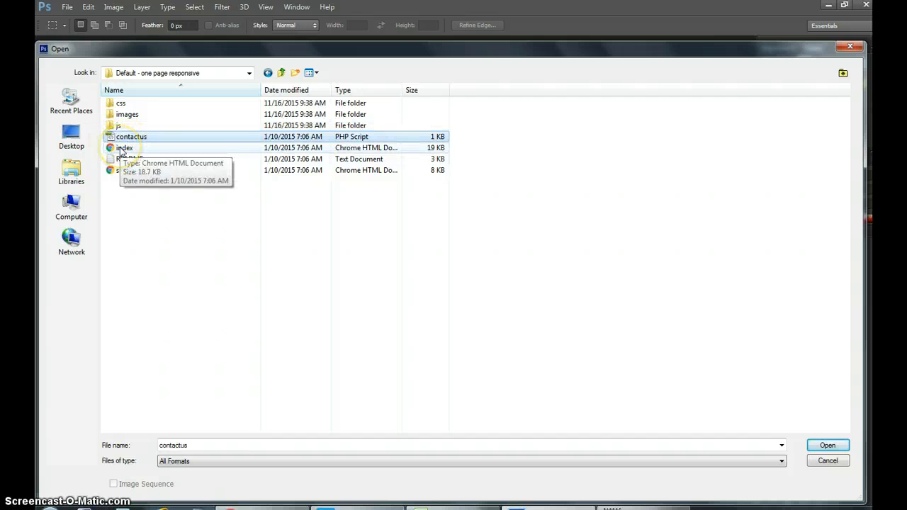
{"action": "left_click", "coordinate": [124, 147]}
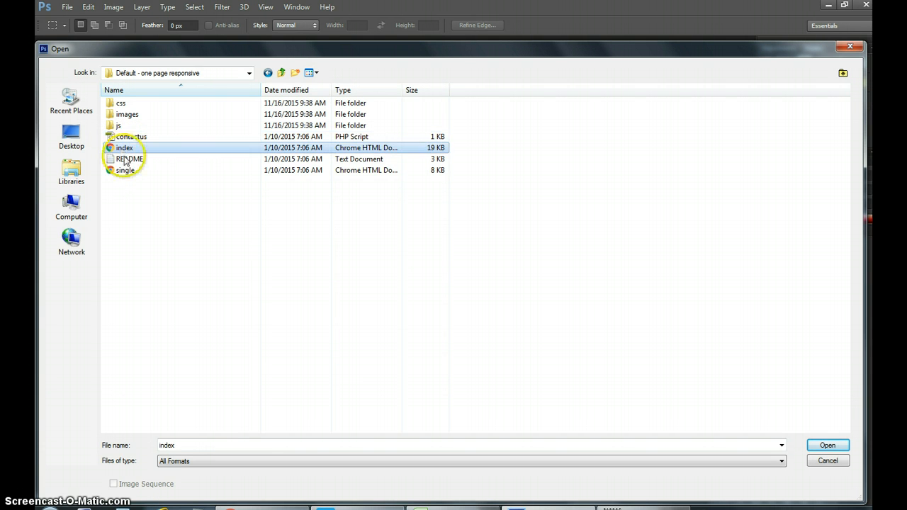
{"action": "left_click", "coordinate": [125, 170]}
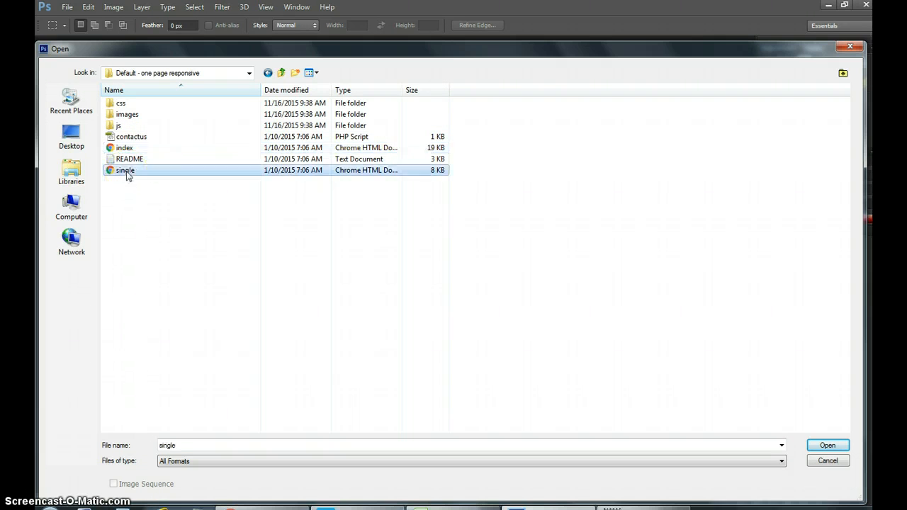
{"action": "left_click", "coordinate": [130, 158]}
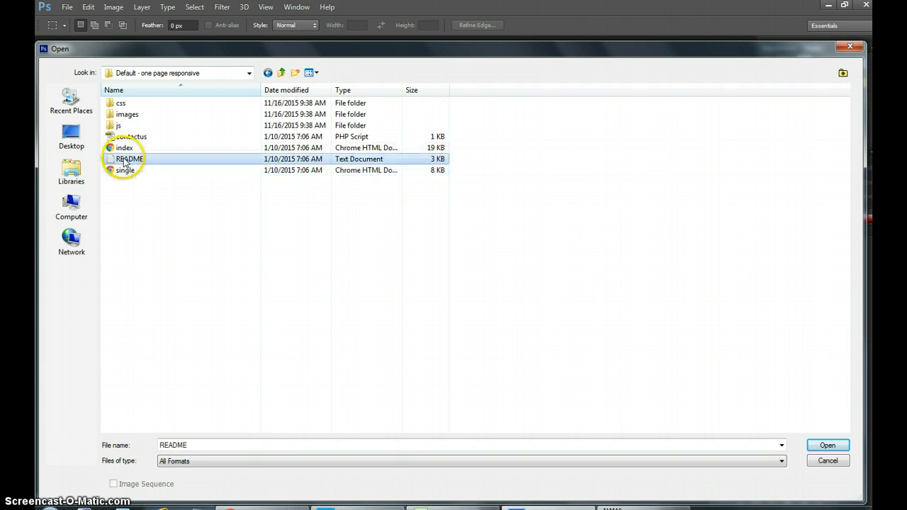
{"action": "mouse_move", "coordinate": [130, 159]}
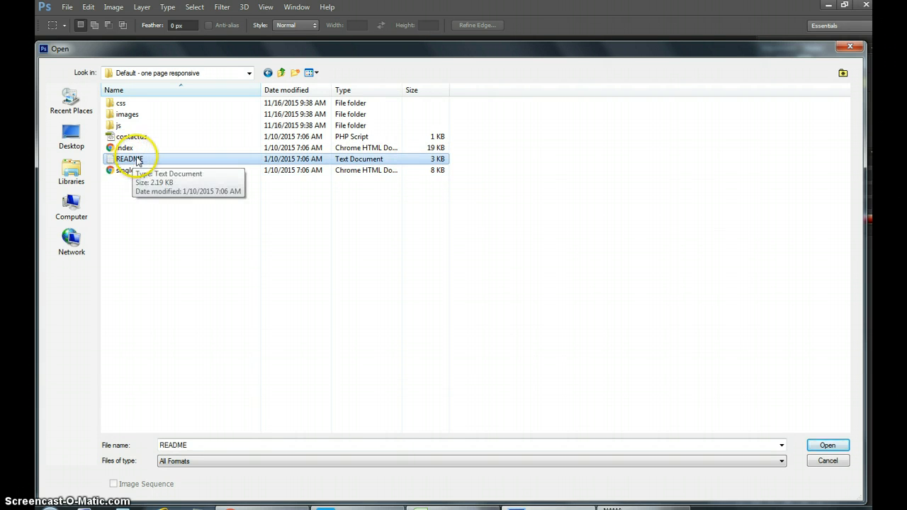
{"action": "mouse_move", "coordinate": [128, 114]}
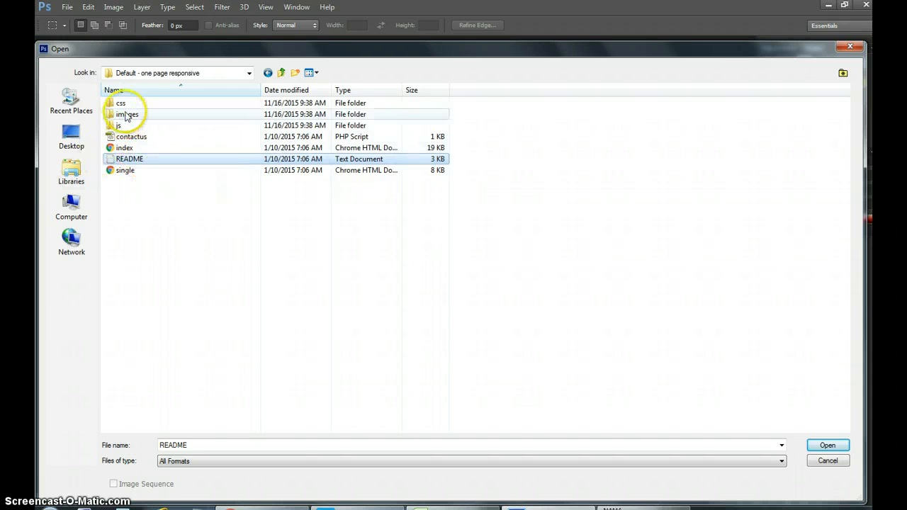
{"action": "double_click", "coordinate": [128, 114]}
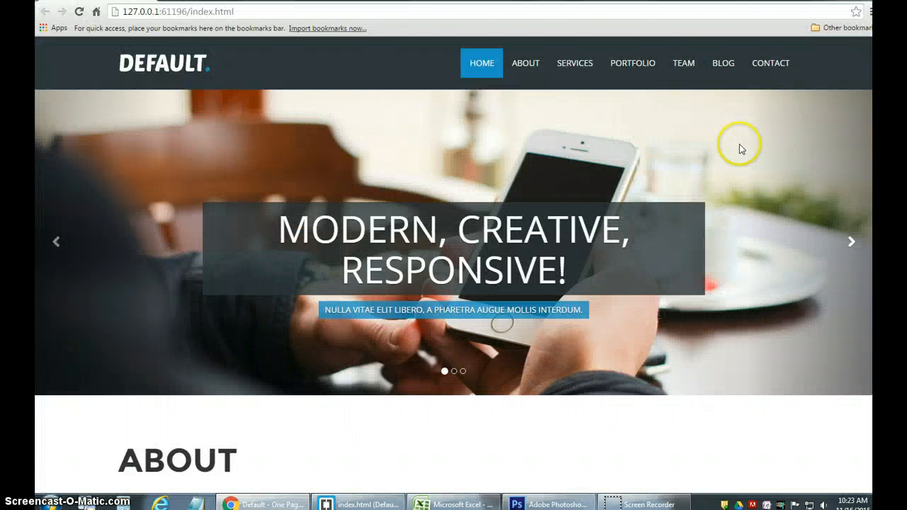
{"action": "mouse_move", "coordinate": [754, 244]}
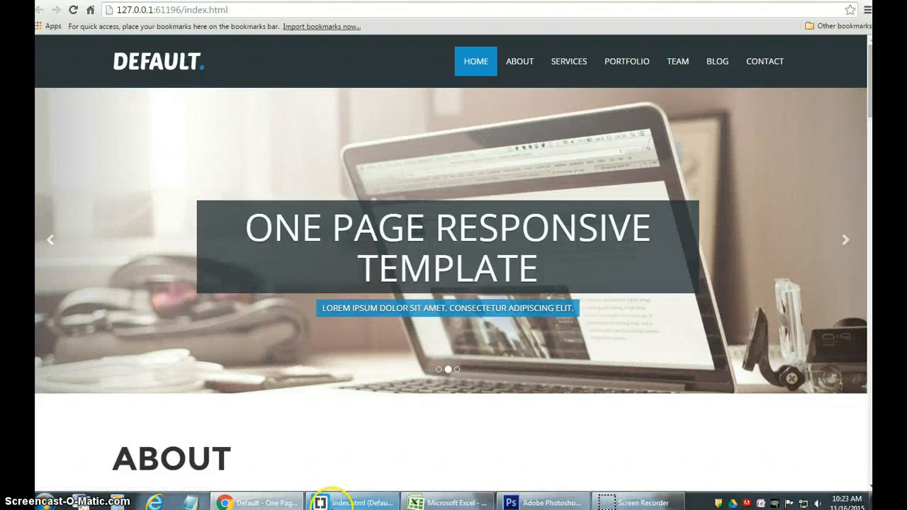
{"action": "mouse_move", "coordinate": [352, 502]}
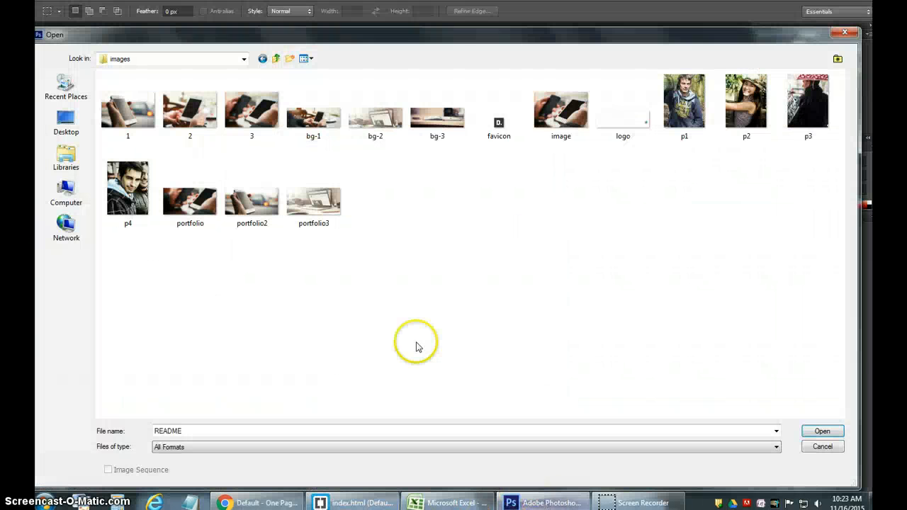
Open the bg-2 slider background image as a Photoshop document
{"action": "left_click", "coordinate": [313, 111]}
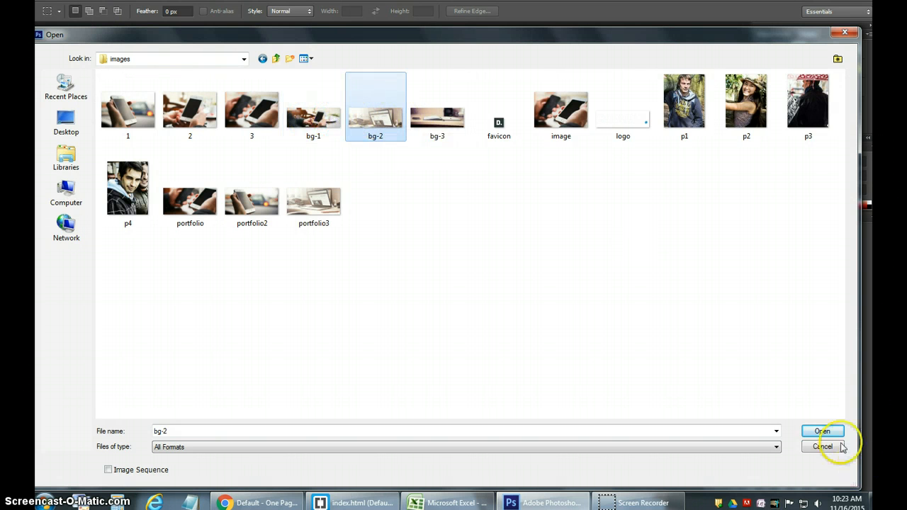
{"action": "left_click", "coordinate": [822, 431]}
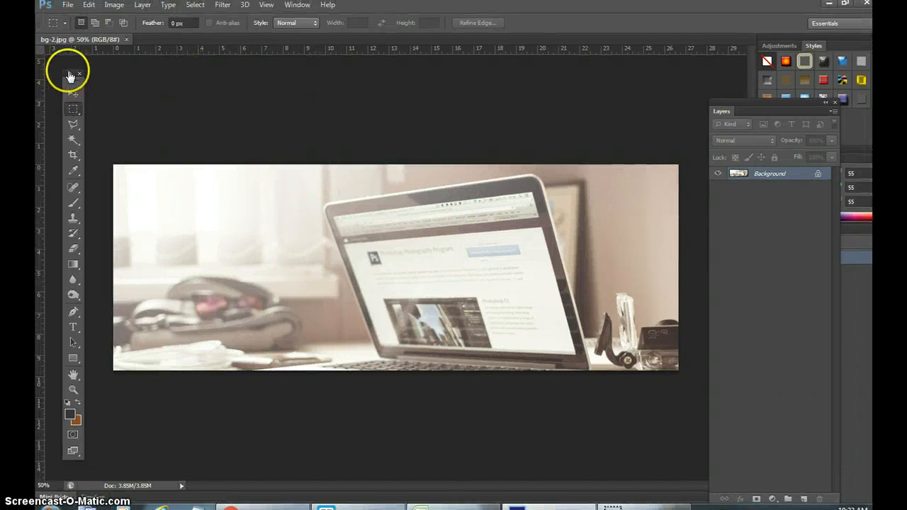
Start opening another file and select the DSC_0004 family photo on the Desktop
{"action": "left_click", "coordinate": [68, 6]}
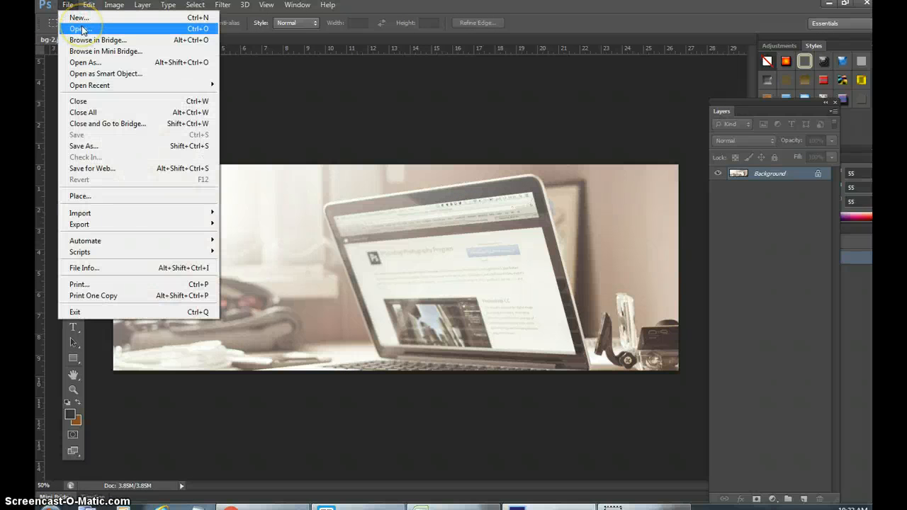
{"action": "left_click", "coordinate": [79, 28]}
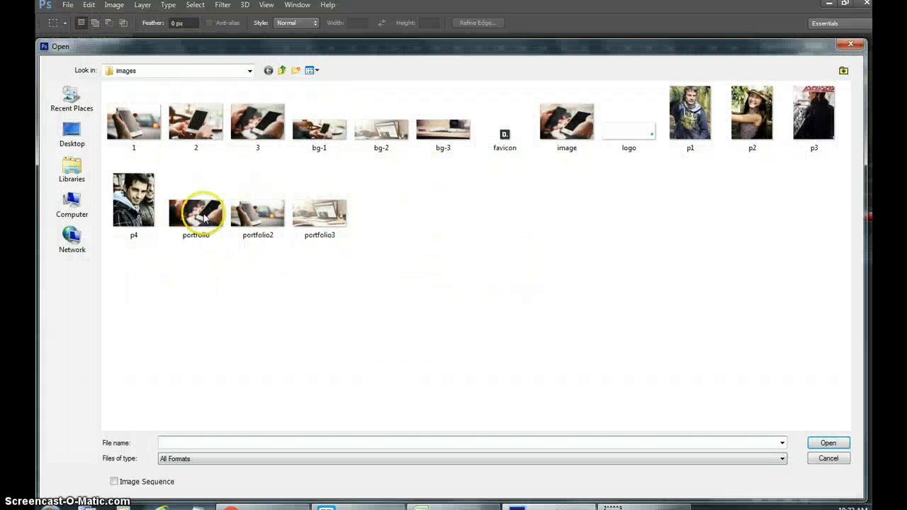
{"action": "left_click", "coordinate": [70, 134]}
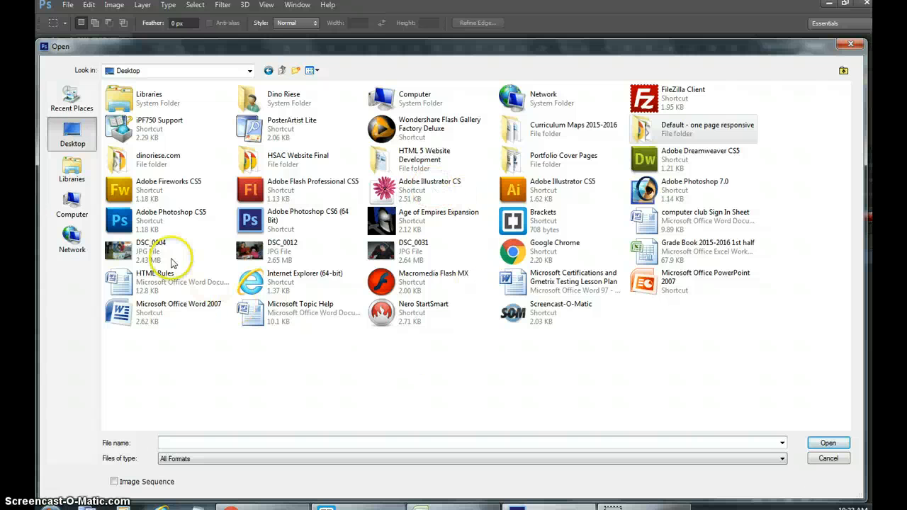
{"action": "left_click", "coordinate": [148, 248]}
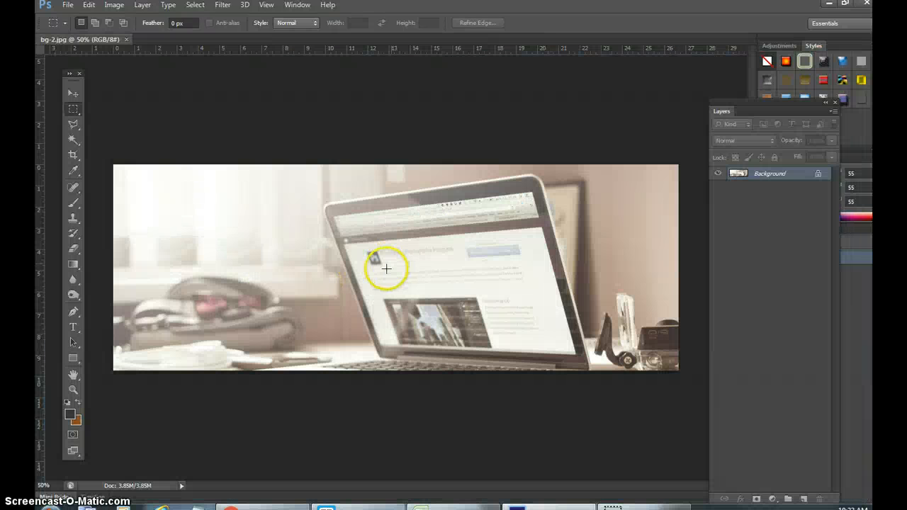
Compare the pixel sizes of the family photo and bg-2 in Image Size without changes
{"action": "left_click", "coordinate": [177, 39]}
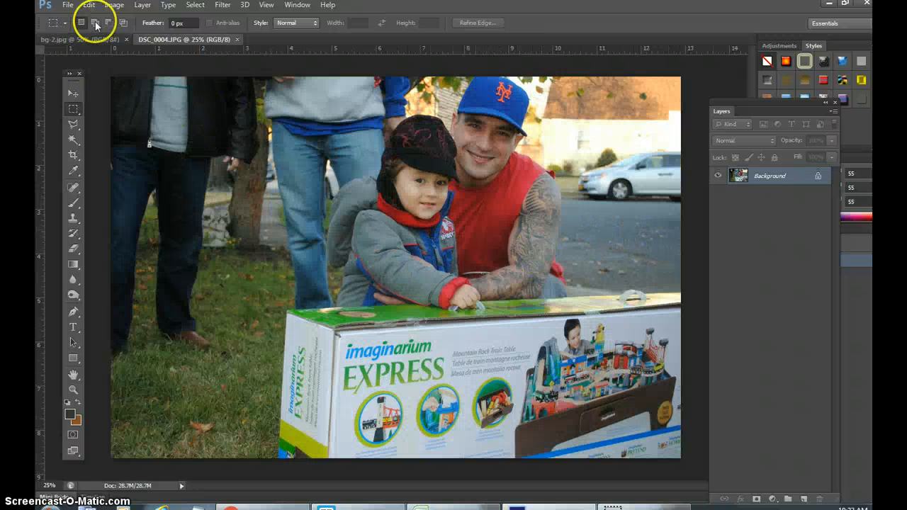
{"action": "left_click", "coordinate": [114, 6]}
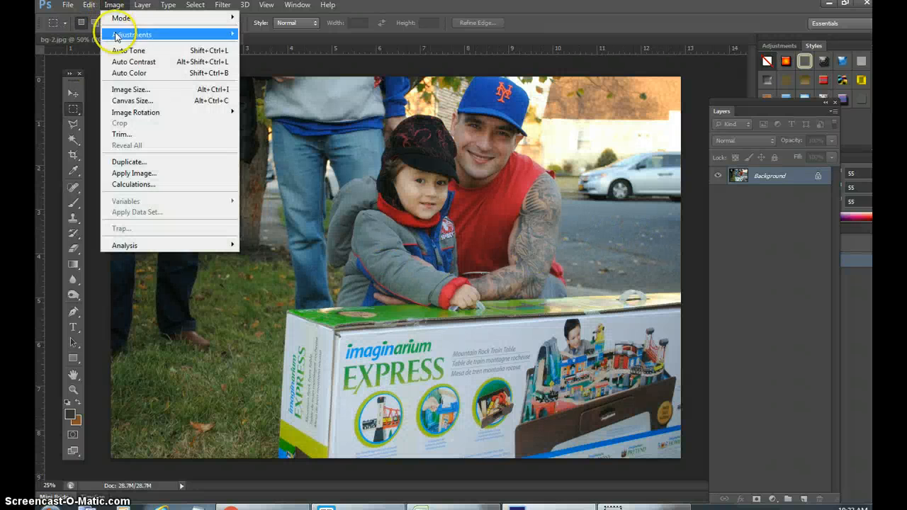
{"action": "left_click", "coordinate": [130, 88]}
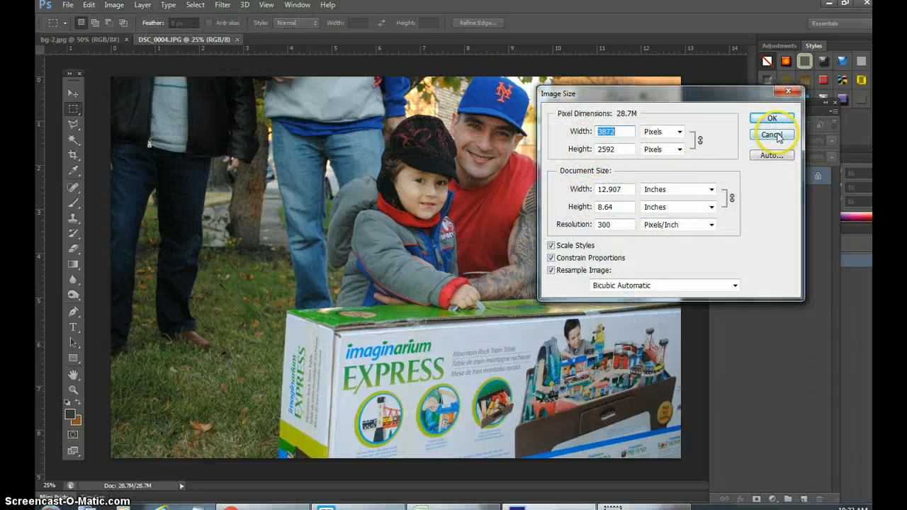
{"action": "left_click", "coordinate": [771, 134]}
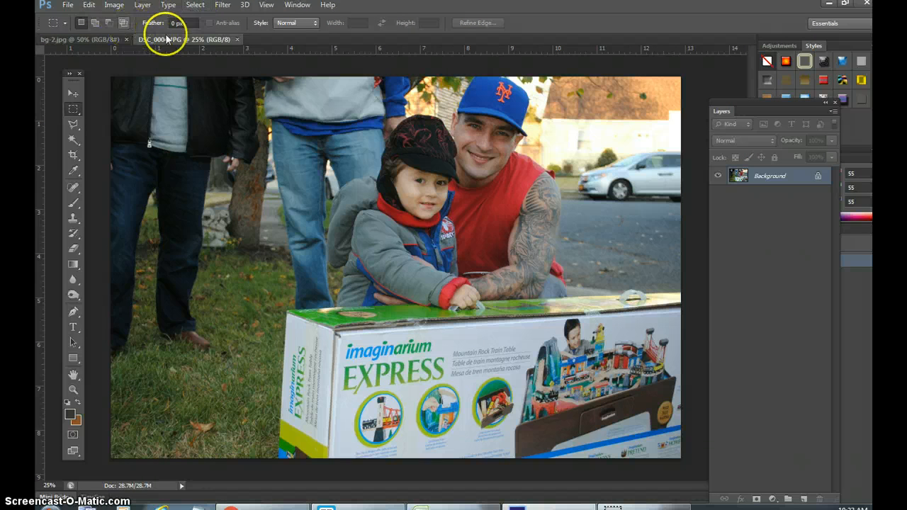
{"action": "left_click", "coordinate": [82, 39]}
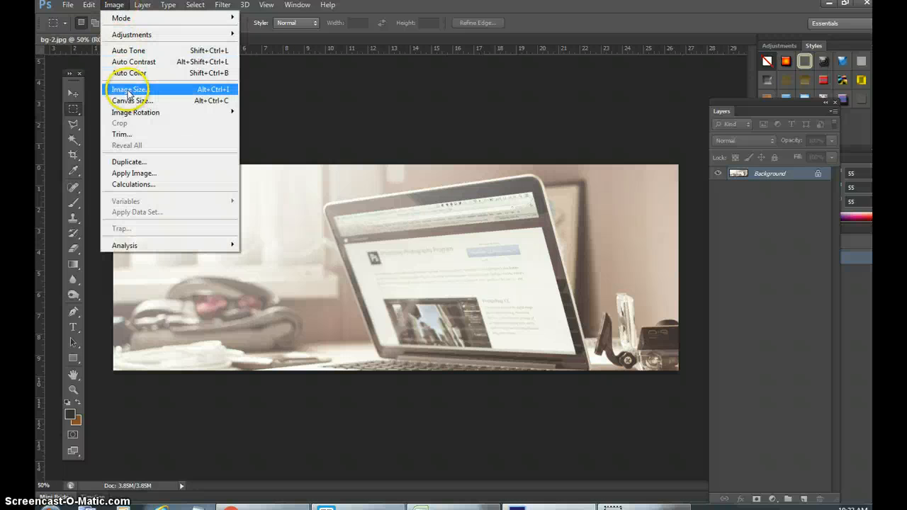
{"action": "left_click", "coordinate": [129, 88]}
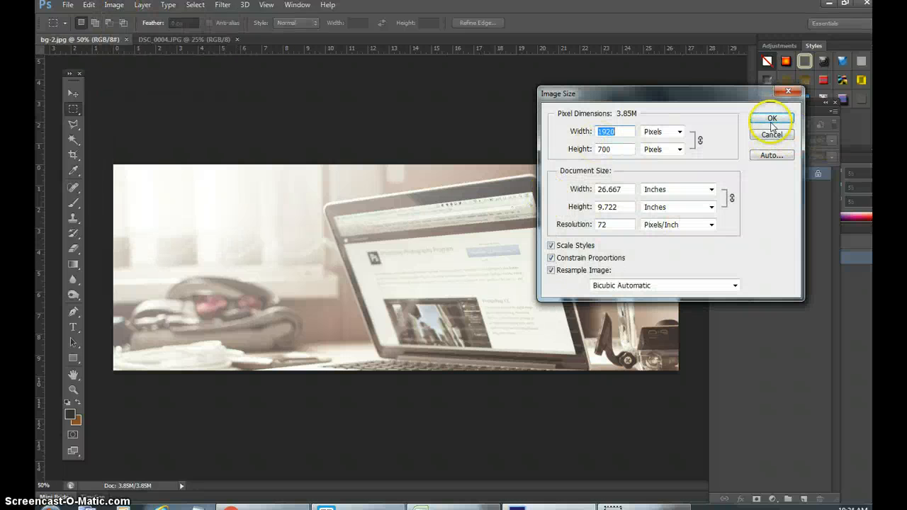
{"action": "left_click", "coordinate": [771, 118]}
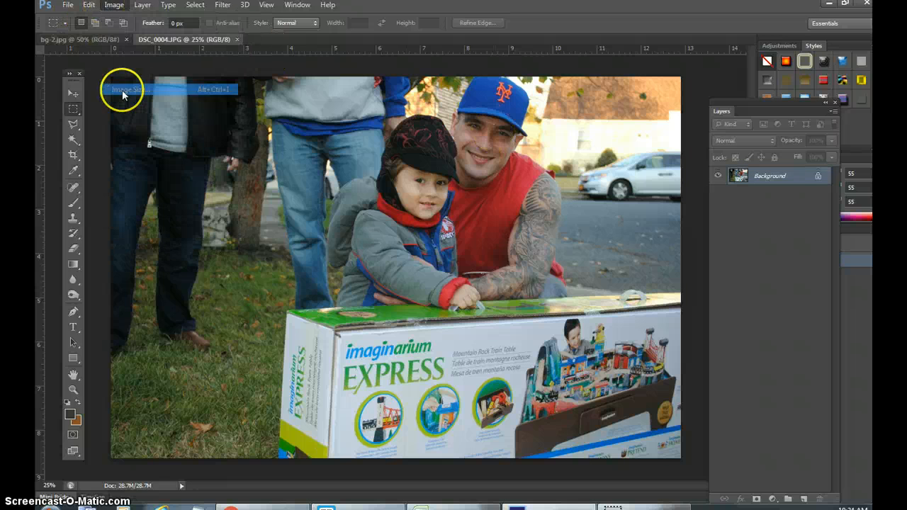
Resize the family photo to 2000 pixels wide (2000 × 1339)
{"action": "left_click", "coordinate": [130, 89]}
{"action": "type", "text": "2000"}
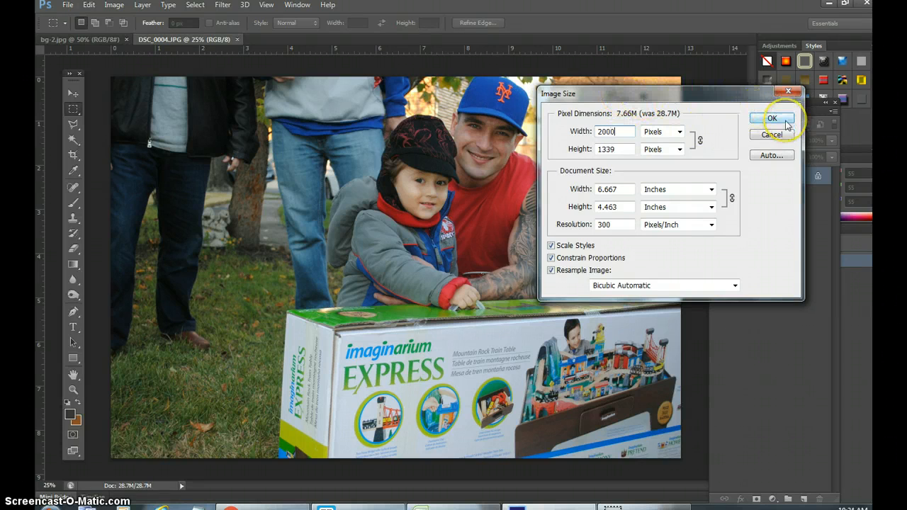
{"action": "left_click", "coordinate": [771, 119]}
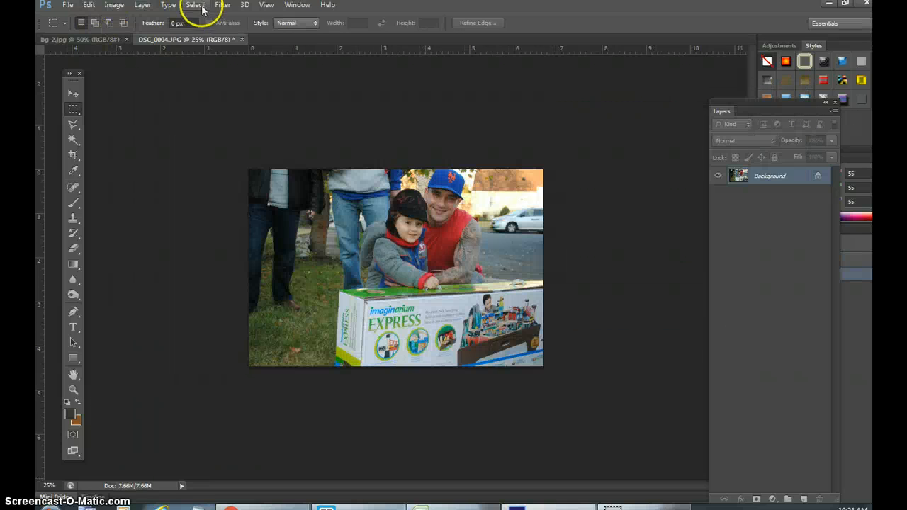
Copy the whole family photo, paste it as a layer into bg-2 and position it
{"action": "left_click", "coordinate": [194, 6]}
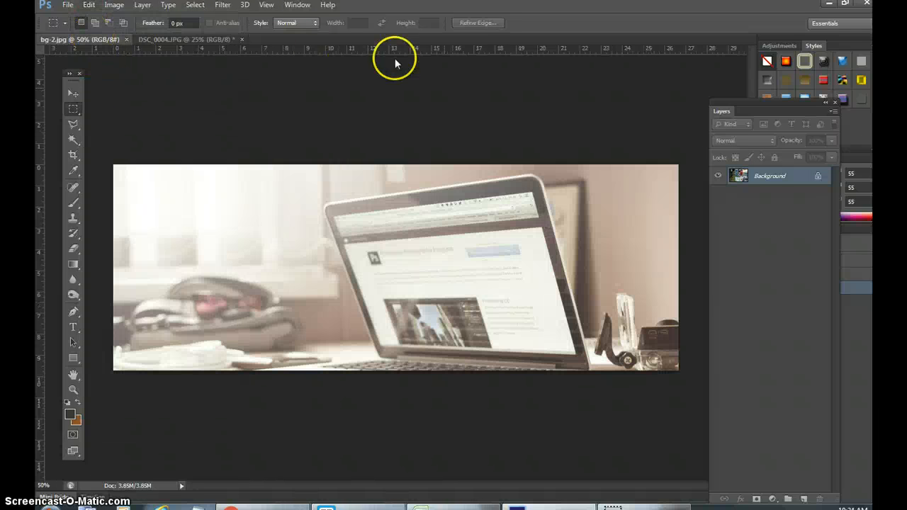
{"action": "left_click", "coordinate": [87, 6]}
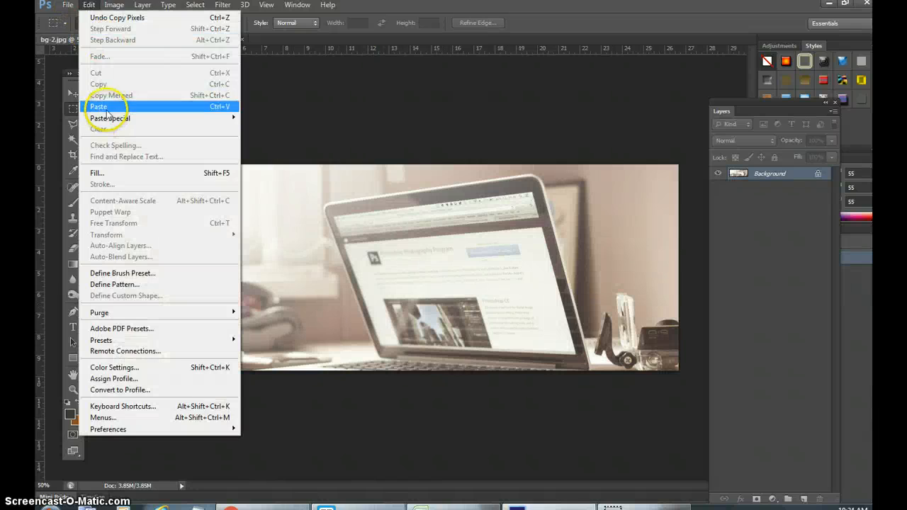
{"action": "left_click", "coordinate": [99, 106]}
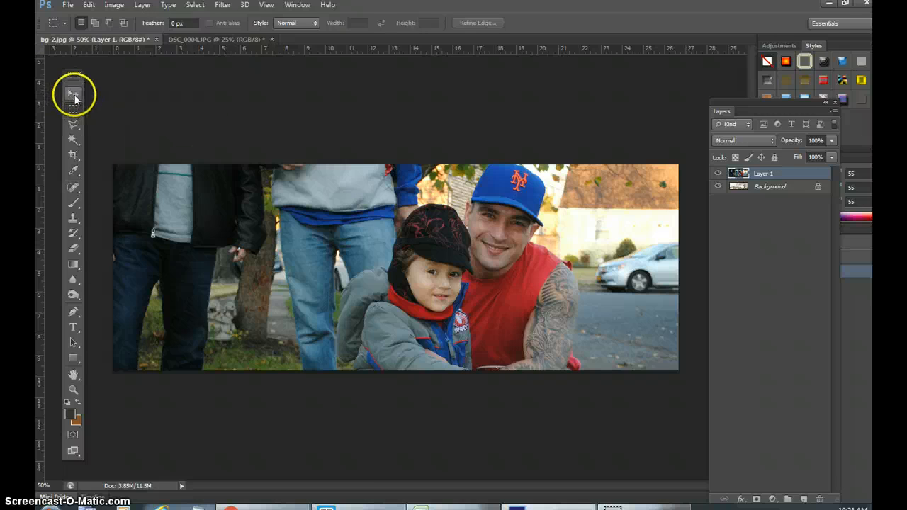
{"action": "left_click", "coordinate": [74, 94]}
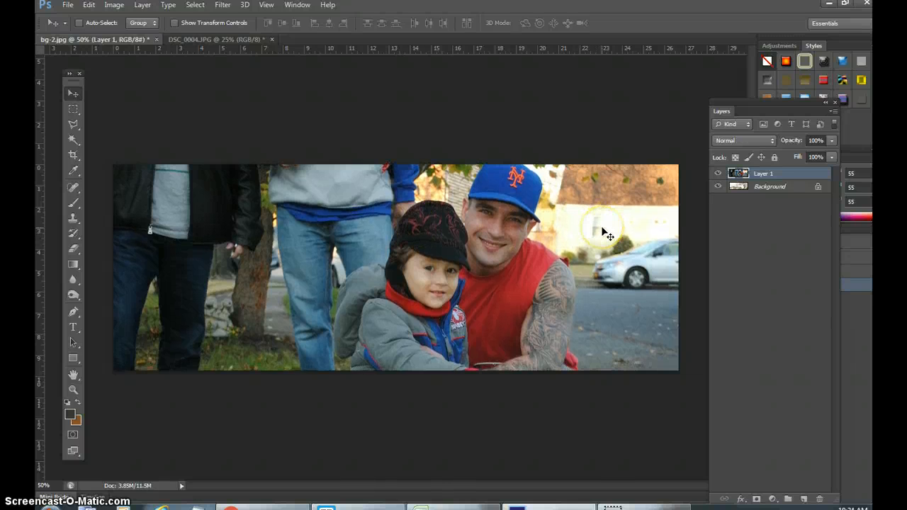
{"action": "left_click", "coordinate": [68, 5]}
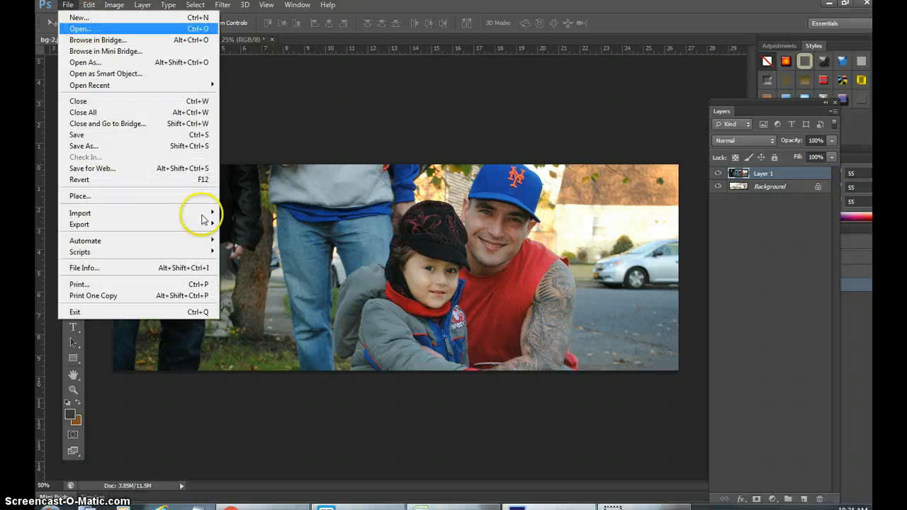
Export via Save for Web as a quality-100 JPEG at 1920 × 700 pixels
{"action": "left_click", "coordinate": [92, 167]}
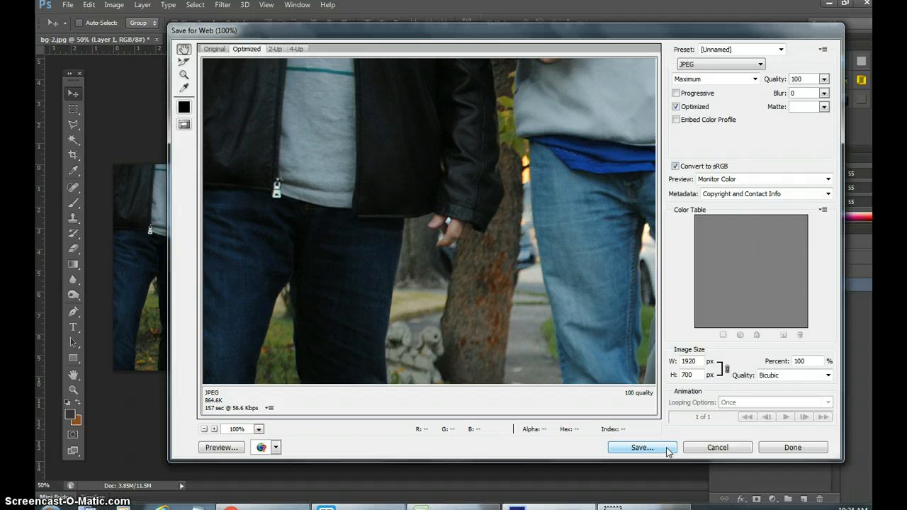
{"action": "left_click", "coordinate": [641, 447]}
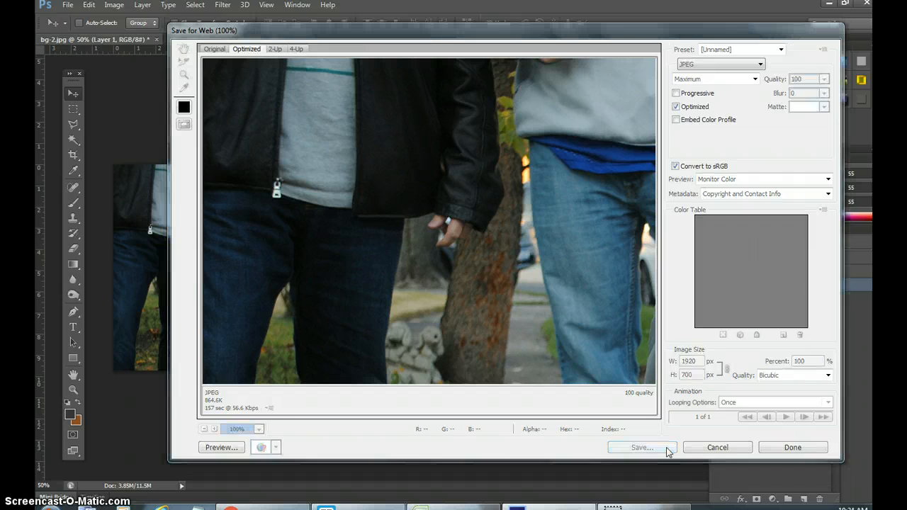
Save the export over bg-2.jpg in the template's images folder
{"action": "left_click", "coordinate": [642, 448]}
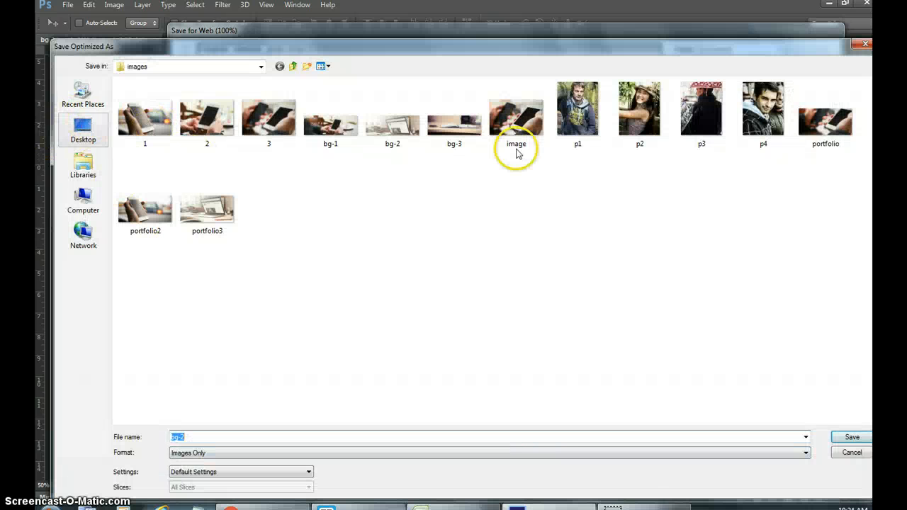
{"action": "left_click", "coordinate": [393, 117]}
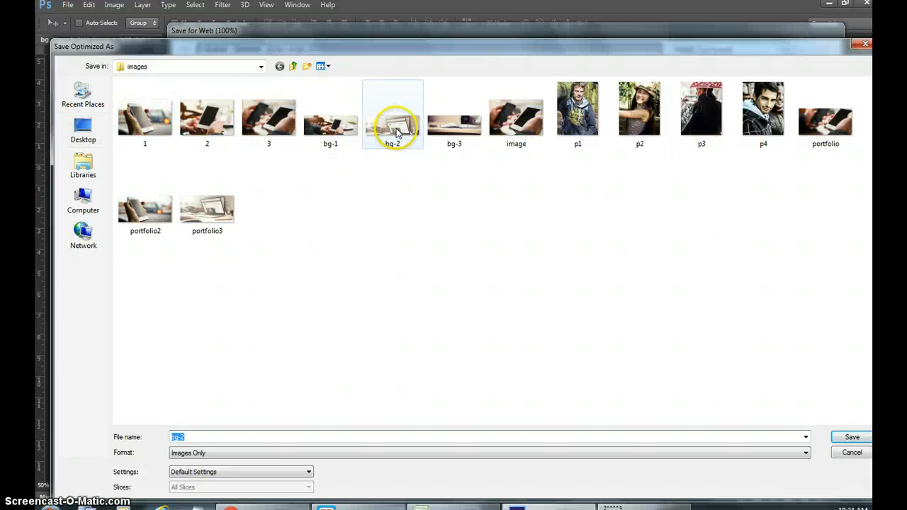
{"action": "left_click", "coordinate": [292, 67]}
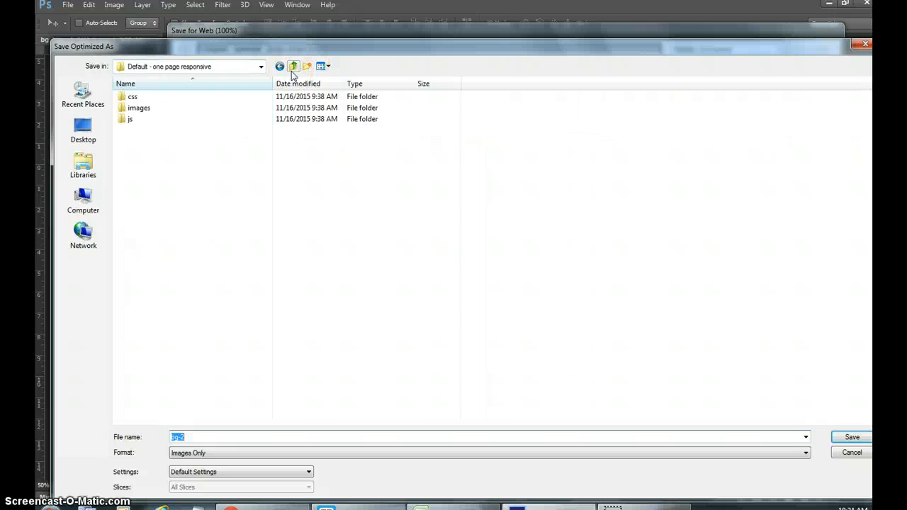
{"action": "left_click", "coordinate": [294, 67]}
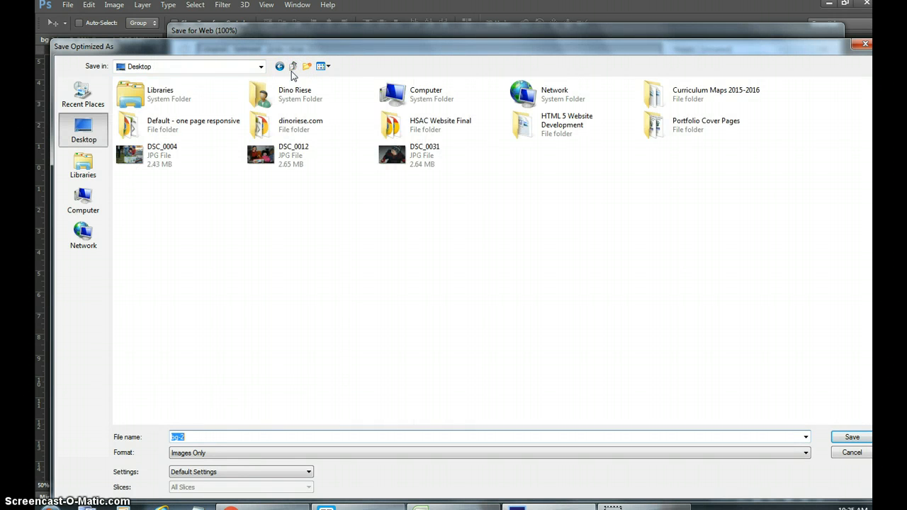
{"action": "mouse_move", "coordinate": [149, 128]}
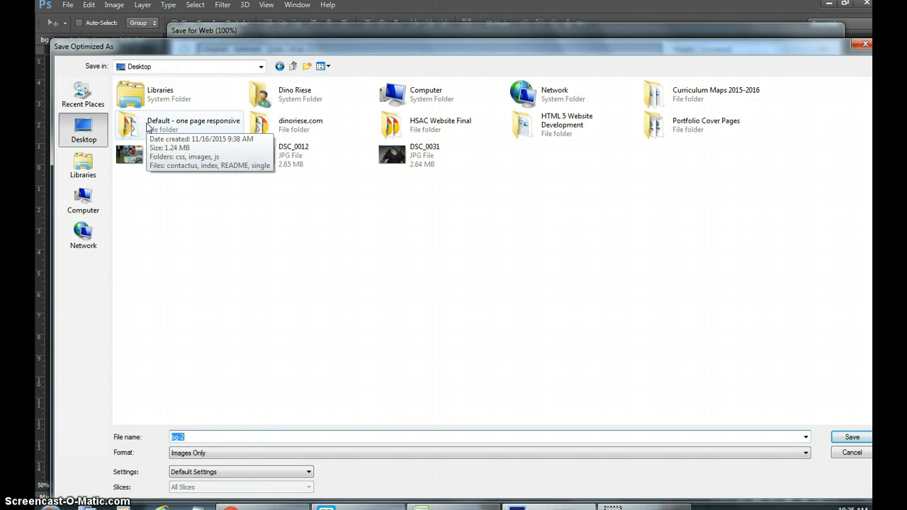
{"action": "double_click", "coordinate": [192, 125]}
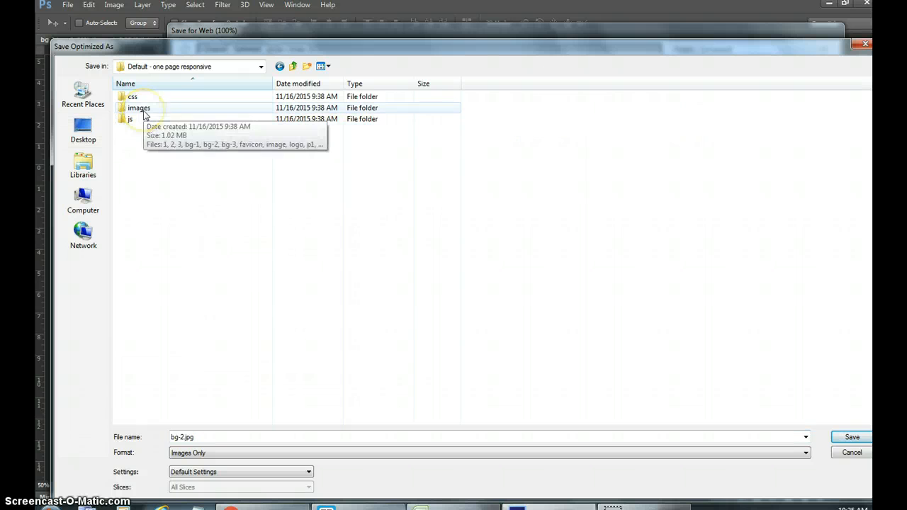
{"action": "double_click", "coordinate": [139, 107]}
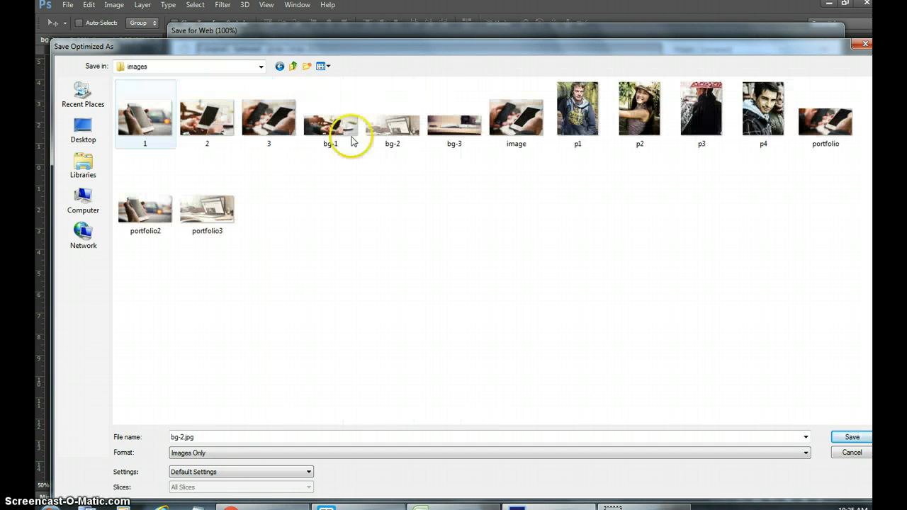
{"action": "left_click", "coordinate": [391, 114]}
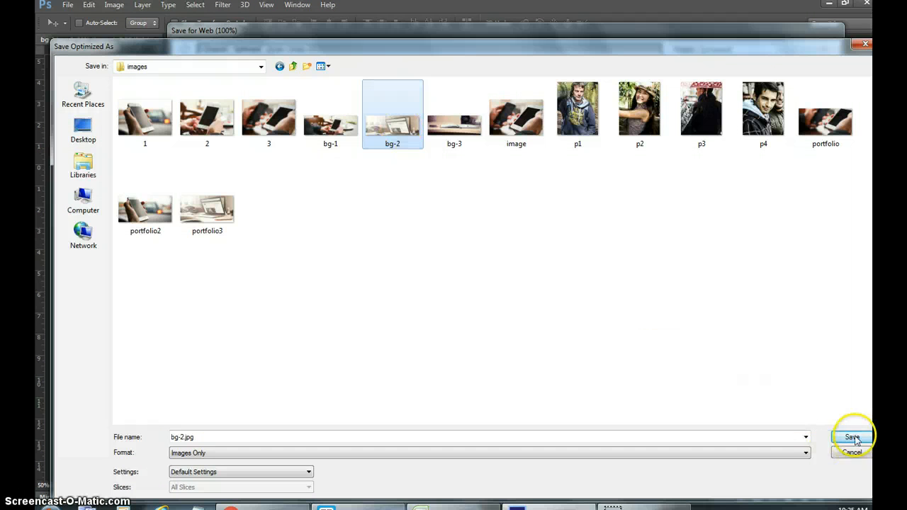
{"action": "left_click", "coordinate": [854, 436]}
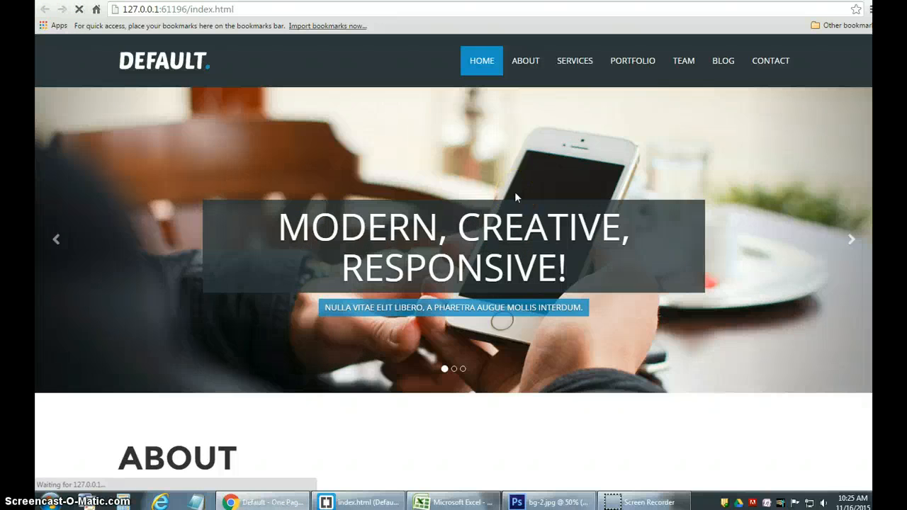
Cycle through the hero slider in Chrome to confirm the family photo slide appears
{"action": "left_click", "coordinate": [851, 238]}
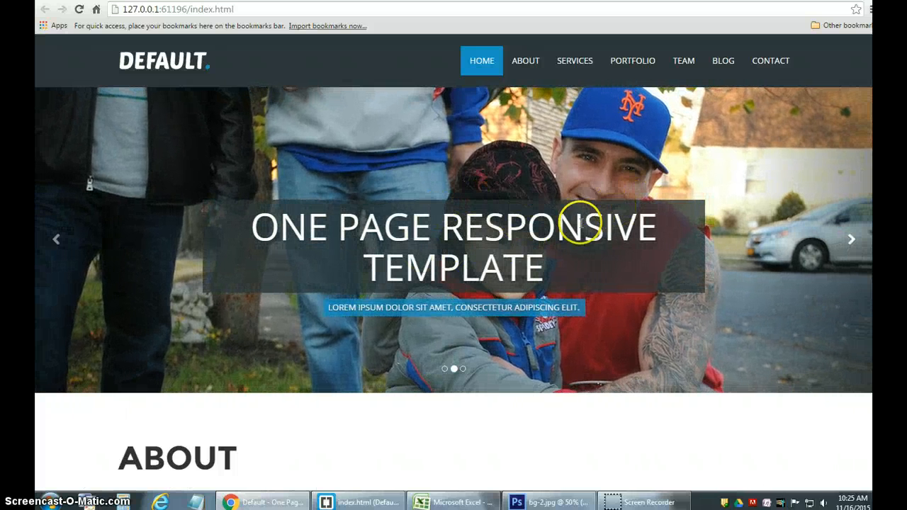
{"action": "left_click", "coordinate": [851, 238]}
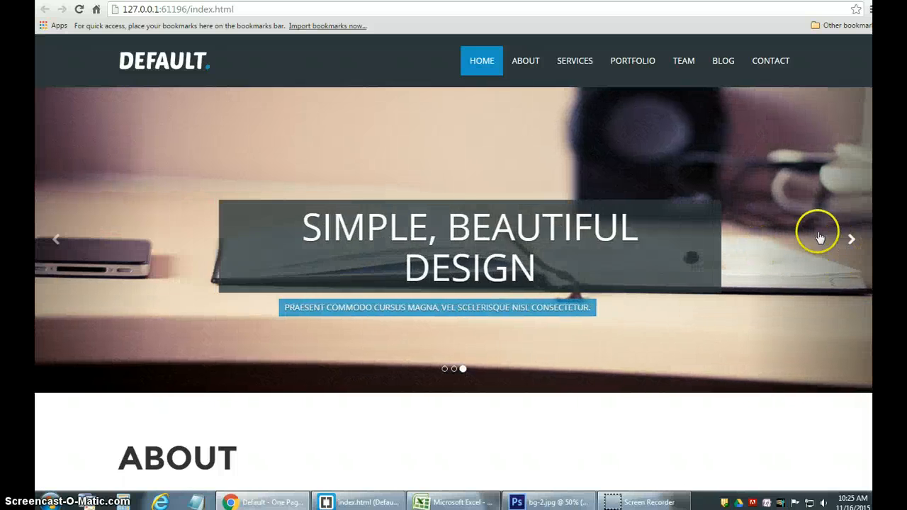
{"action": "left_click", "coordinate": [851, 238]}
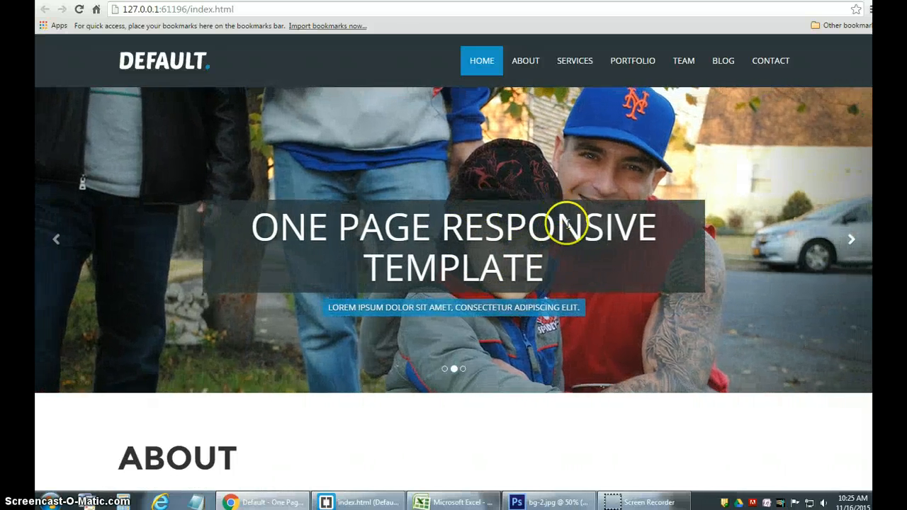
{"action": "left_click", "coordinate": [850, 238]}
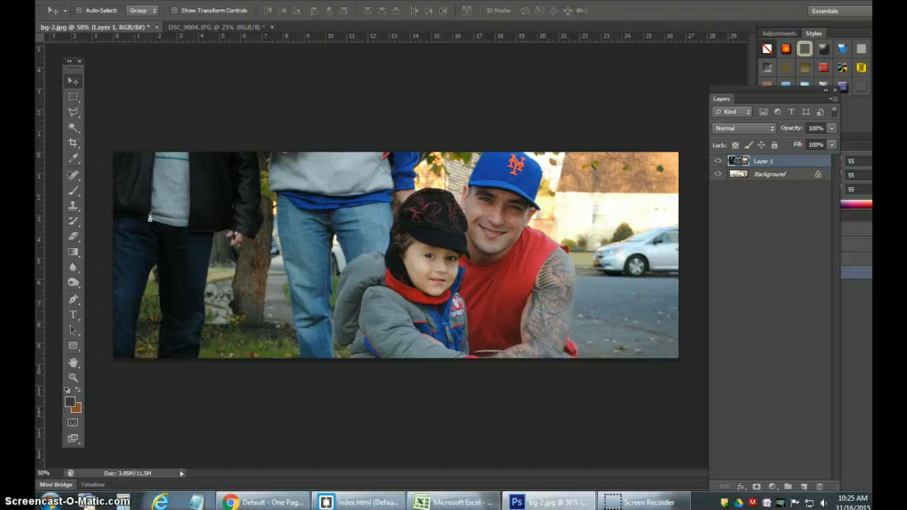
{"action": "left_click", "coordinate": [66, 5]}
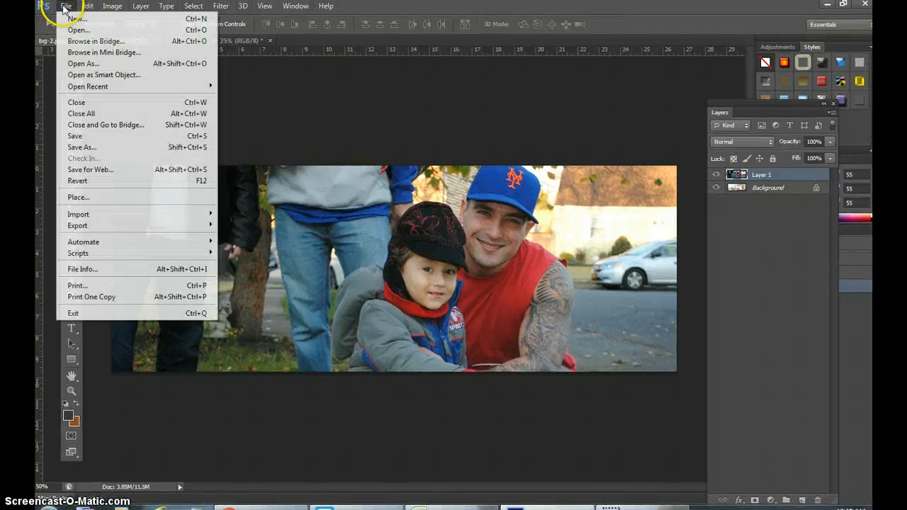
{"action": "mouse_move", "coordinate": [82, 147]}
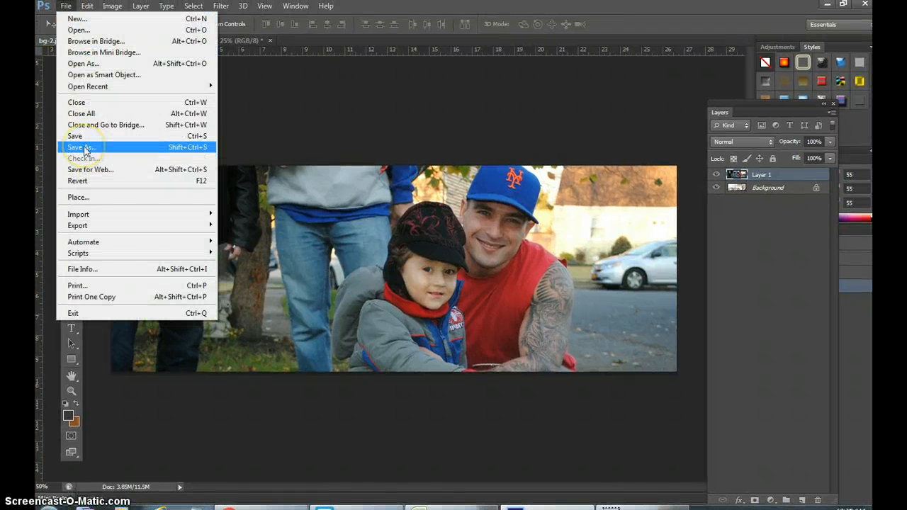
{"action": "left_click", "coordinate": [82, 145]}
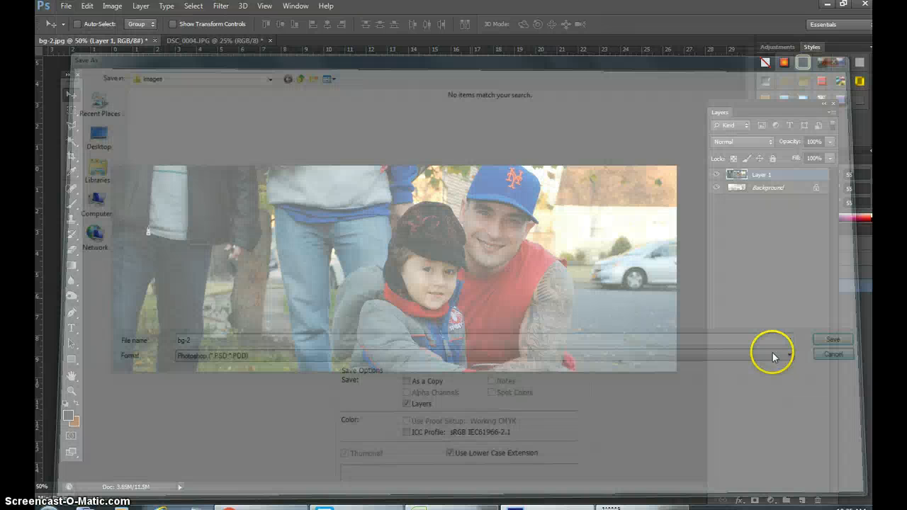
{"action": "left_click", "coordinate": [65, 6]}
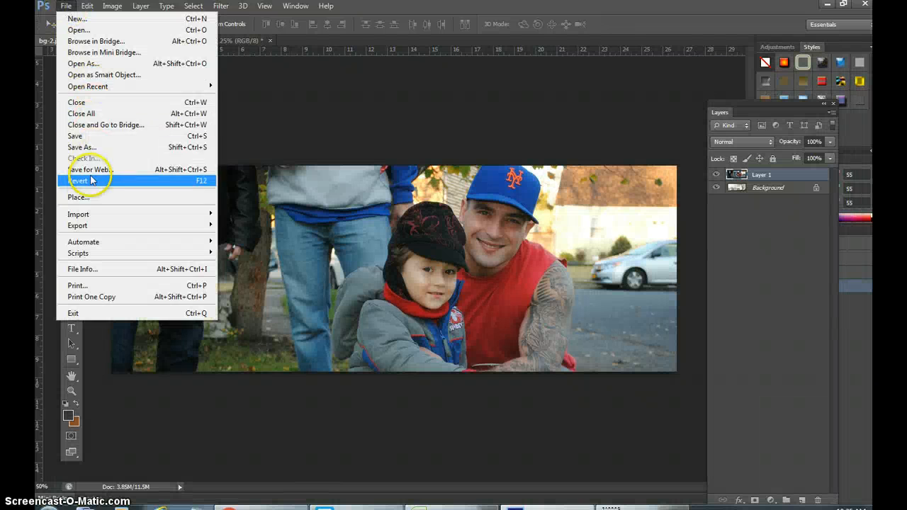
{"action": "left_click", "coordinate": [80, 182]}
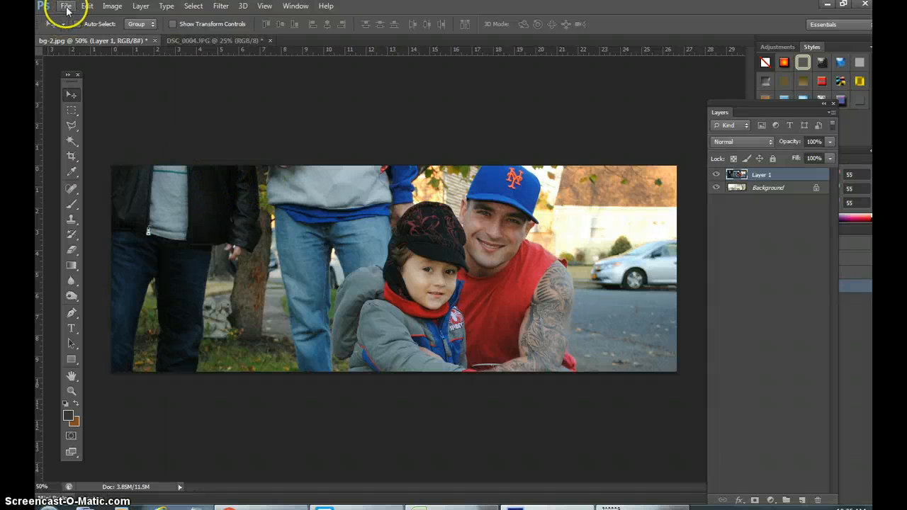
{"action": "left_click", "coordinate": [65, 5]}
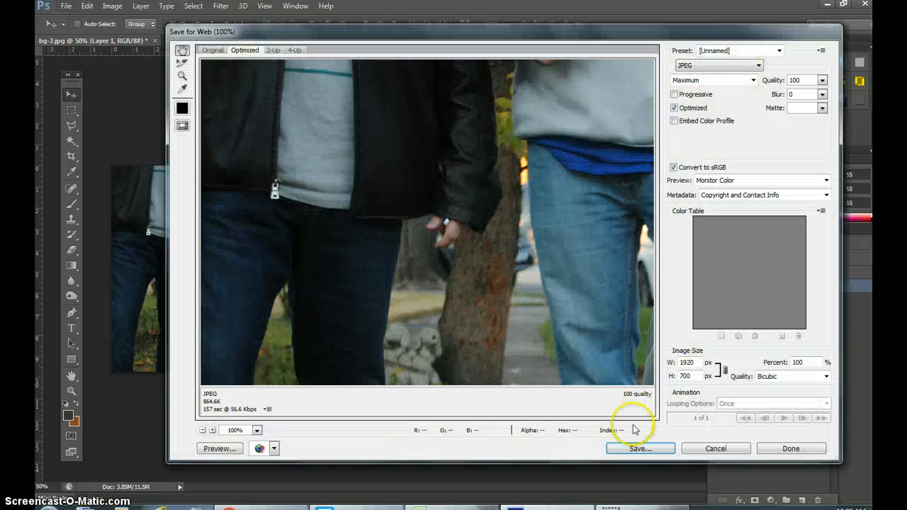
{"action": "left_click", "coordinate": [639, 448]}
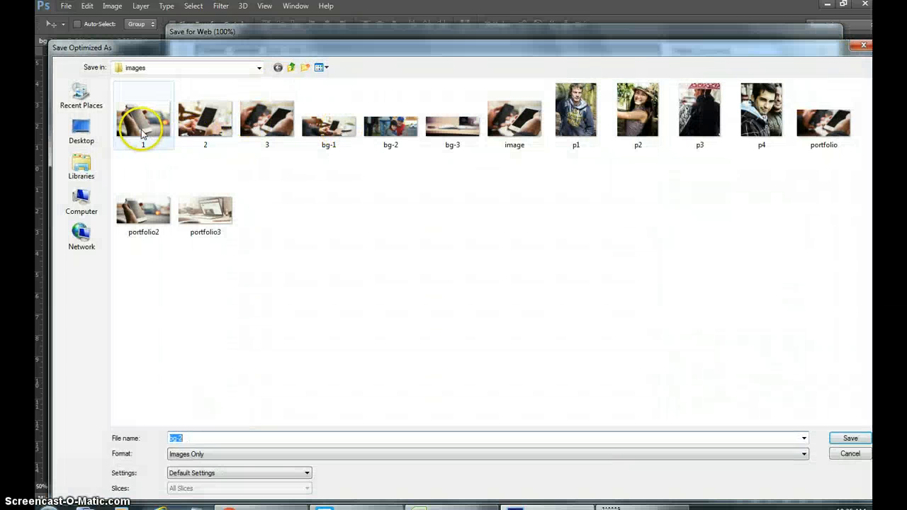
{"action": "left_click", "coordinate": [329, 116]}
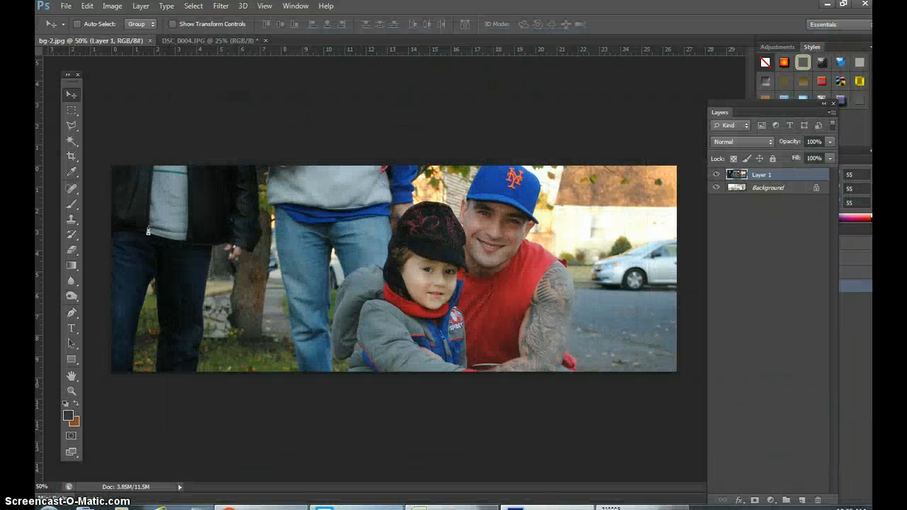
Check the live Chrome preview by advancing the slider one slide
{"action": "left_click", "coordinate": [261, 503]}
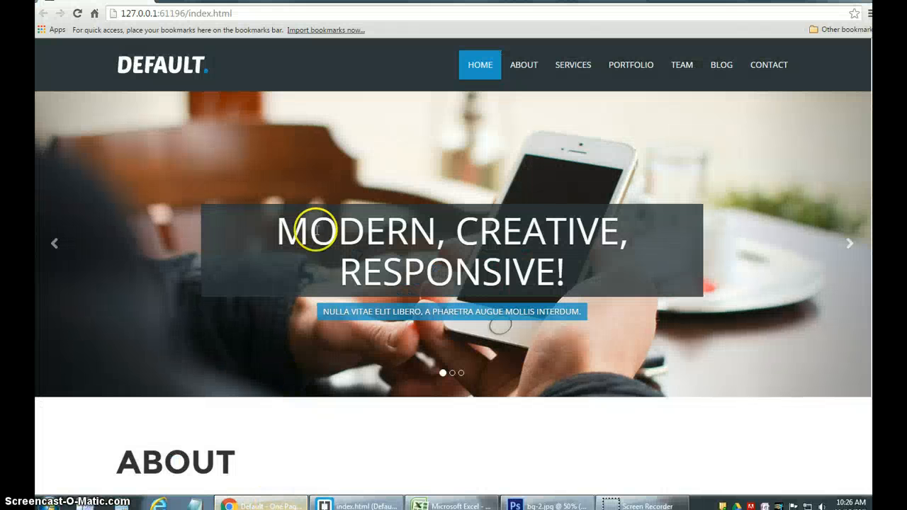
{"action": "left_click", "coordinate": [524, 65]}
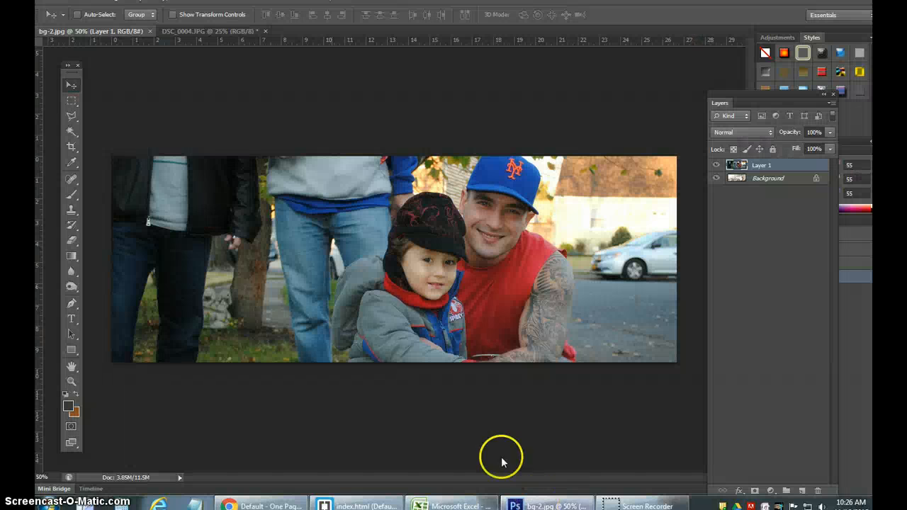
Start opening another Desktop photo, settling on DSC_0031 after DSC_0004 and DSC_0012
{"action": "left_click", "coordinate": [205, 31]}
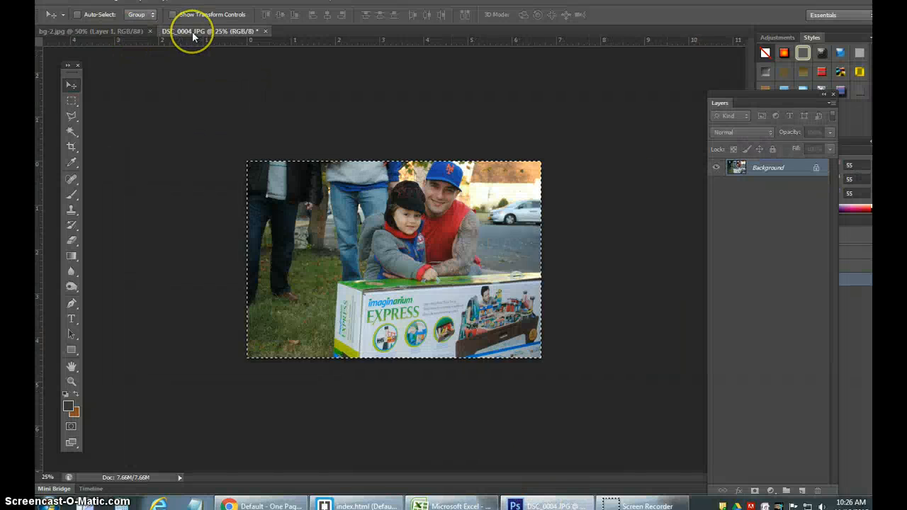
{"action": "left_click", "coordinate": [265, 31]}
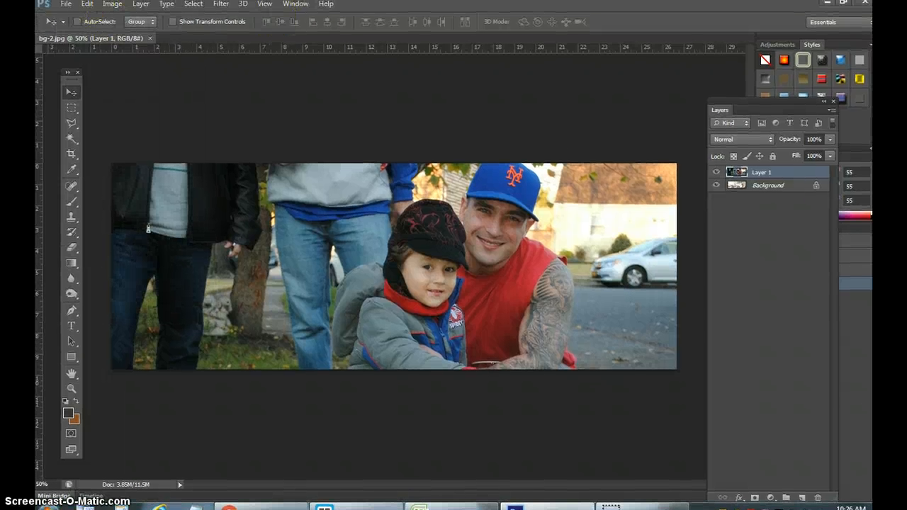
{"action": "left_click", "coordinate": [65, 3]}
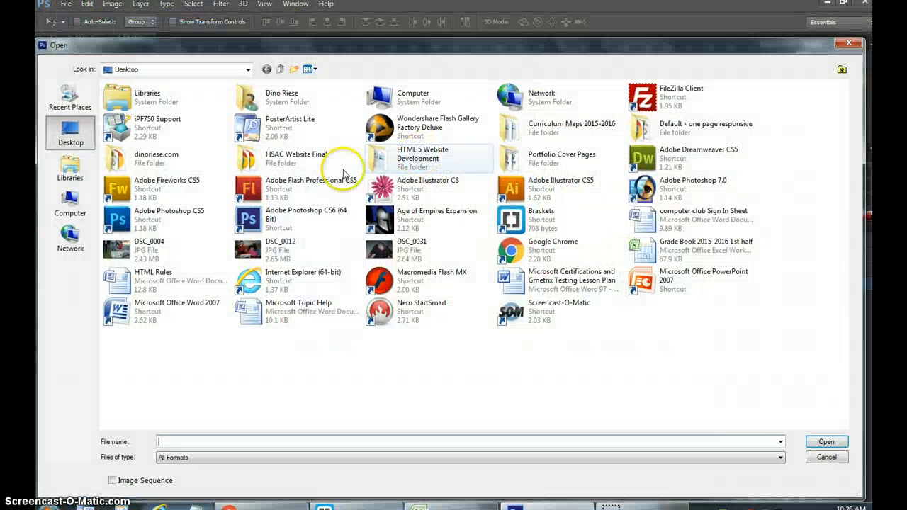
{"action": "left_click", "coordinate": [149, 249]}
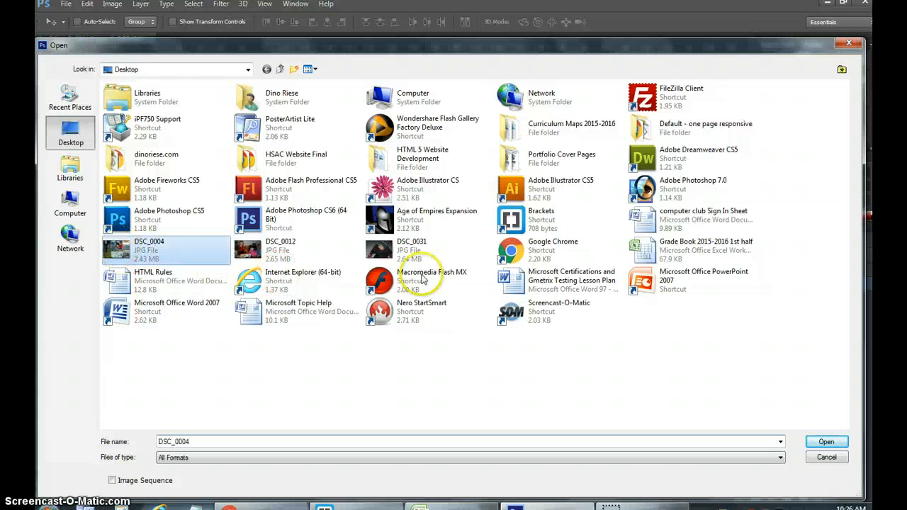
{"action": "left_click", "coordinate": [280, 250]}
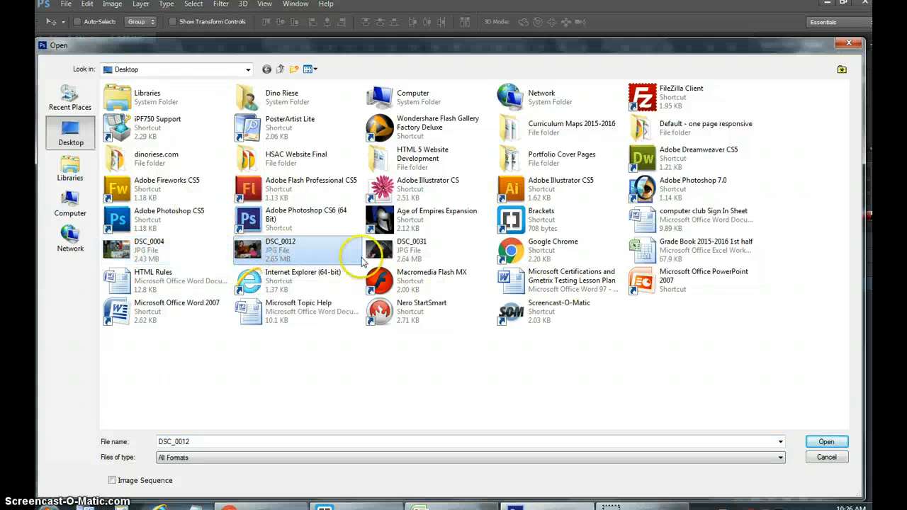
{"action": "left_click", "coordinate": [411, 249]}
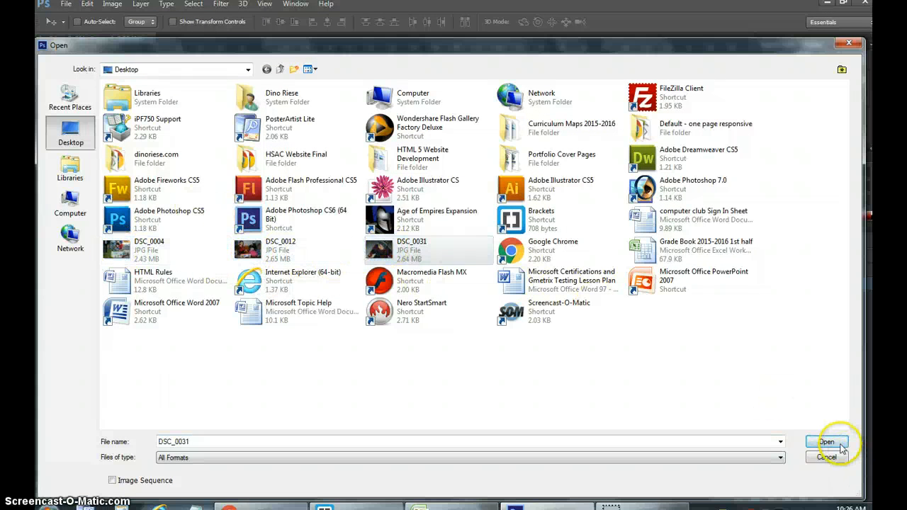
Open DSC_0031 and resize it with an image size value of 200
{"action": "left_click", "coordinate": [828, 442]}
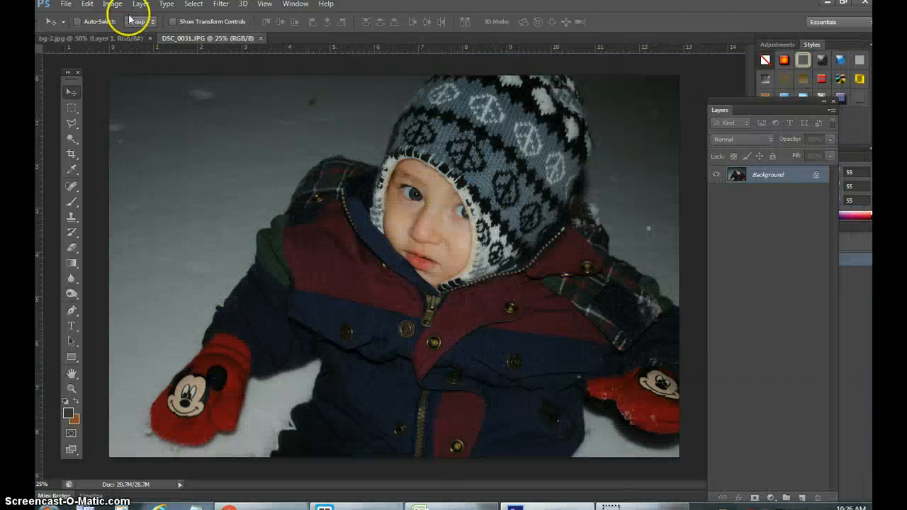
{"action": "left_click", "coordinate": [112, 4]}
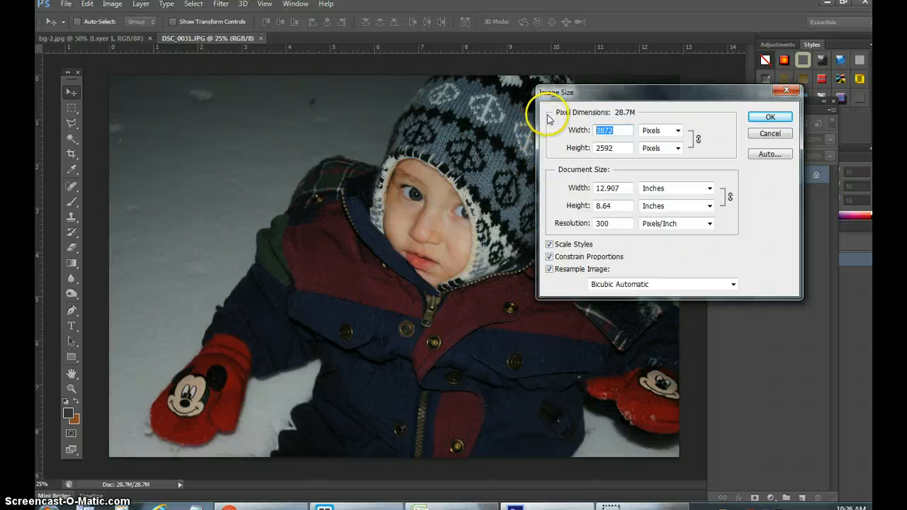
{"action": "type", "text": "200"}
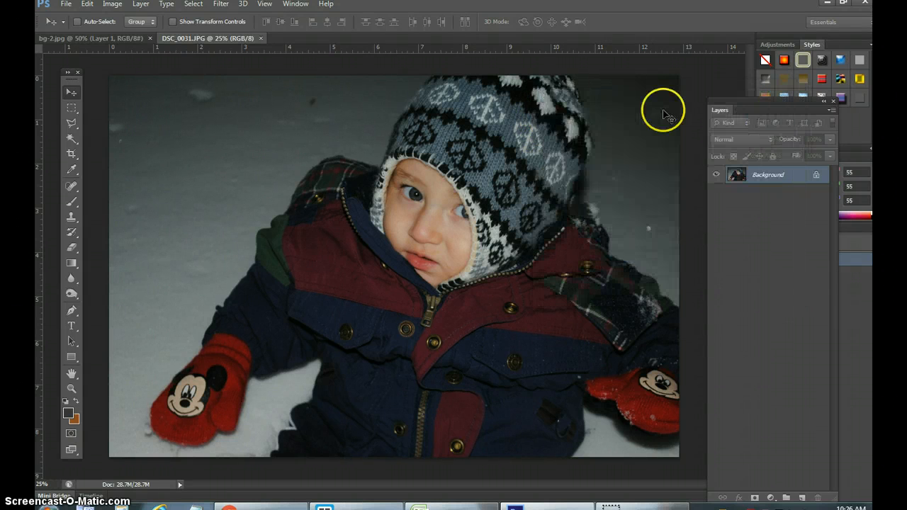
Auto-tone the boy photo and raise its Levels midtone to 1.18
{"action": "left_click", "coordinate": [112, 4]}
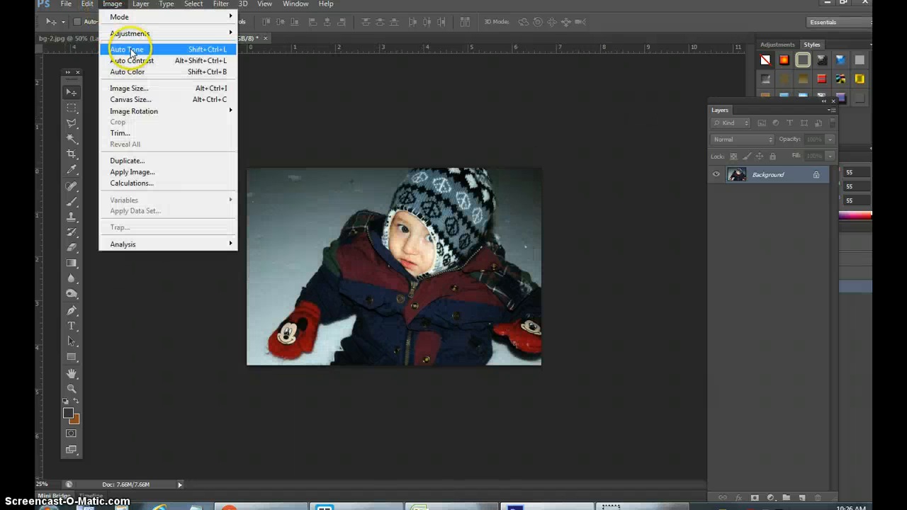
{"action": "left_click", "coordinate": [127, 48]}
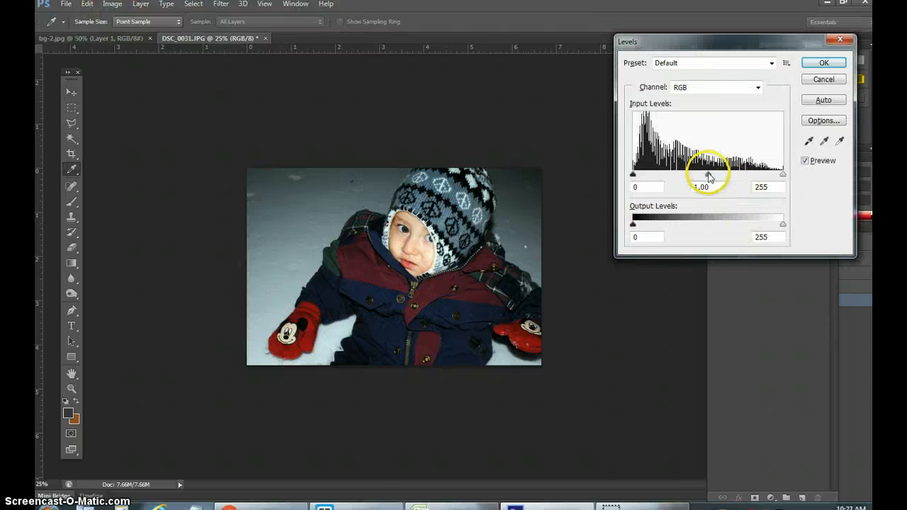
{"action": "left_click_drag", "start_coordinate": [711, 176], "coordinate": [700, 176]}
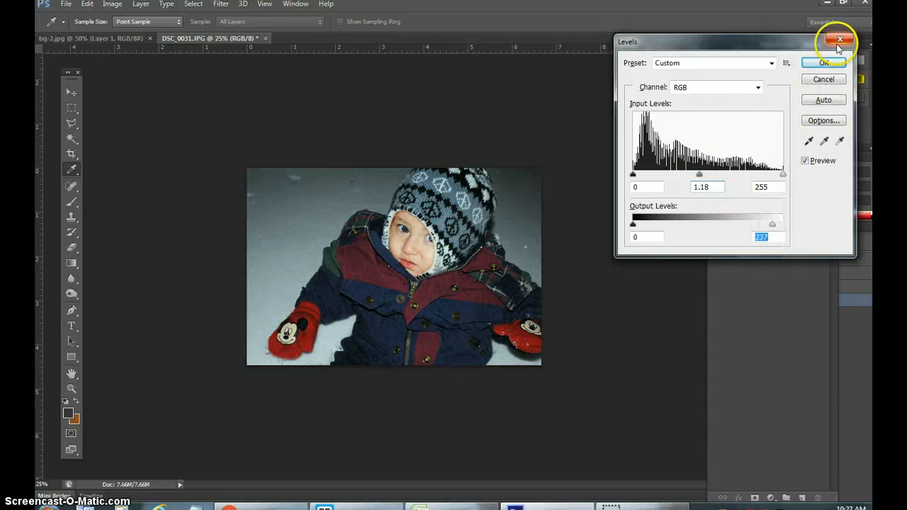
{"action": "left_click", "coordinate": [193, 4]}
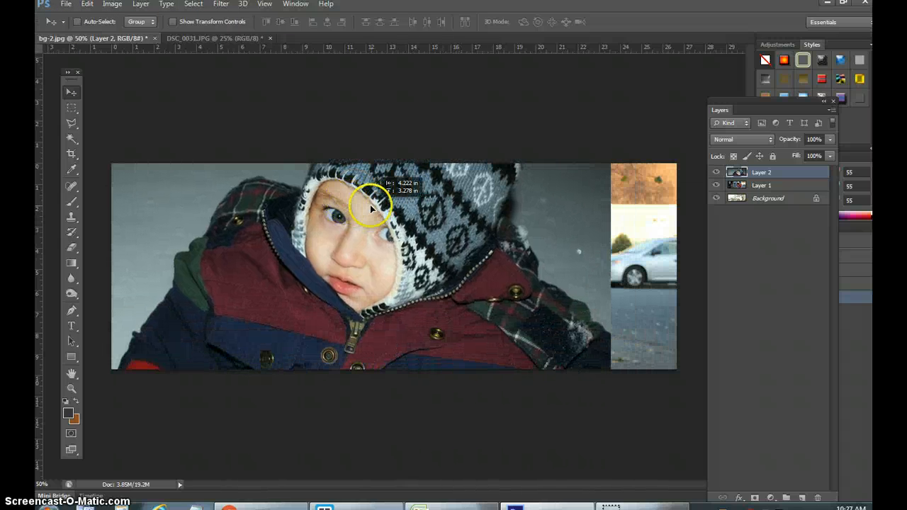
Move the boy photo layer so it fills the bg-2 banner canvas
{"action": "left_click_drag", "start_coordinate": [371, 205], "coordinate": [454, 244]}
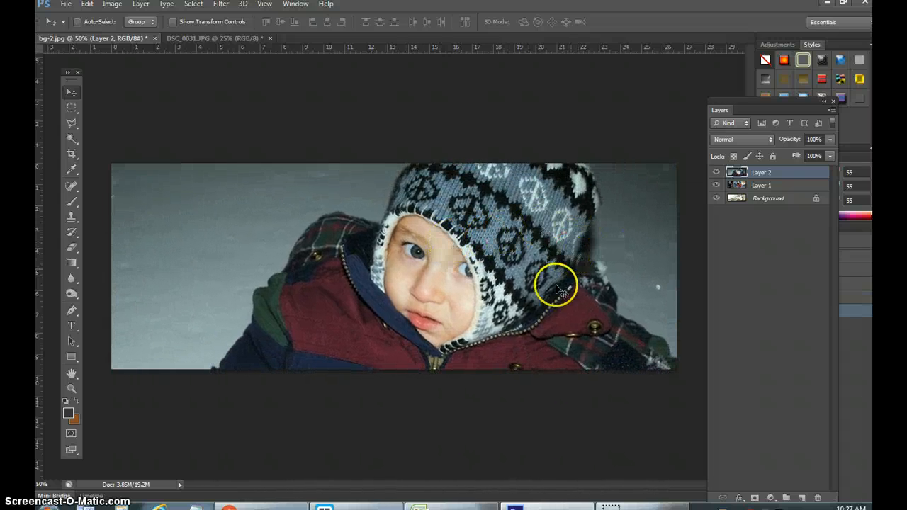
{"action": "left_click", "coordinate": [65, 4]}
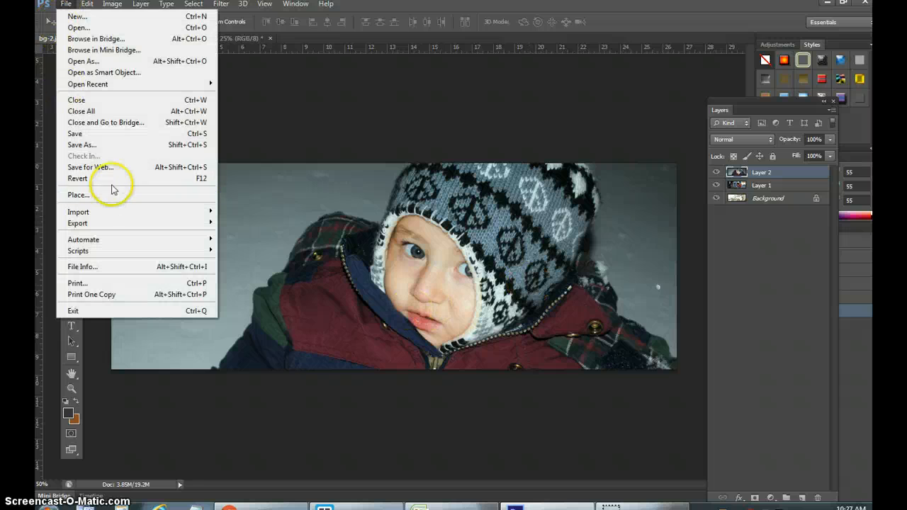
Export the boy banner via Save for Web over the existing slider image, then return to Photoshop
{"action": "left_click", "coordinate": [91, 168]}
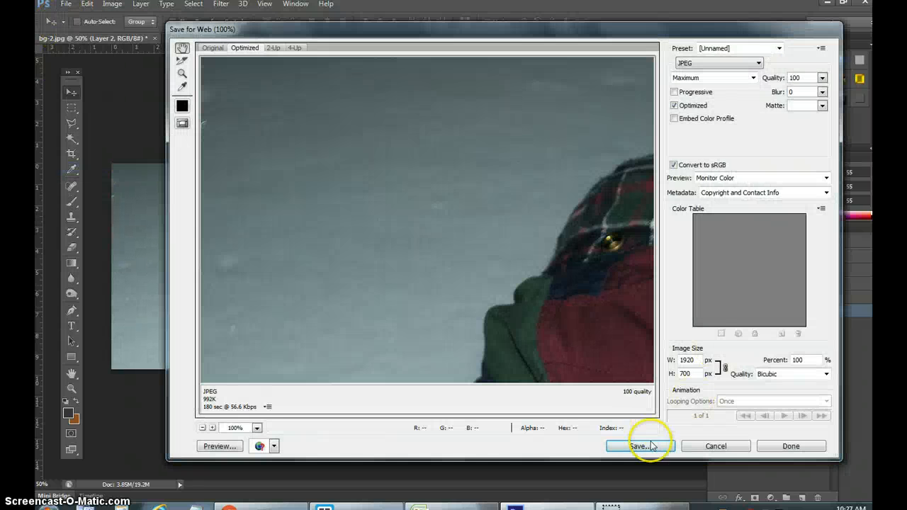
{"action": "left_click", "coordinate": [639, 445]}
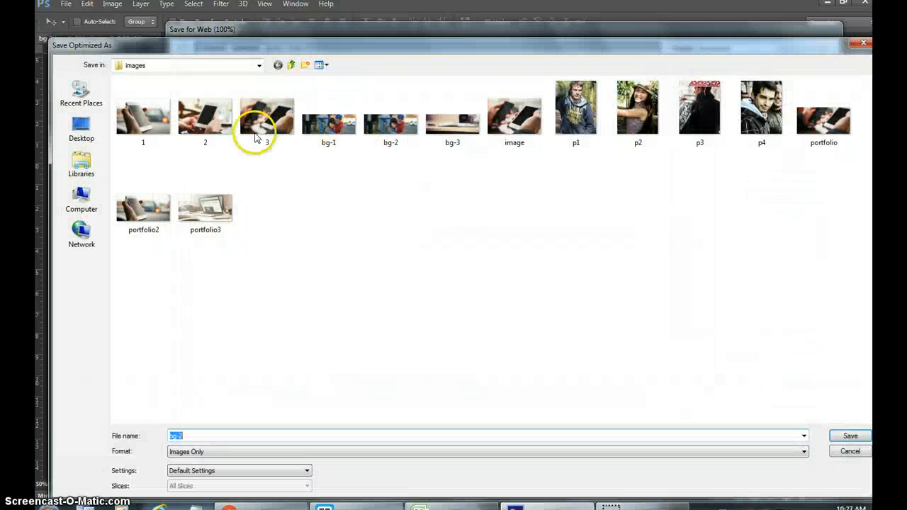
{"action": "left_click", "coordinate": [329, 114]}
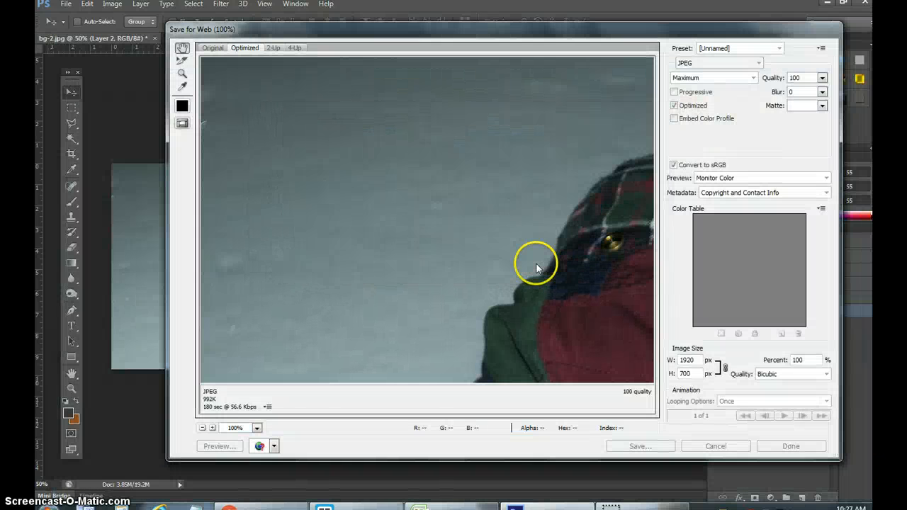
{"action": "left_click", "coordinate": [715, 445]}
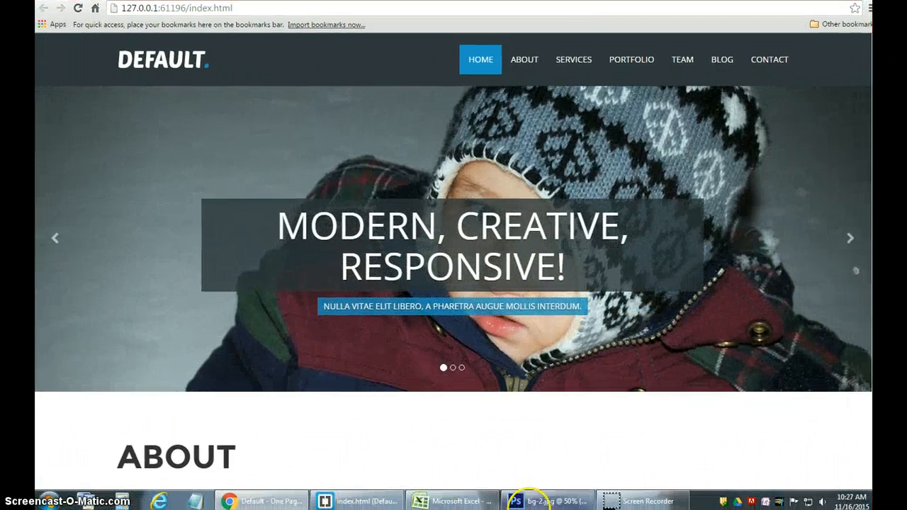
{"action": "left_click", "coordinate": [535, 500]}
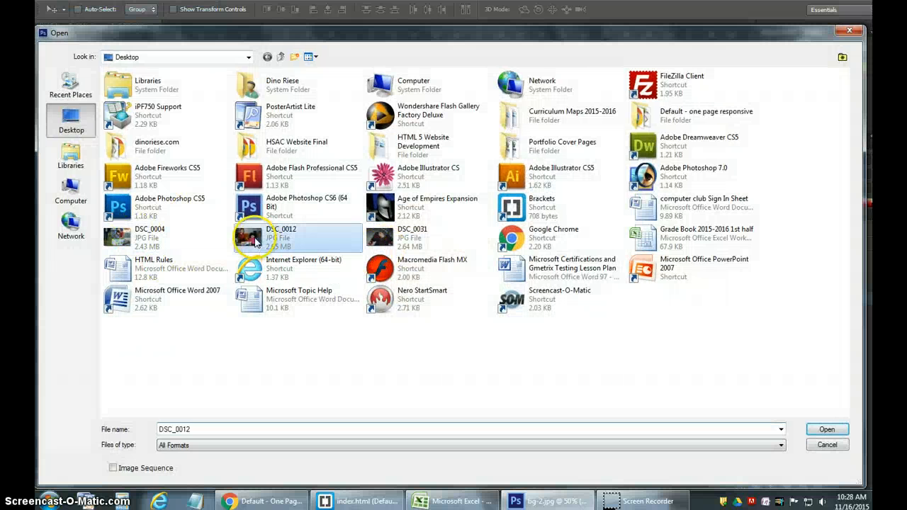
Open DSC_0012 from the Desktop and select the entire photo
{"action": "left_click", "coordinate": [826, 428]}
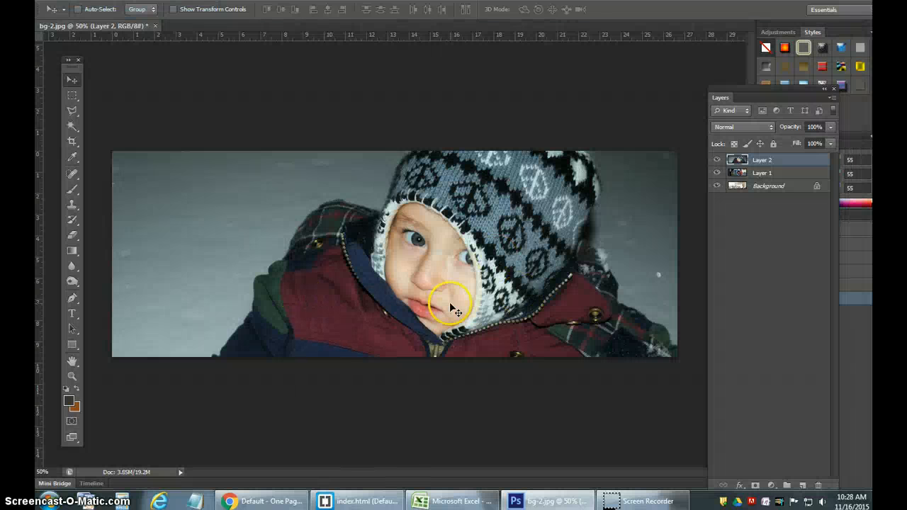
{"action": "left_click", "coordinate": [220, 26]}
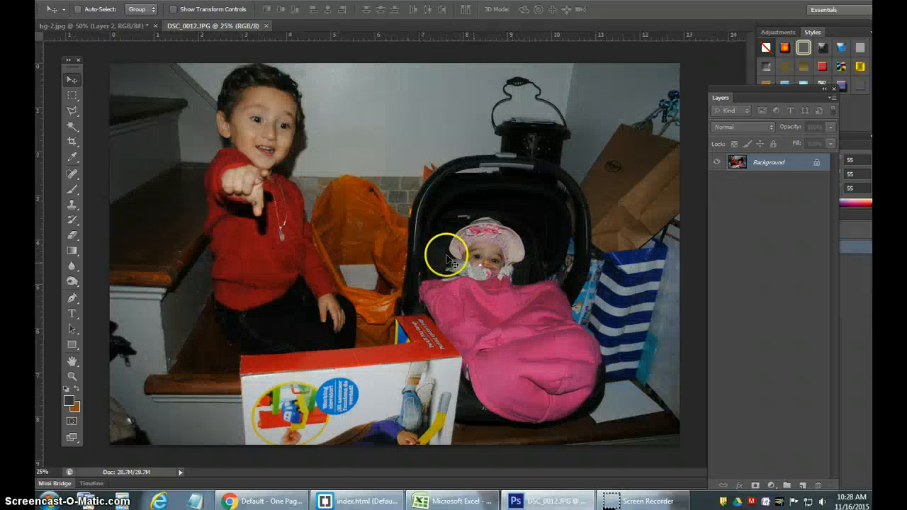
{"action": "mouse_move", "coordinate": [417, 196]}
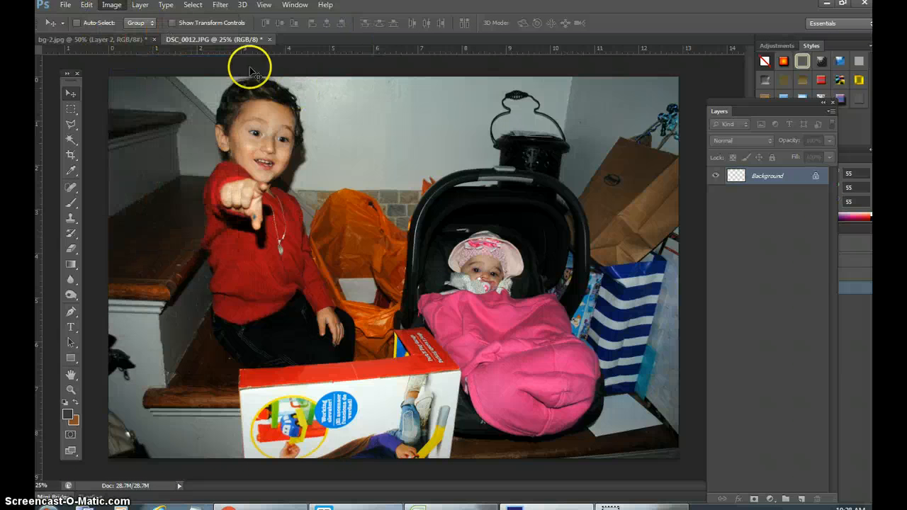
{"action": "left_click", "coordinate": [111, 6]}
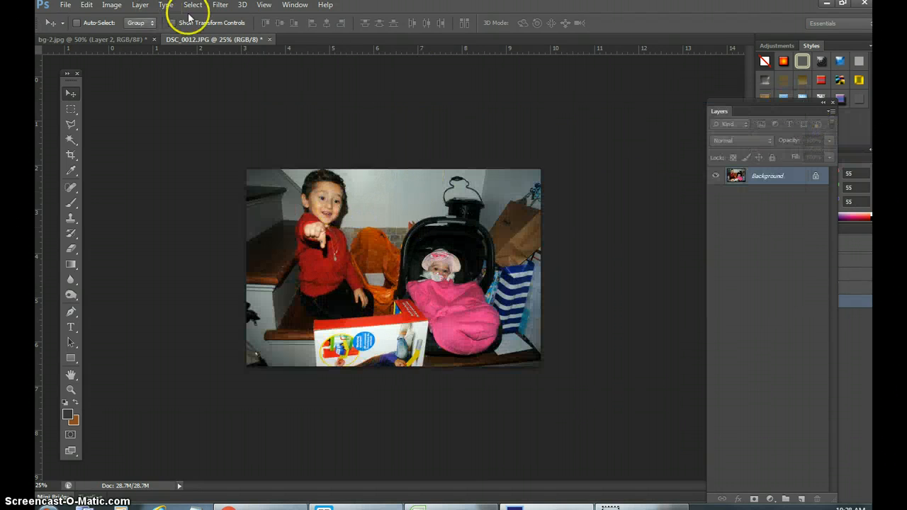
{"action": "left_click", "coordinate": [193, 6]}
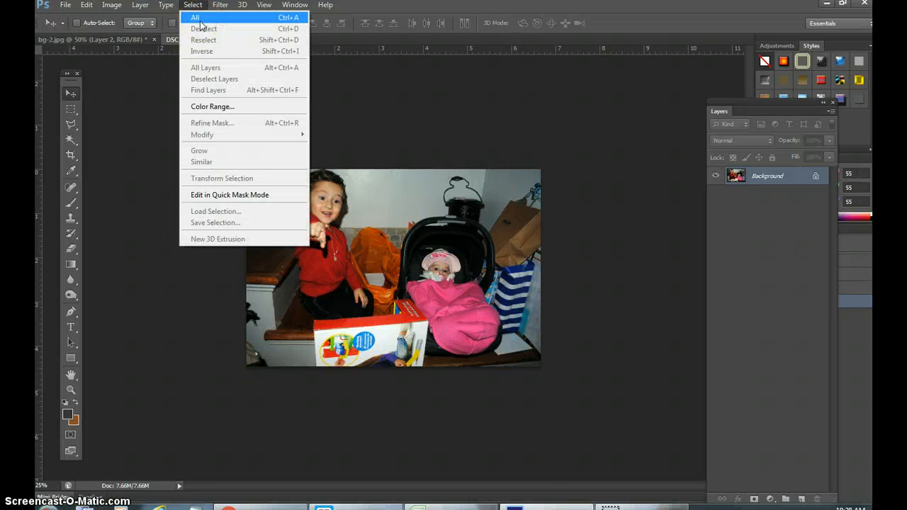
{"action": "left_click", "coordinate": [196, 17]}
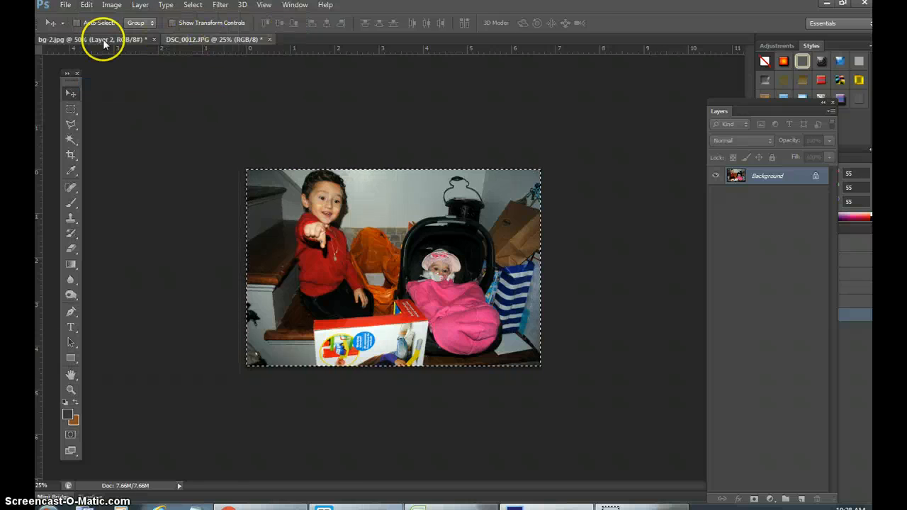
Paste the pointing-boy-and-baby photo into the bg-2 banner as a new layer
{"action": "left_click", "coordinate": [85, 5]}
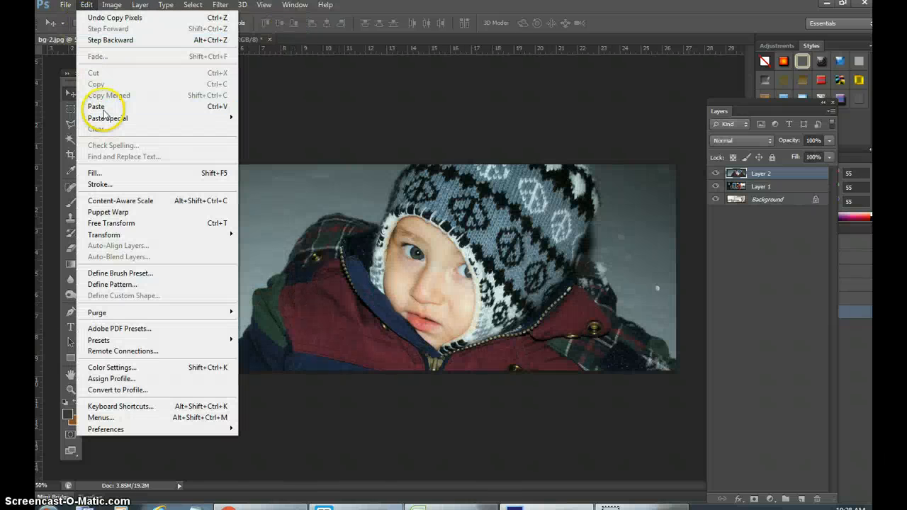
{"action": "left_click", "coordinate": [96, 106]}
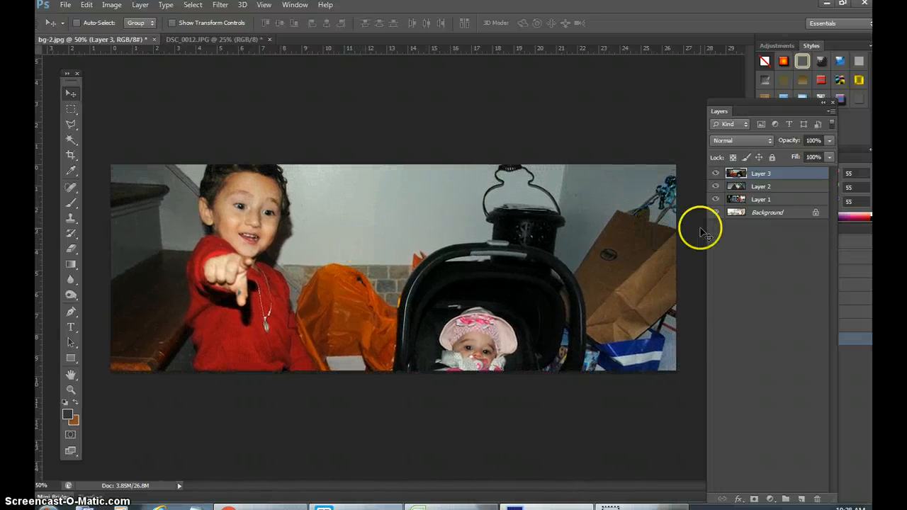
Export the banner via Save for Web as bg-3.jpg, replacing the existing file
{"action": "left_click", "coordinate": [65, 6]}
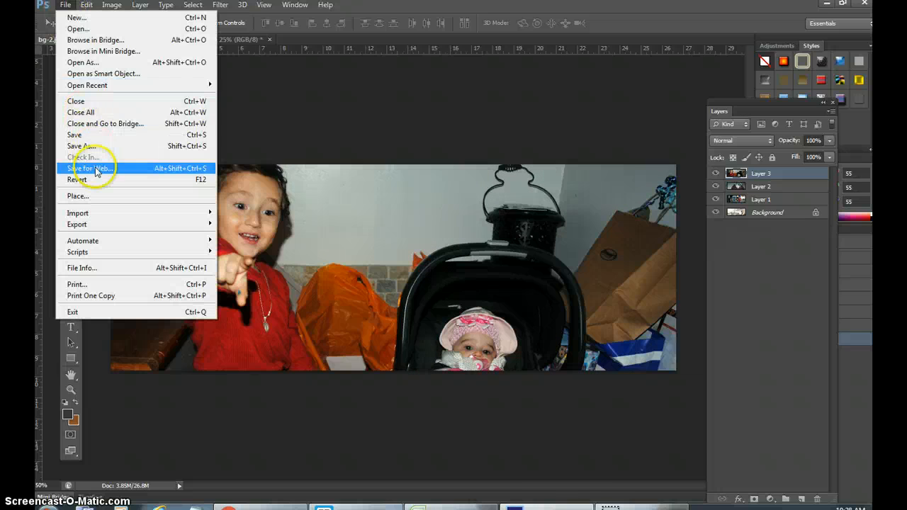
{"action": "left_click", "coordinate": [91, 168]}
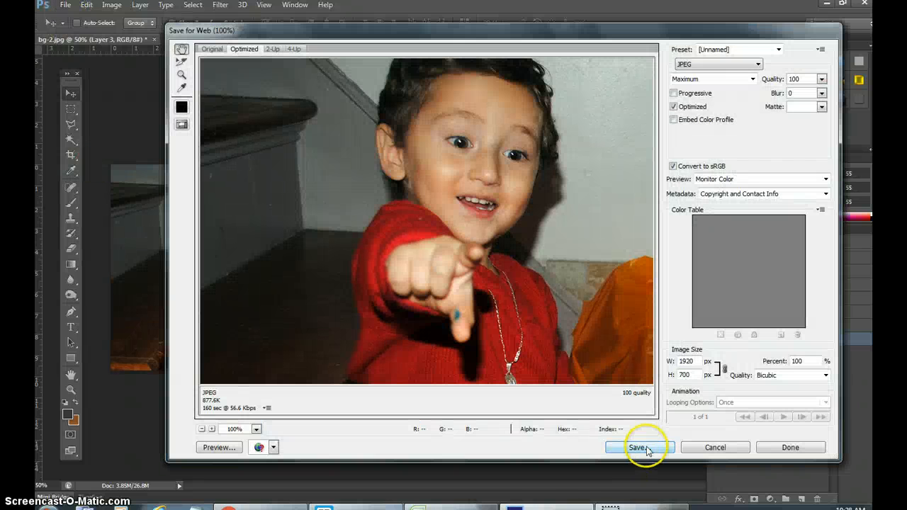
{"action": "left_click", "coordinate": [636, 448]}
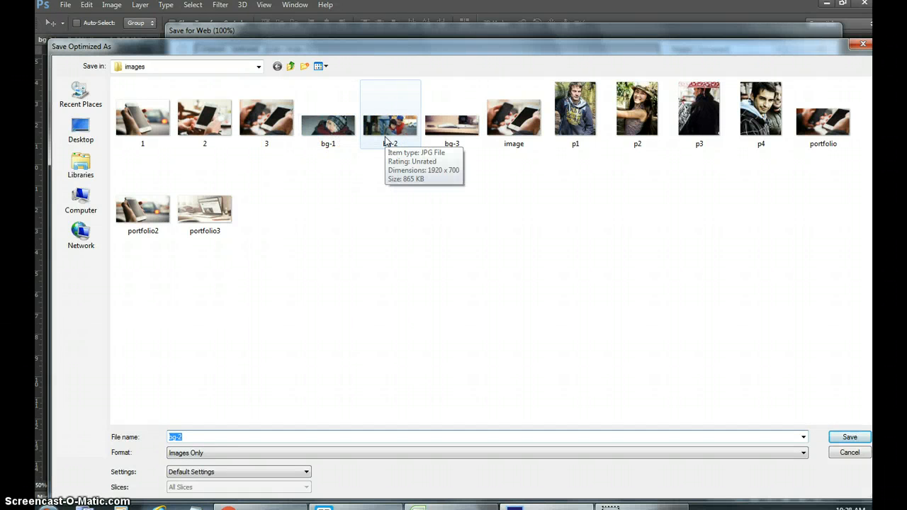
{"action": "left_click", "coordinate": [452, 116]}
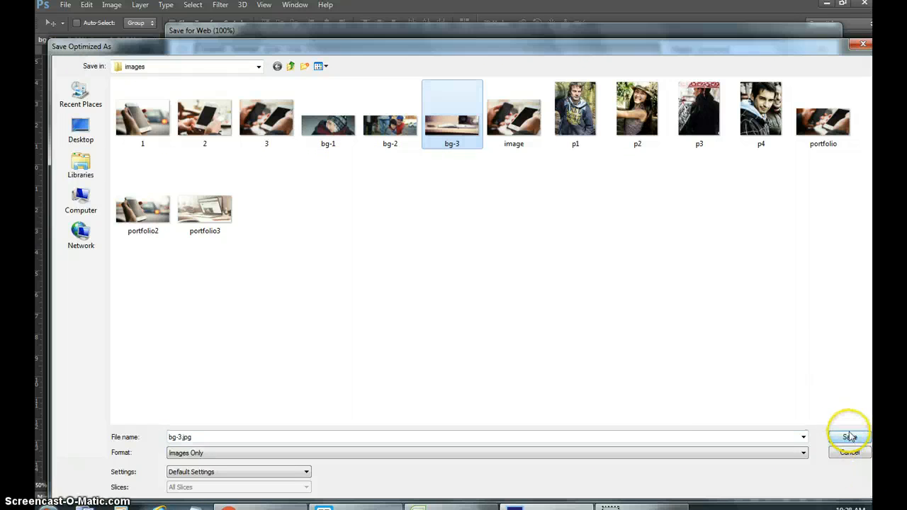
{"action": "left_click", "coordinate": [847, 436]}
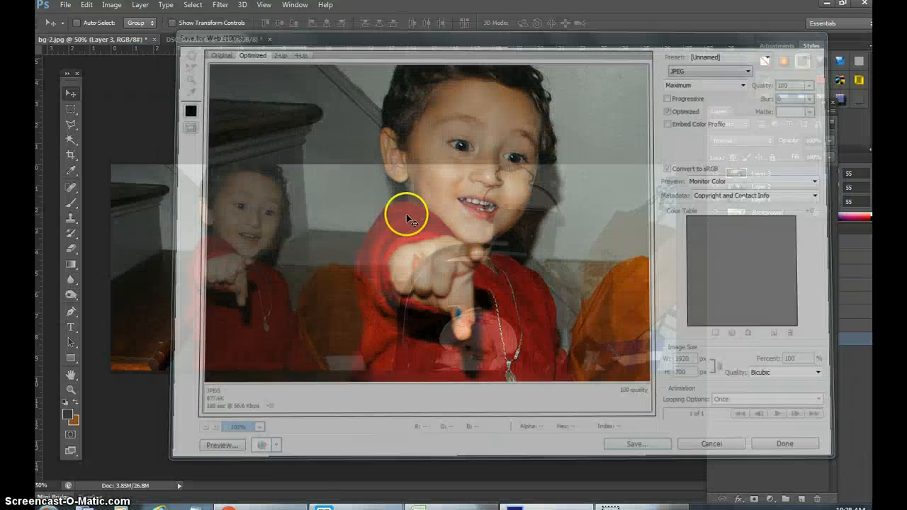
{"action": "left_click", "coordinate": [712, 442]}
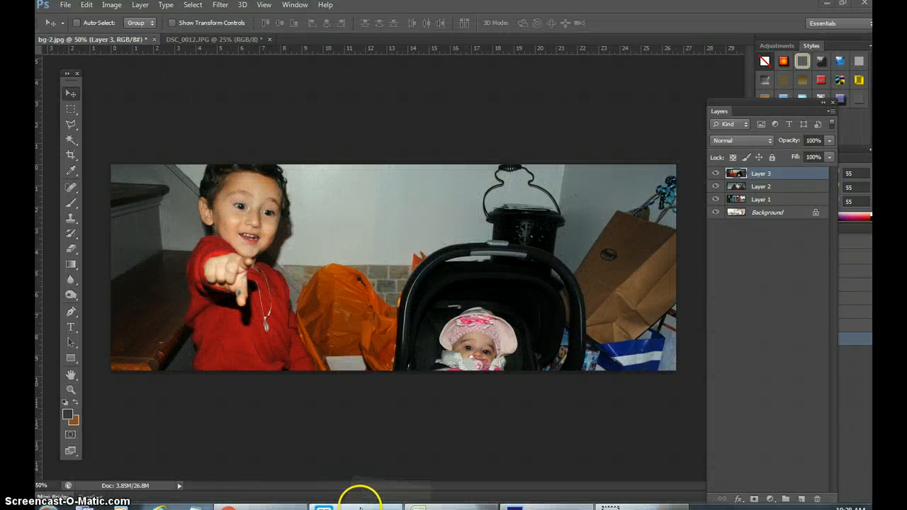
In Brackets, search index.html for the slider's bg1.jpg and bg image references
{"action": "left_click", "coordinate": [360, 507]}
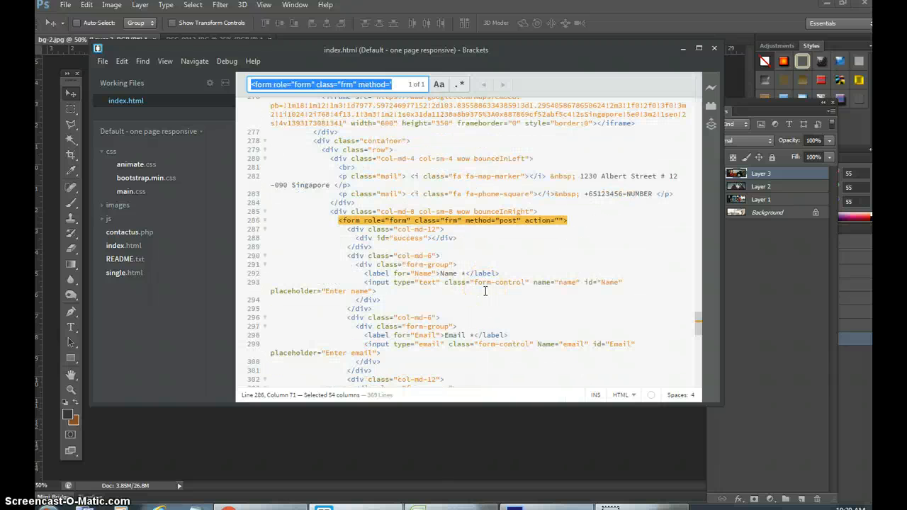
{"action": "type", "text": "bg1"}
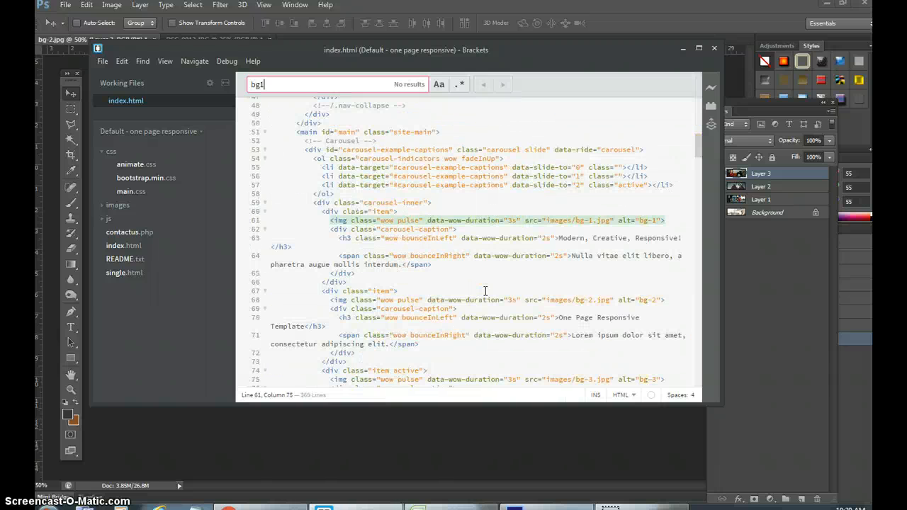
{"action": "type", "text": ".jpg"}
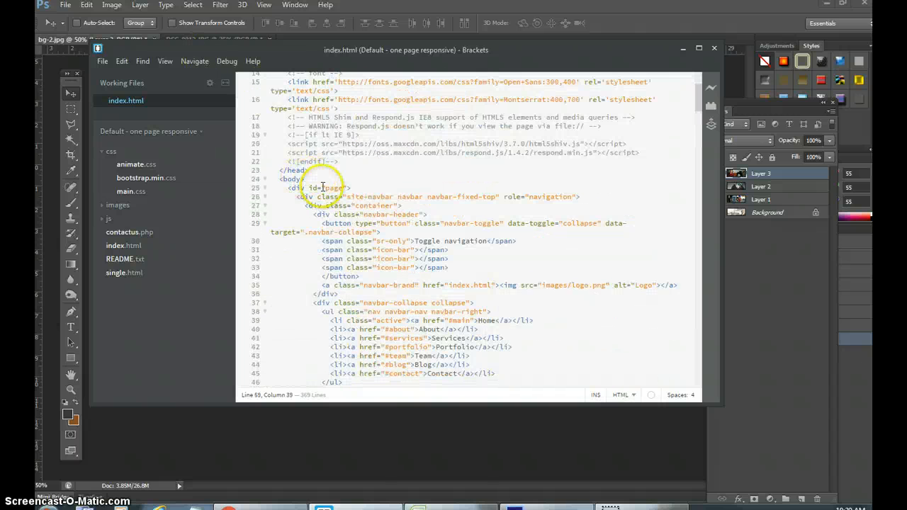
{"action": "key", "text": "ctrl+f"}
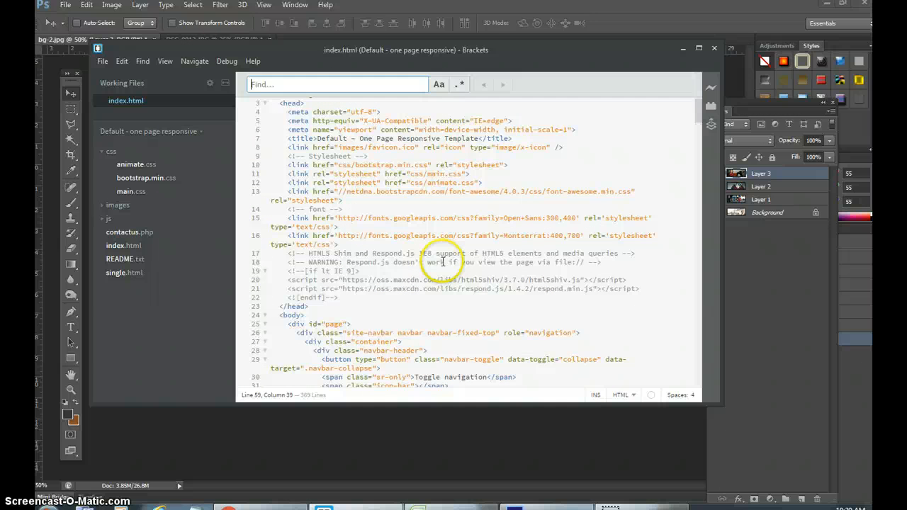
{"action": "type", "text": "bg"}
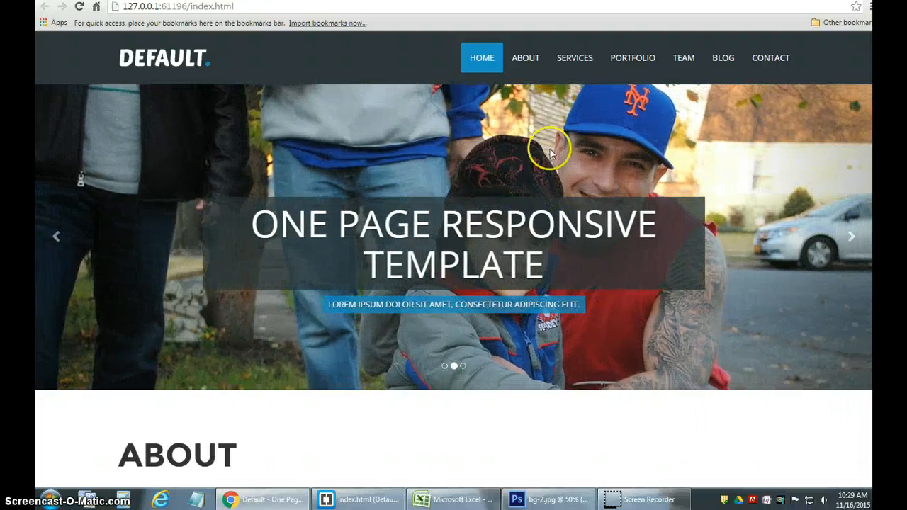
Review the snow slide's old caption in Chrome and bring Brackets' index.html forward
{"action": "double_click", "coordinate": [459, 266]}
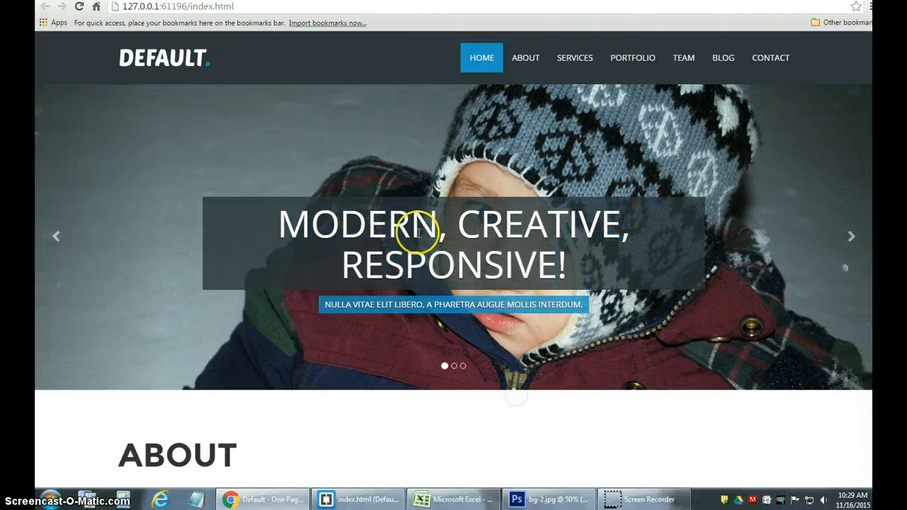
{"action": "mouse_move", "coordinate": [510, 265]}
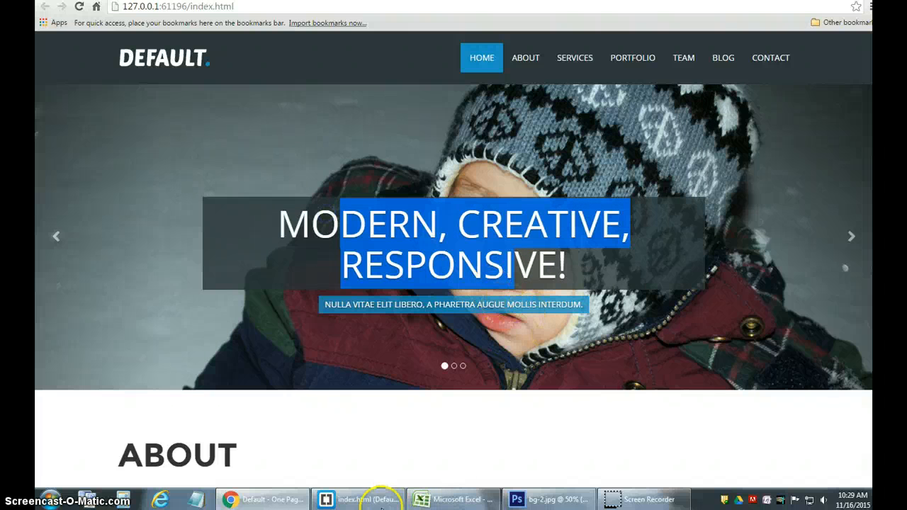
{"action": "left_click", "coordinate": [357, 499]}
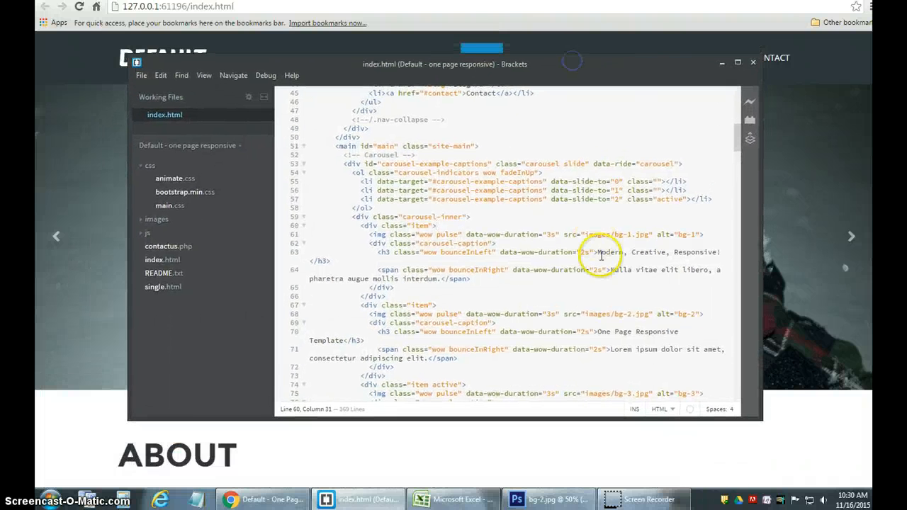
{"action": "mouse_move", "coordinate": [716, 253]}
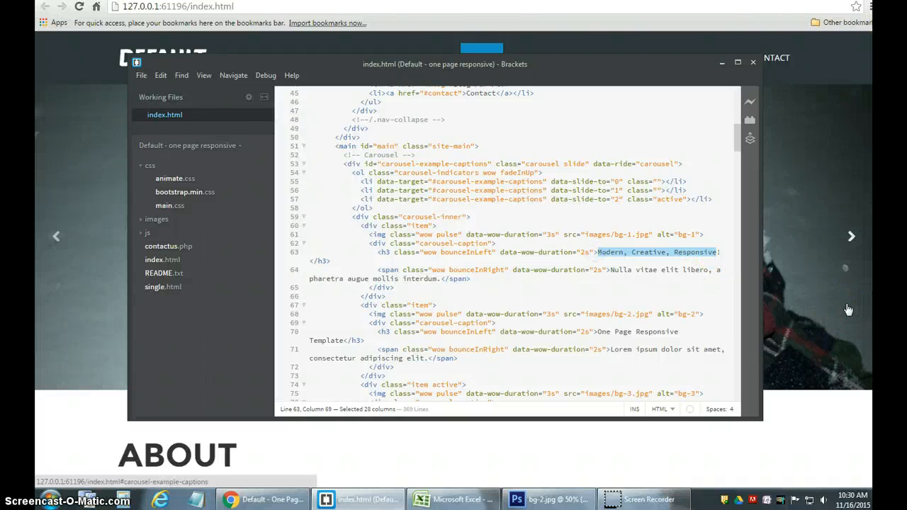
Rewrite the bg-1 caption to "1st Time In Snow!" with subtitle "Memories are born"
{"action": "type", "text": "1st t"}
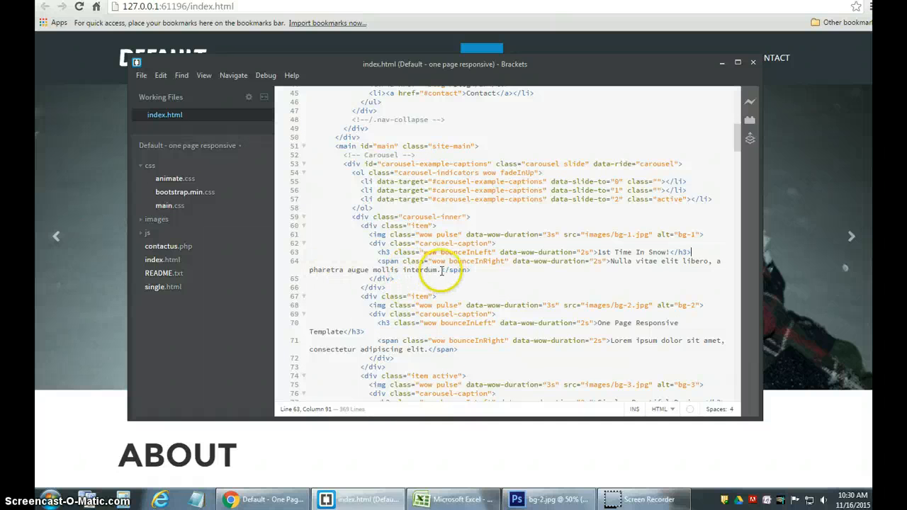
{"action": "left_click_drag", "start_coordinate": [442, 269], "coordinate": [612, 270]}
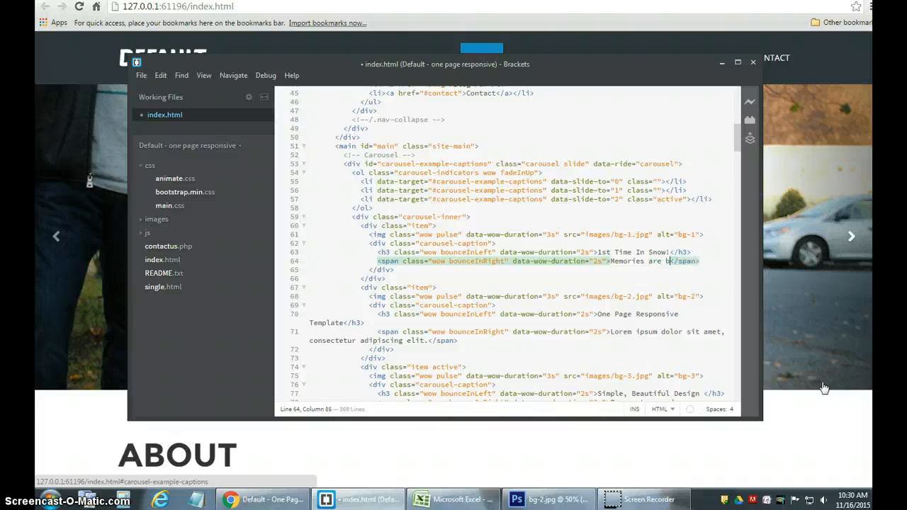
{"action": "type", "text": "orn"}
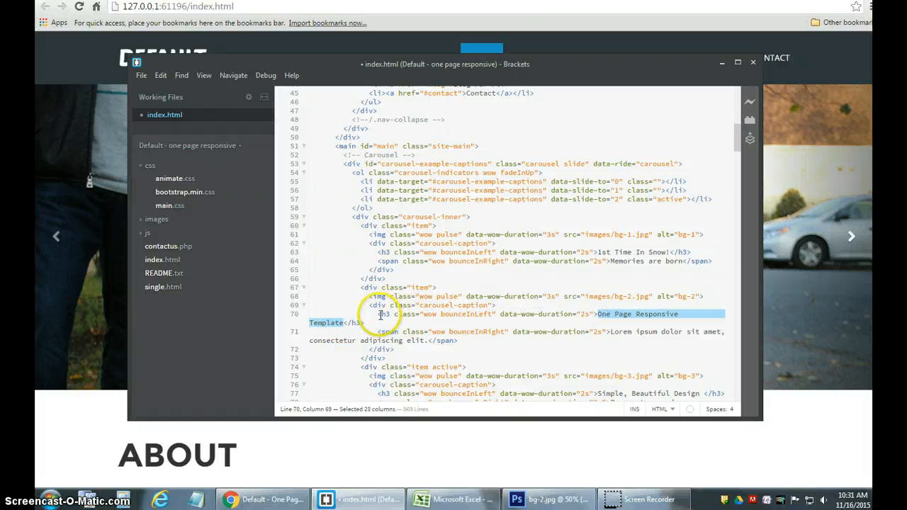
{"action": "mouse_move", "coordinate": [660, 323]}
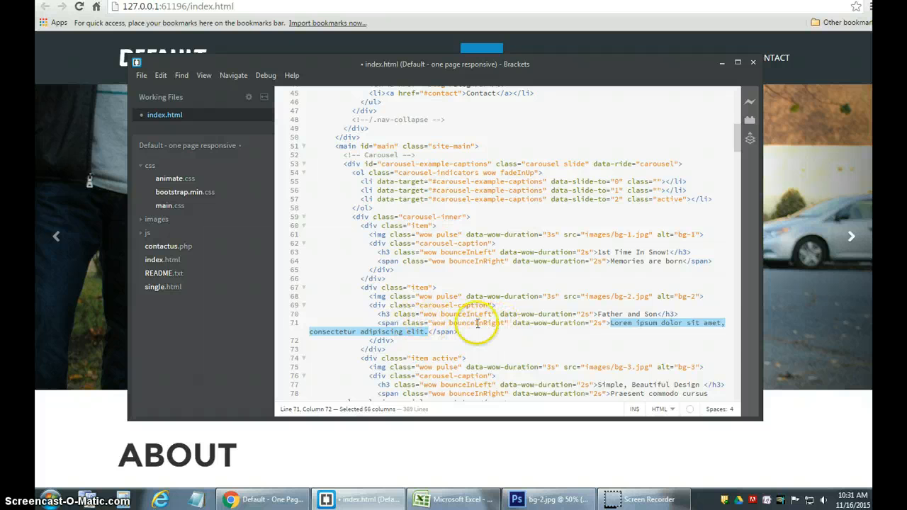
{"action": "mouse_move", "coordinate": [736, 346]}
{"action": "type", "text": "F"}
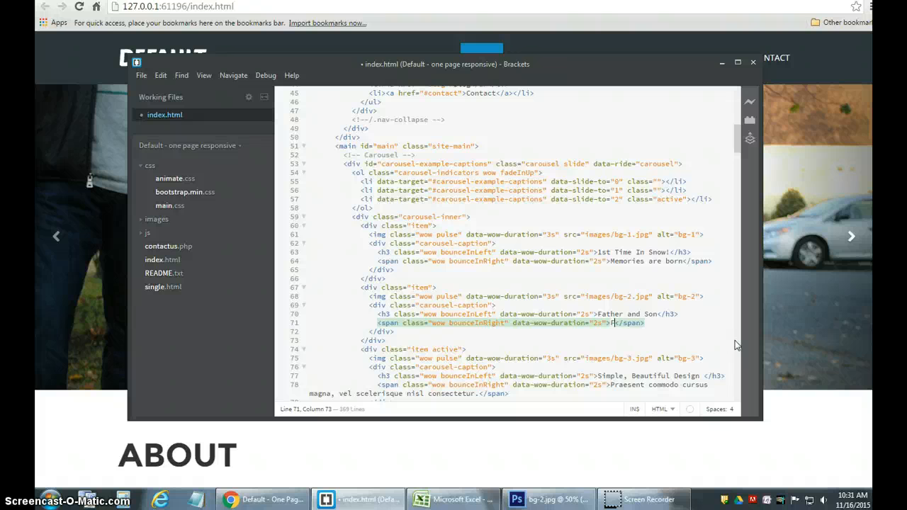
Rewrite the bg-2 caption to "Father and Son" with subtitle "Forever"
{"action": "type", "text": "orever"}
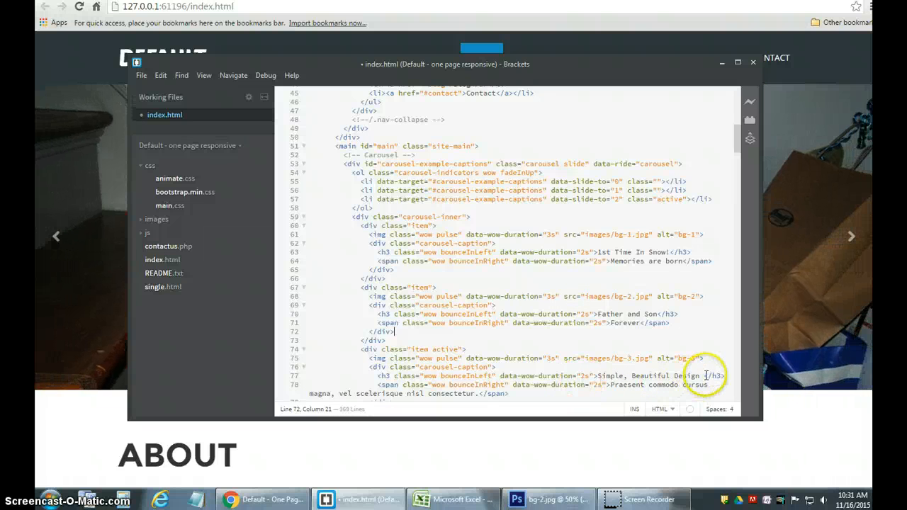
Replace the bg-3 heading with "Family is Everything"
{"action": "left_click_drag", "start_coordinate": [598, 375], "coordinate": [705, 375]}
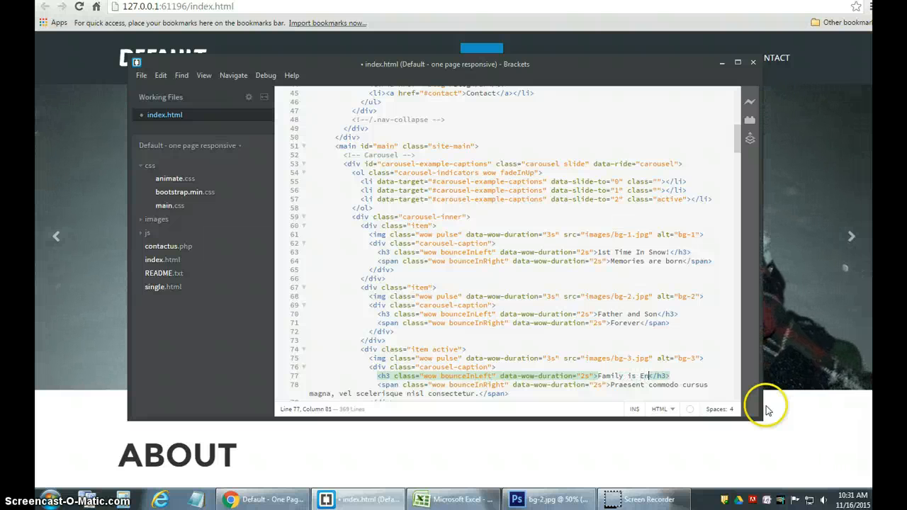
{"action": "type", "text": "Everything"}
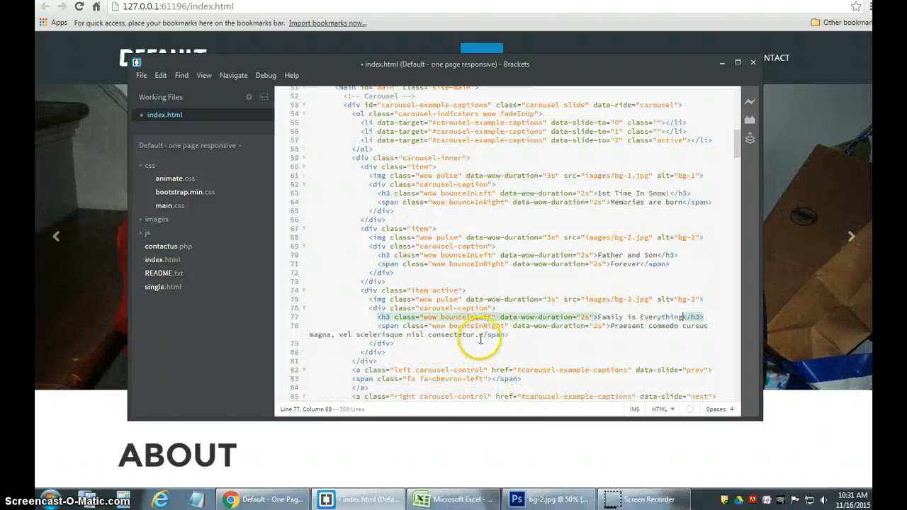
Replace the bg-3 subtitle with "Love | Loyalty | Respect"
{"action": "left_click_drag", "start_coordinate": [479, 338], "coordinate": [610, 329]}
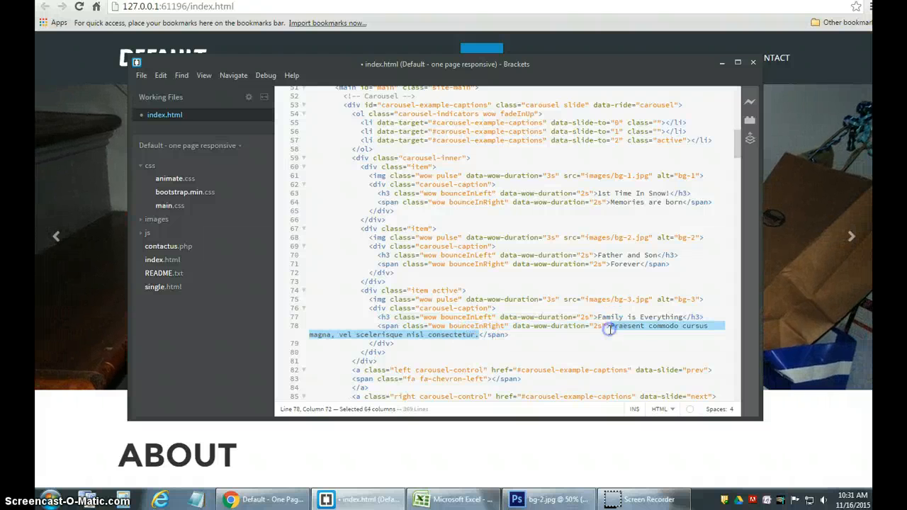
{"action": "type", "text": "Love"}
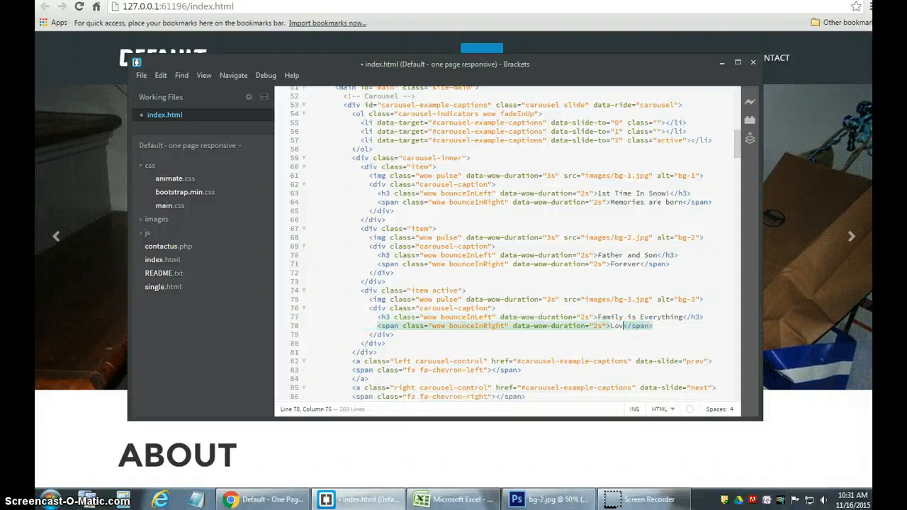
{"action": "type", "text": "e"}
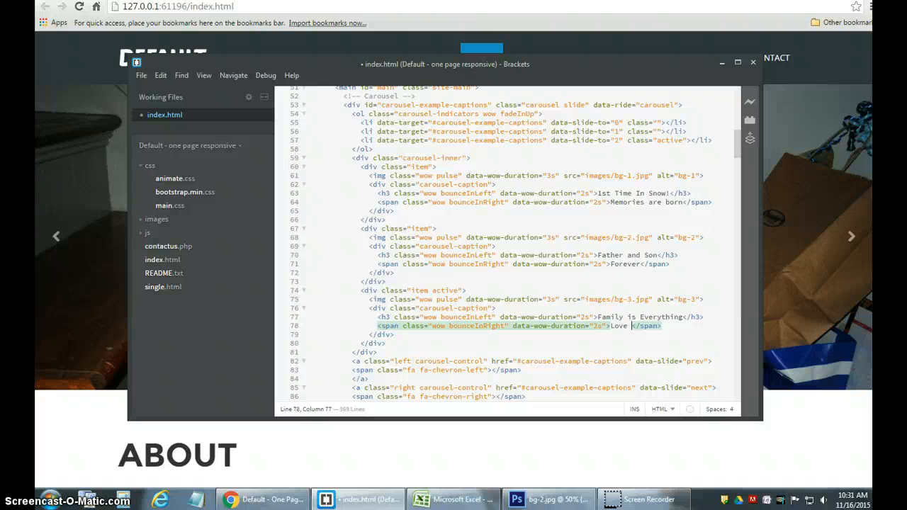
{"action": "type", "text": "| Loyalty"}
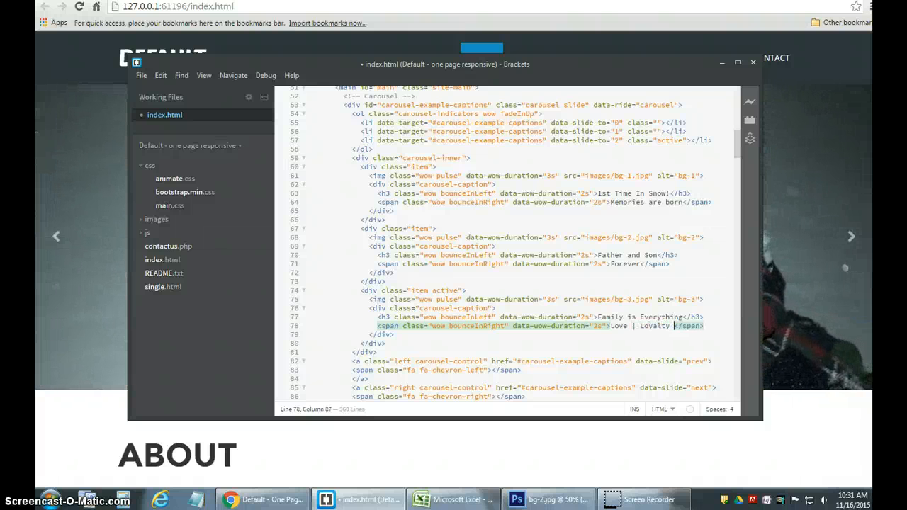
{"action": "type", "text": "Respect"}
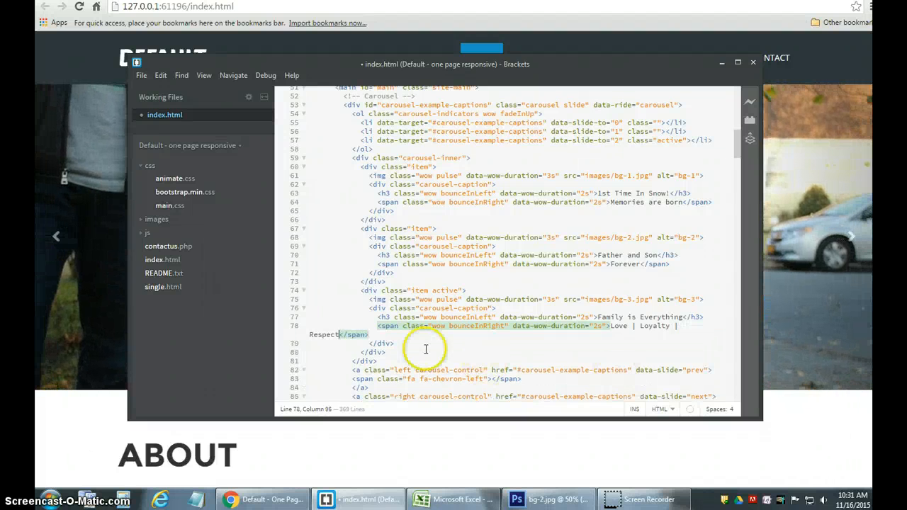
{"action": "left_click", "coordinate": [142, 75]}
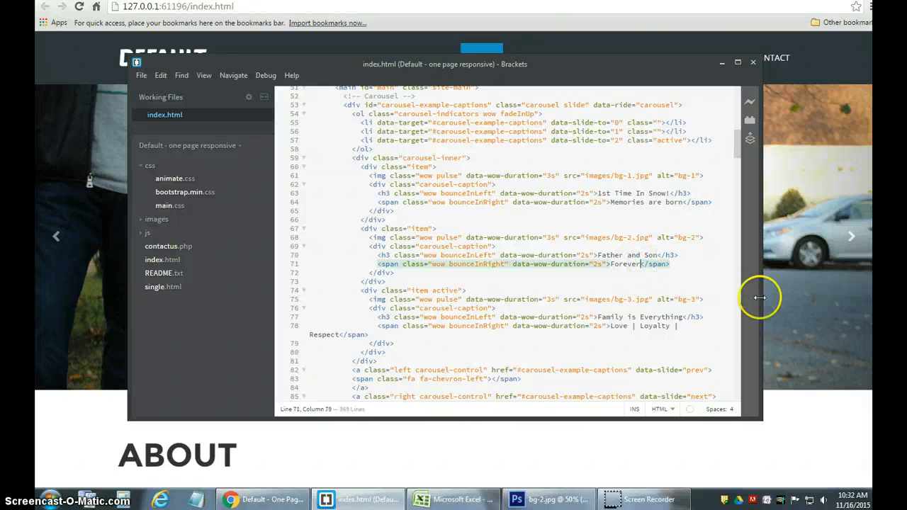
Extend the bg-2 subtitle to "Forever in your heart" and return to the Chrome preview
{"action": "type", "text": "in your heart"}
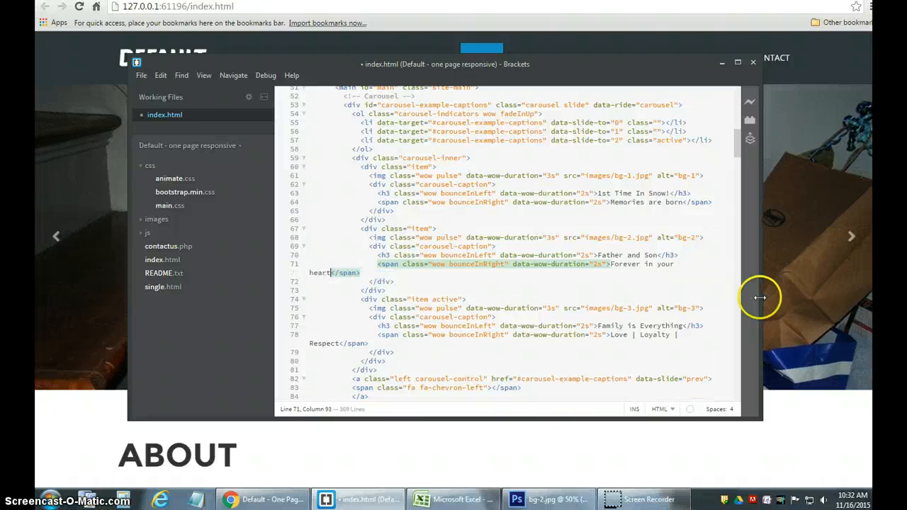
{"action": "left_click", "coordinate": [142, 75]}
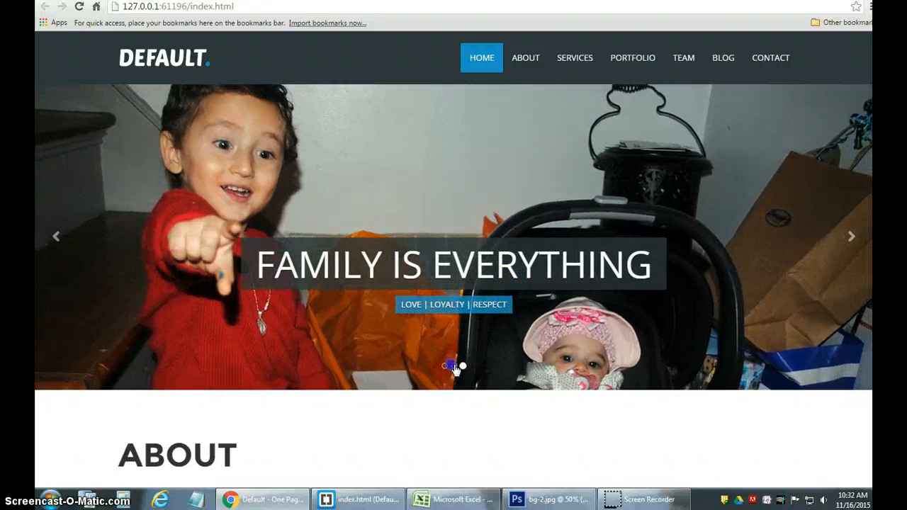
Step through the slider dots to verify the new first and third slide captions, then reopen index.html
{"action": "left_click", "coordinate": [850, 235]}
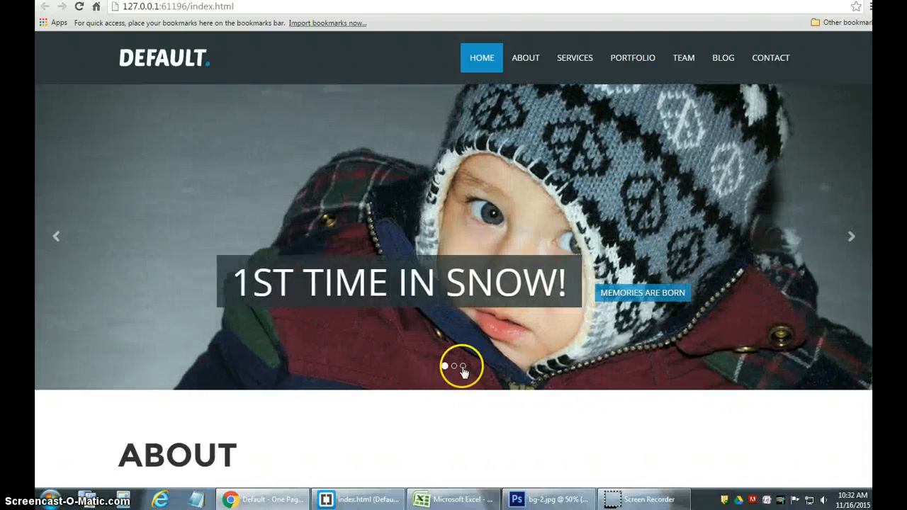
{"action": "left_click", "coordinate": [462, 365]}
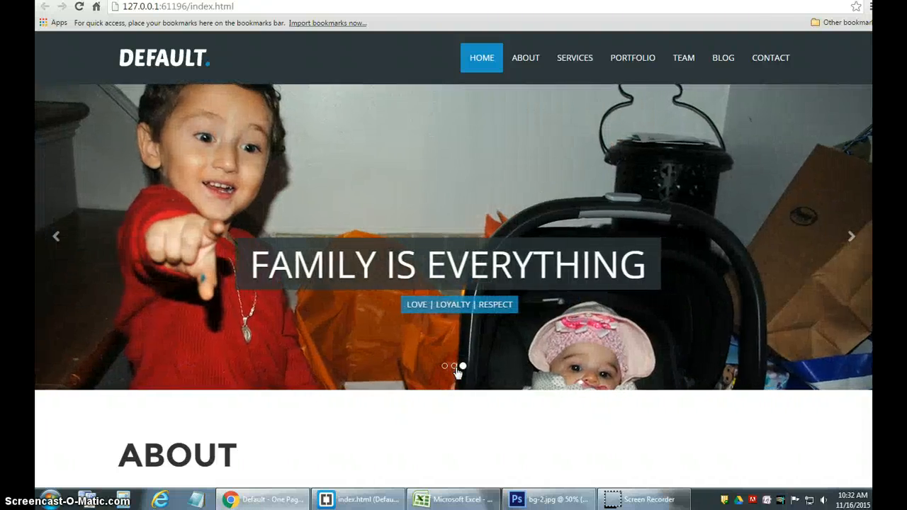
{"action": "left_click", "coordinate": [453, 366]}
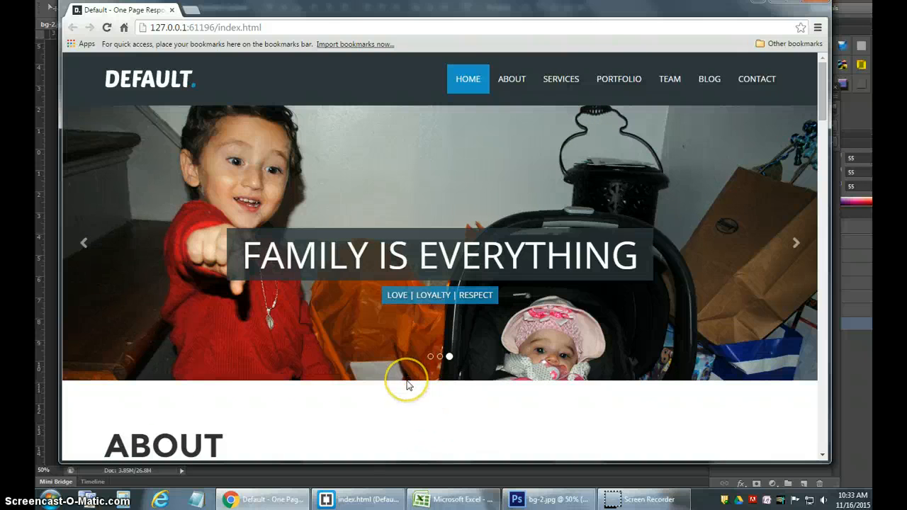
{"action": "mouse_move", "coordinate": [559, 10]}
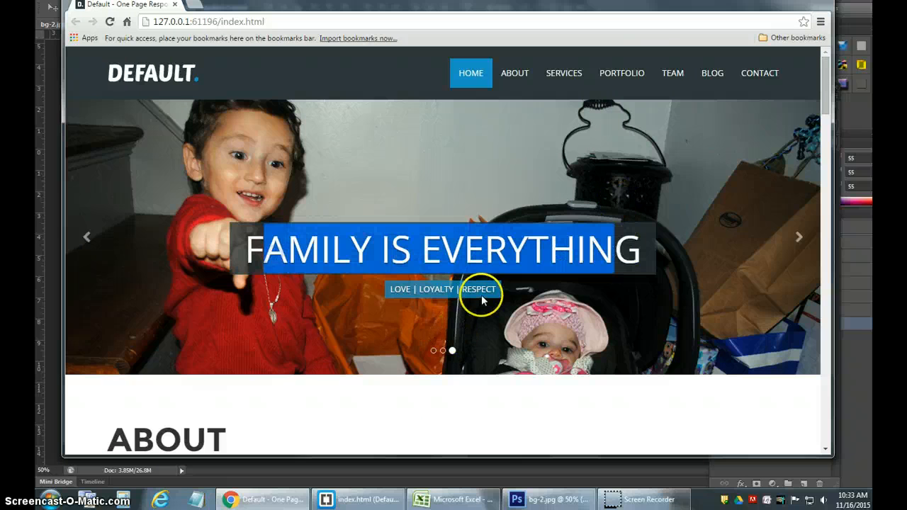
{"action": "left_click", "coordinate": [357, 499]}
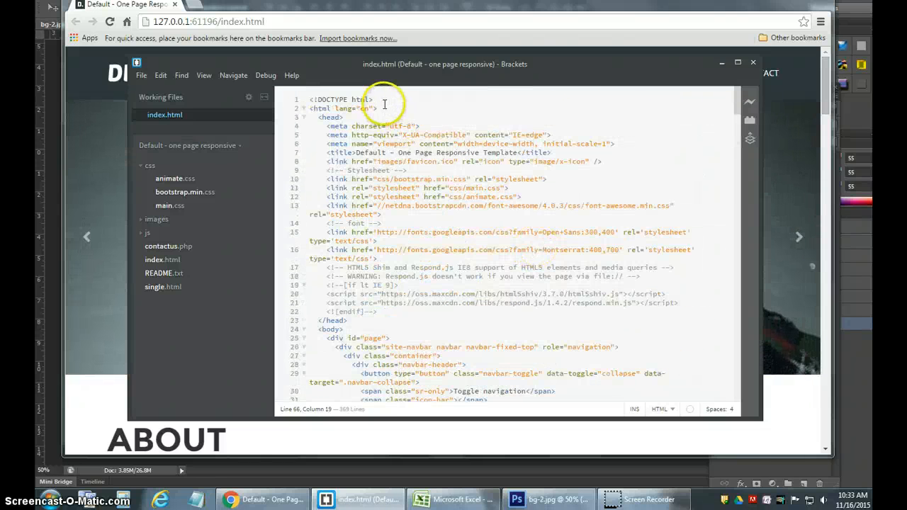
View the "Father and Son" slide in Chrome and jump to the About section from the navbar
{"action": "left_click", "coordinate": [312, 107]}
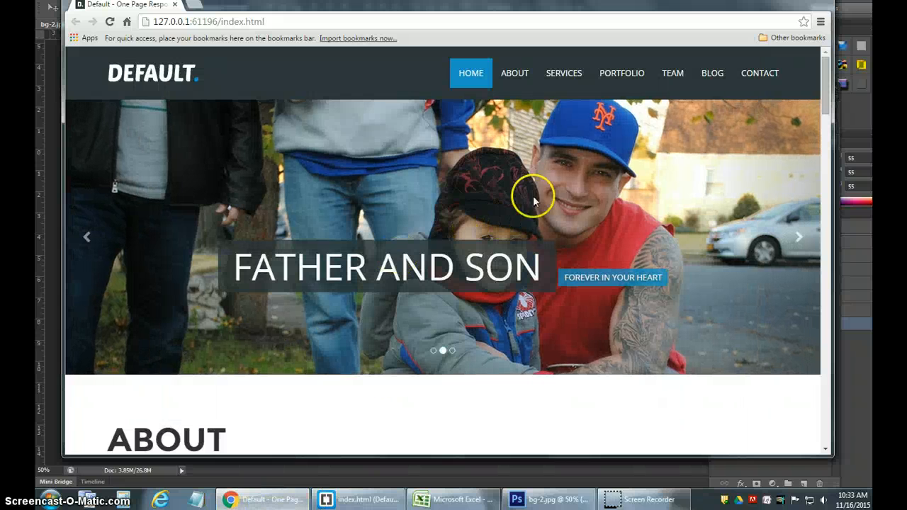
{"action": "mouse_move", "coordinate": [531, 226]}
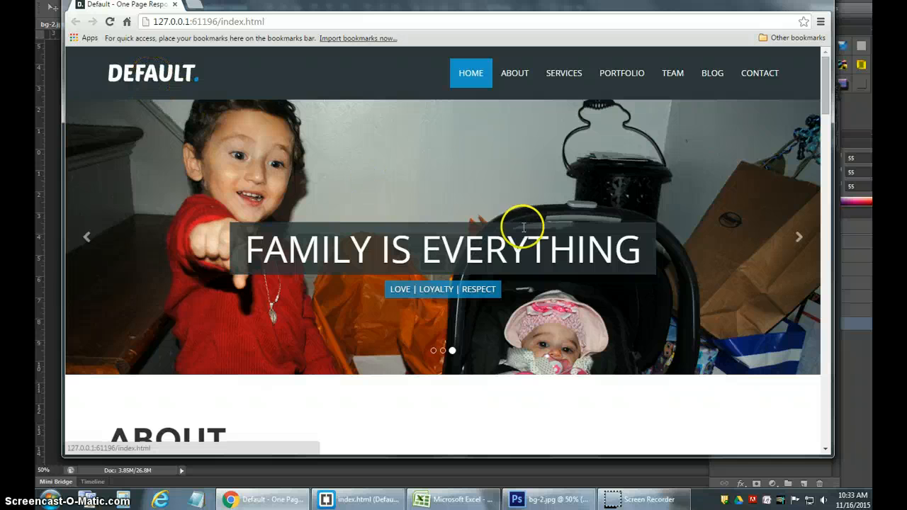
{"action": "left_click", "coordinate": [515, 74]}
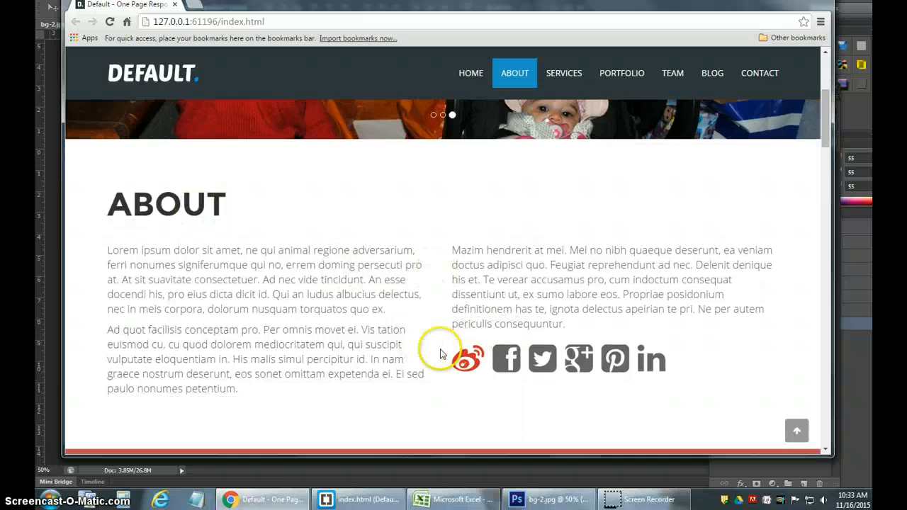